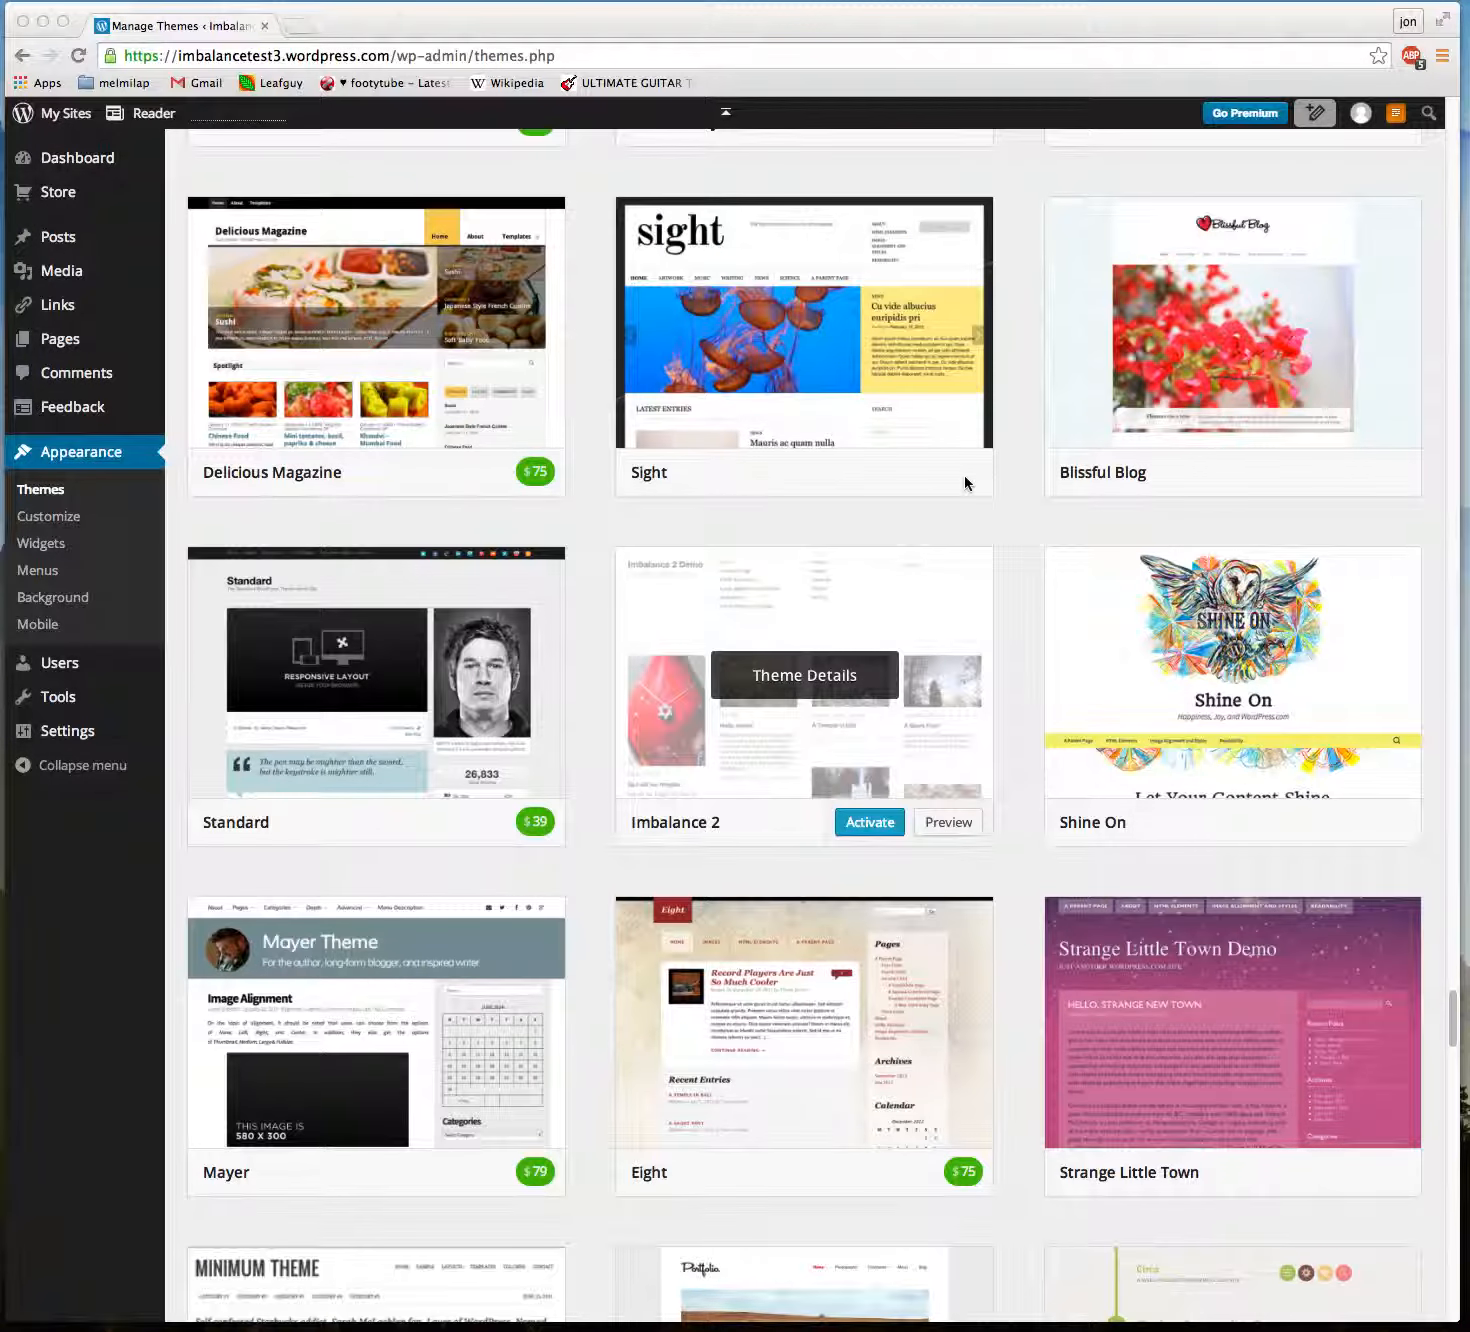
{"action": "mouse_move", "coordinate": [796, 748]}
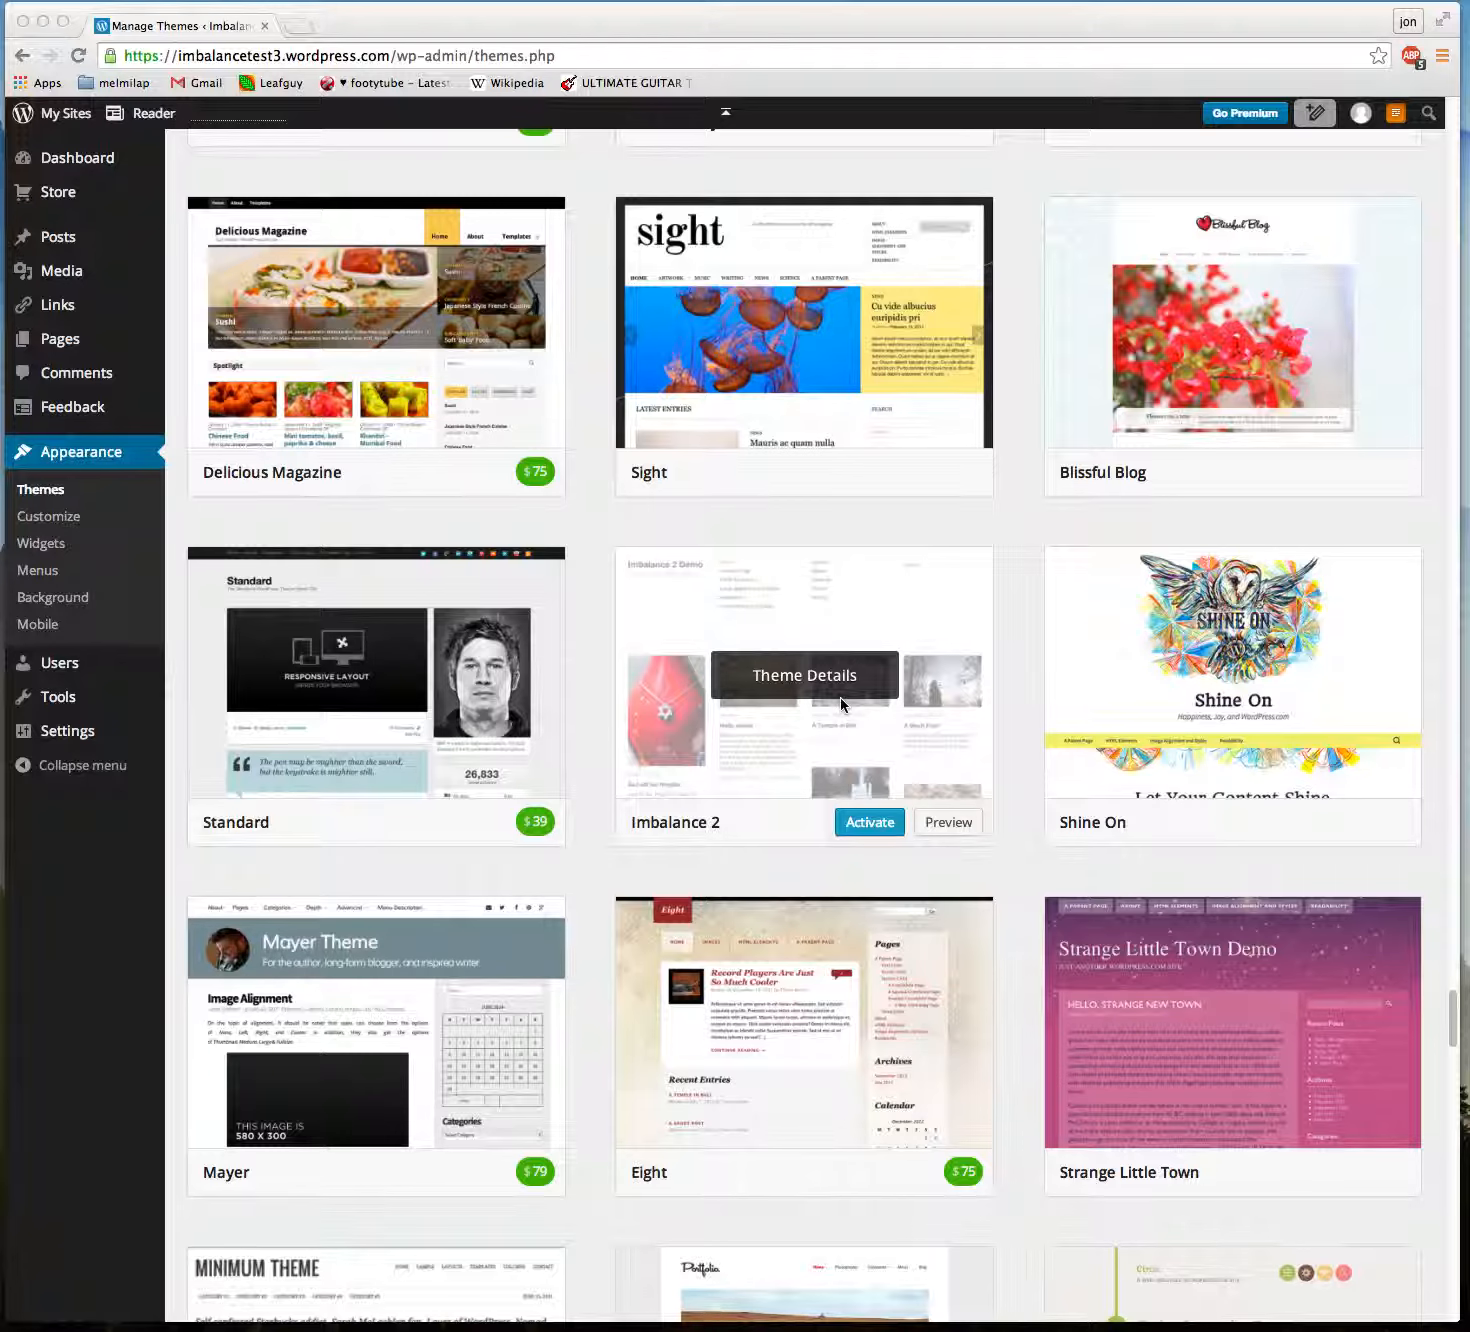
{"action": "mouse_move", "coordinate": [862, 608]}
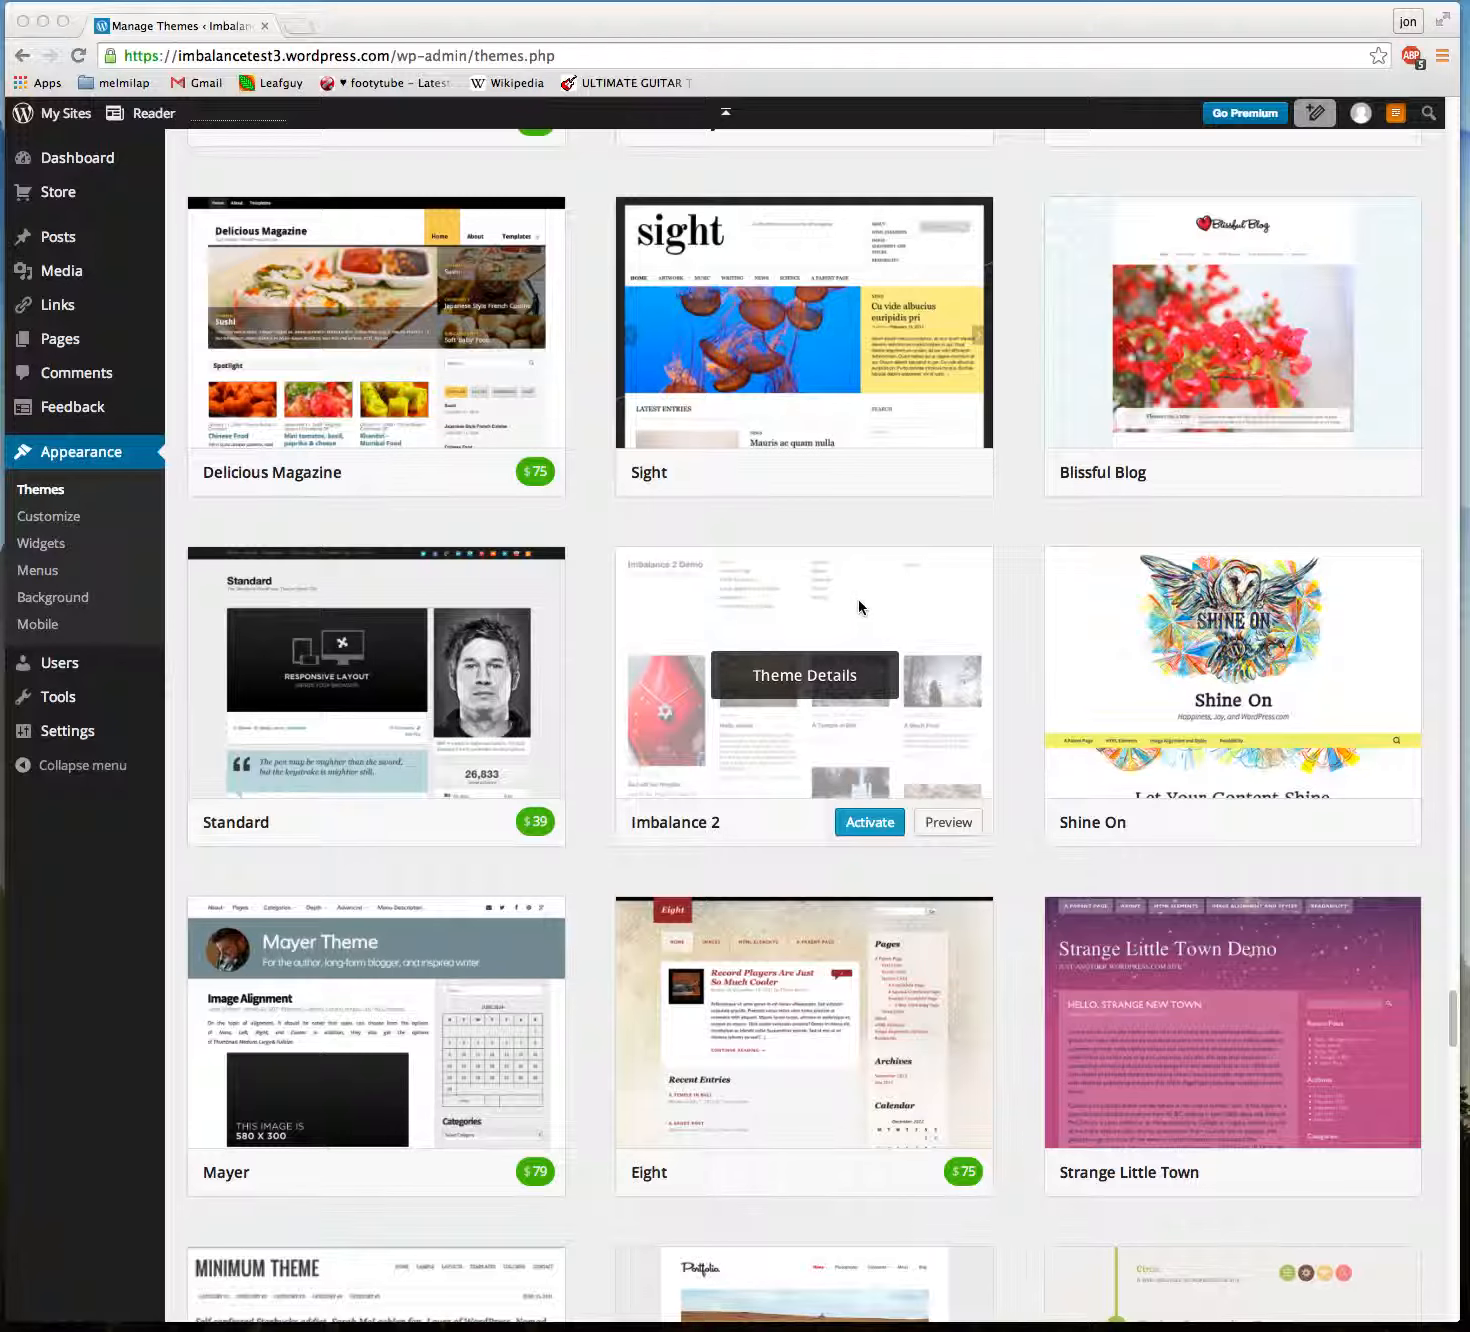
{"action": "mouse_move", "coordinate": [818, 684]}
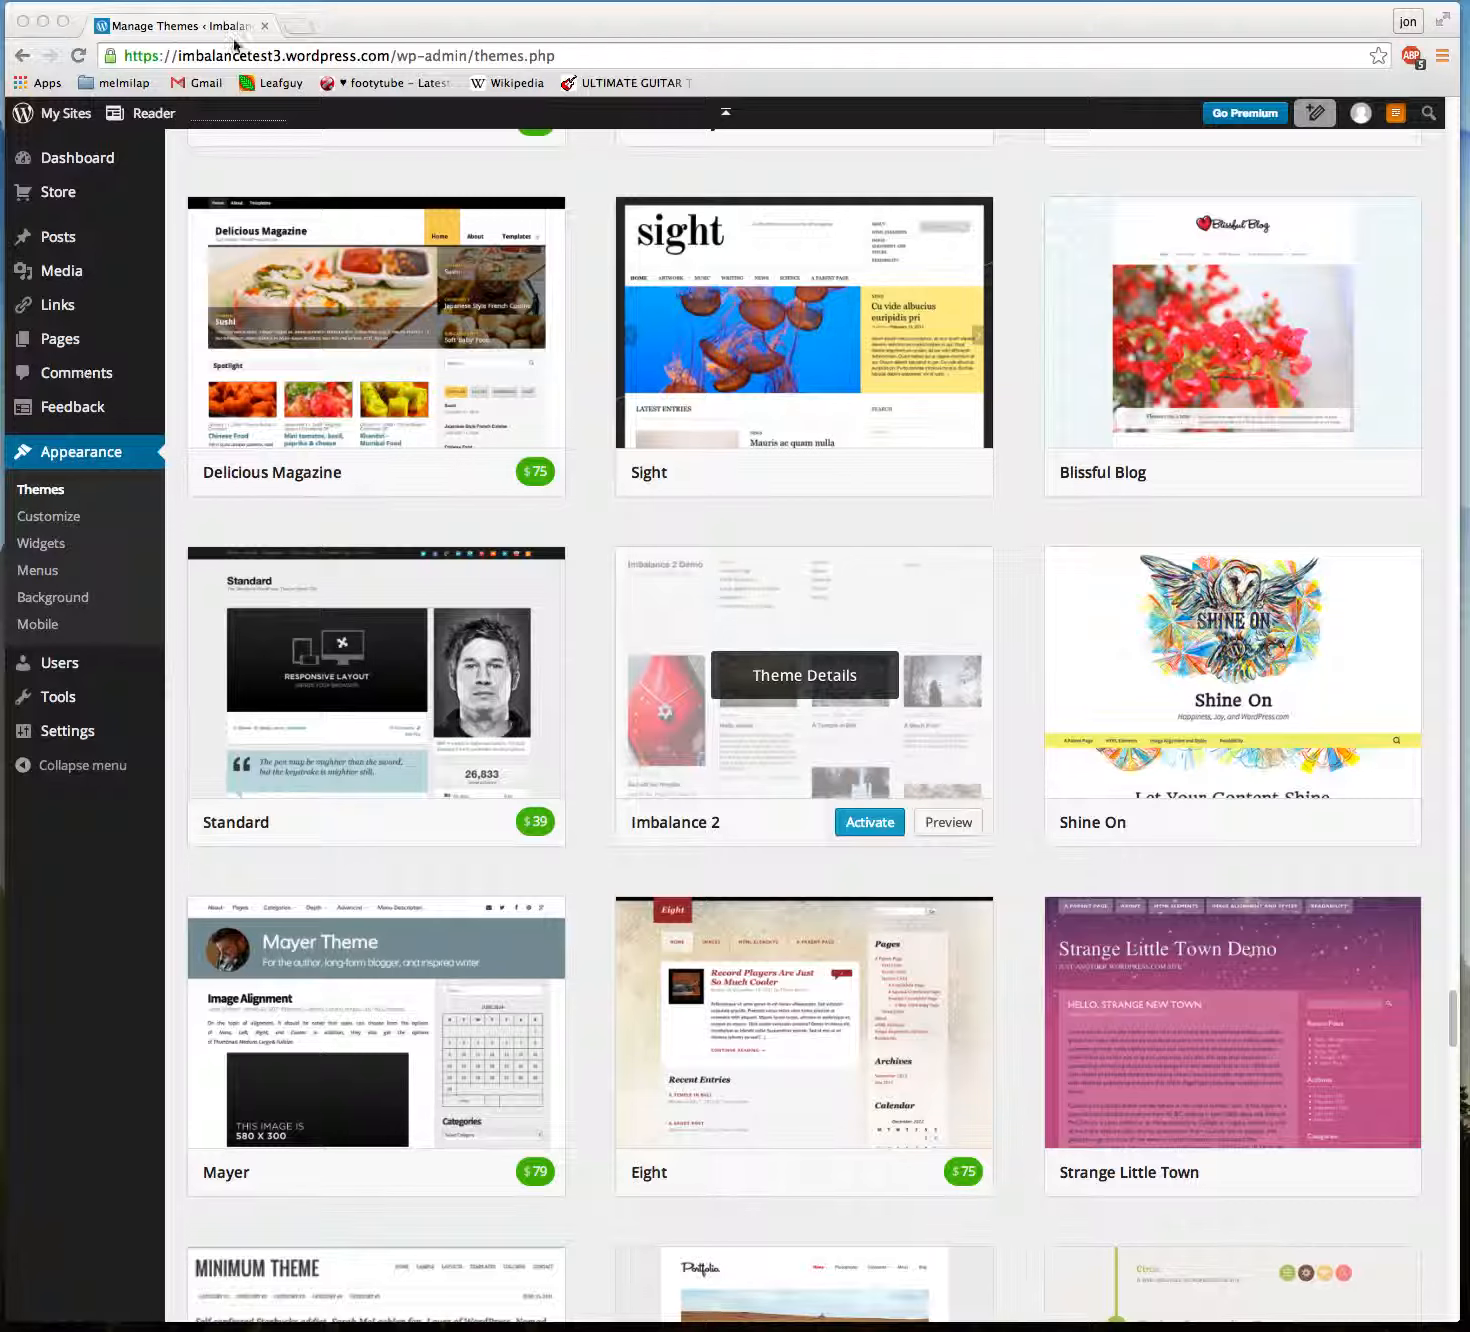
{"action": "mouse_move", "coordinate": [108, 466]}
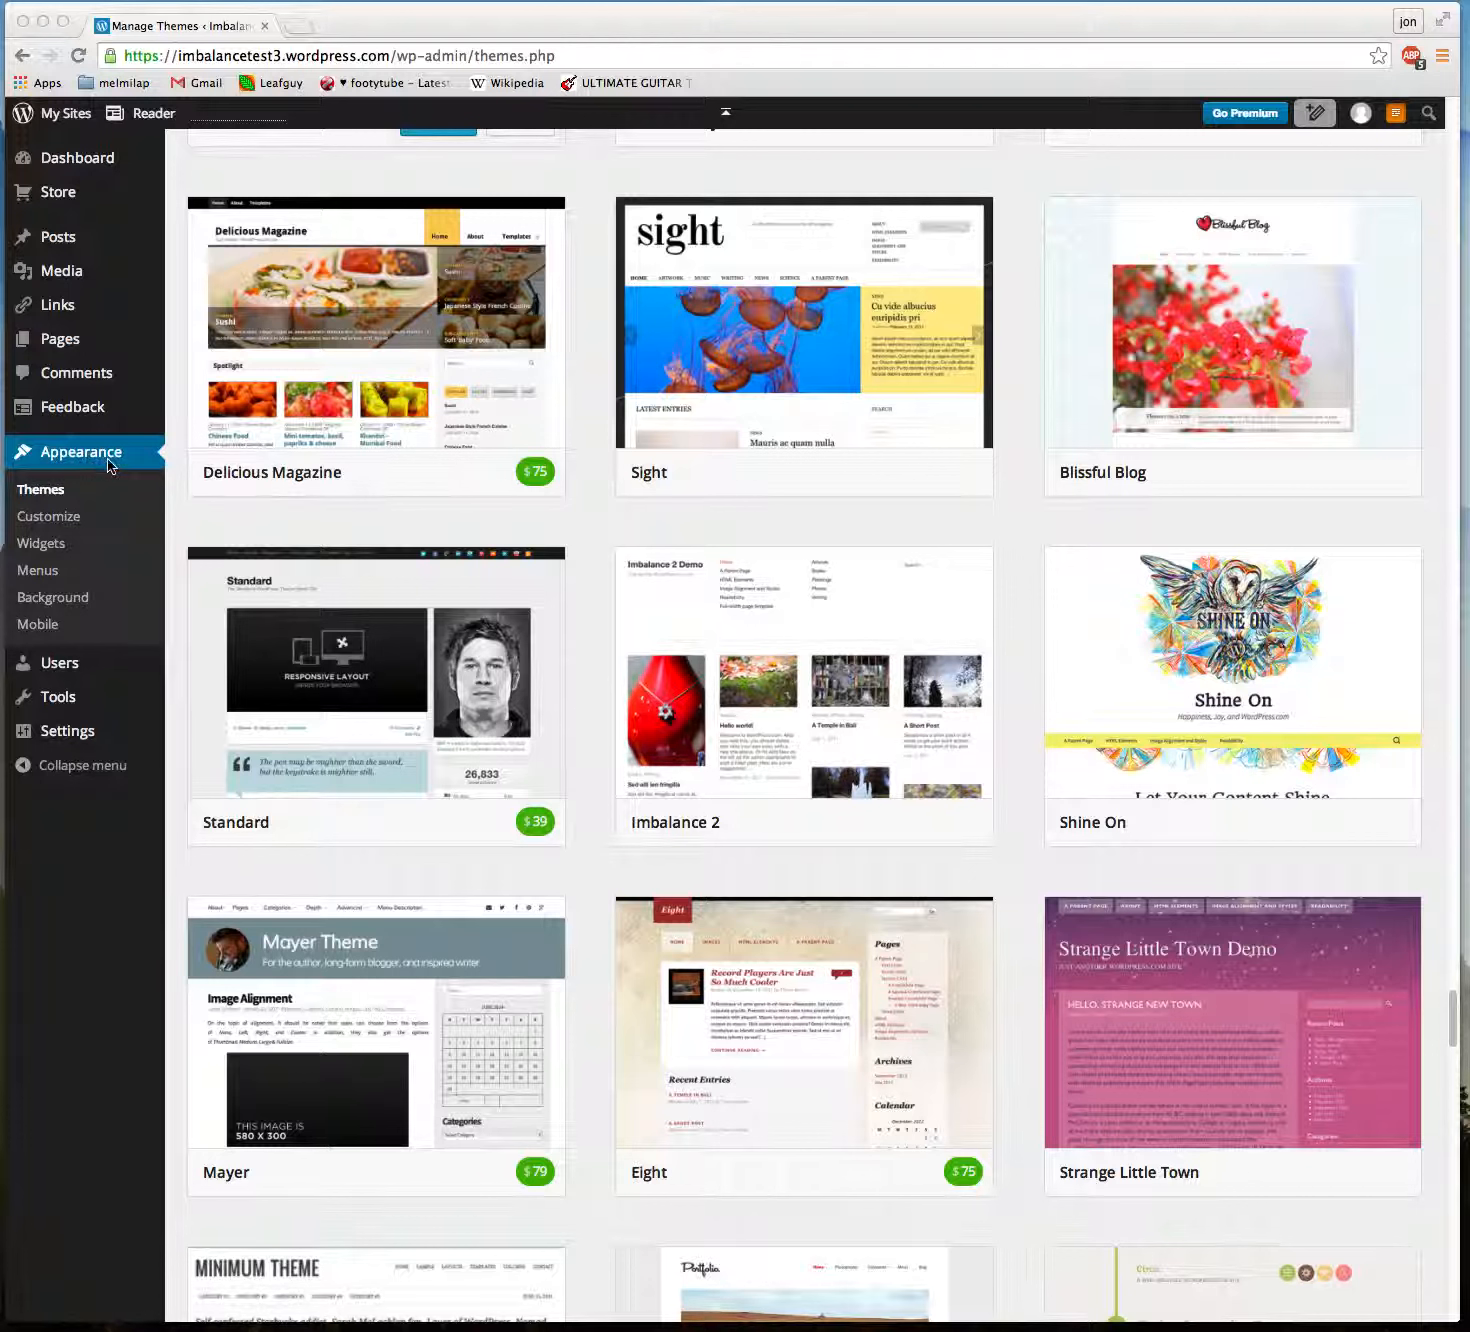
{"action": "mouse_move", "coordinate": [692, 886]}
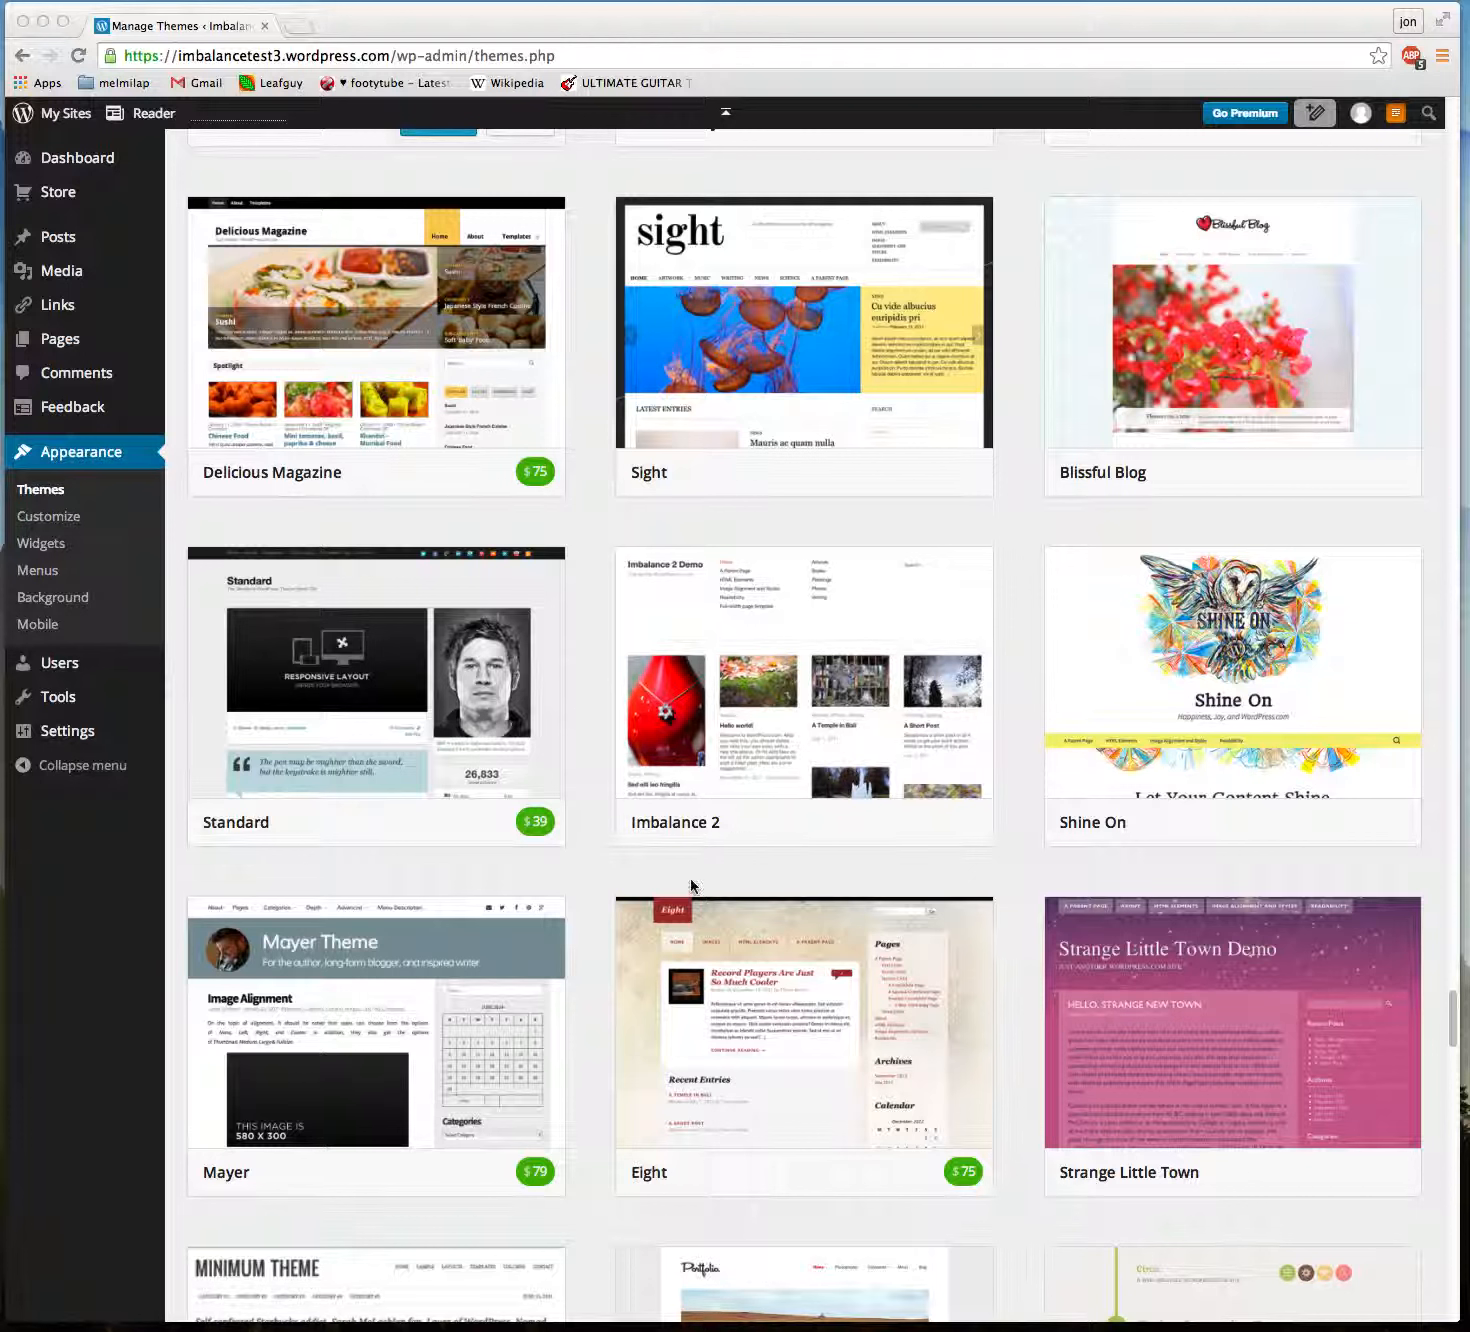
{"action": "mouse_move", "coordinate": [678, 798]}
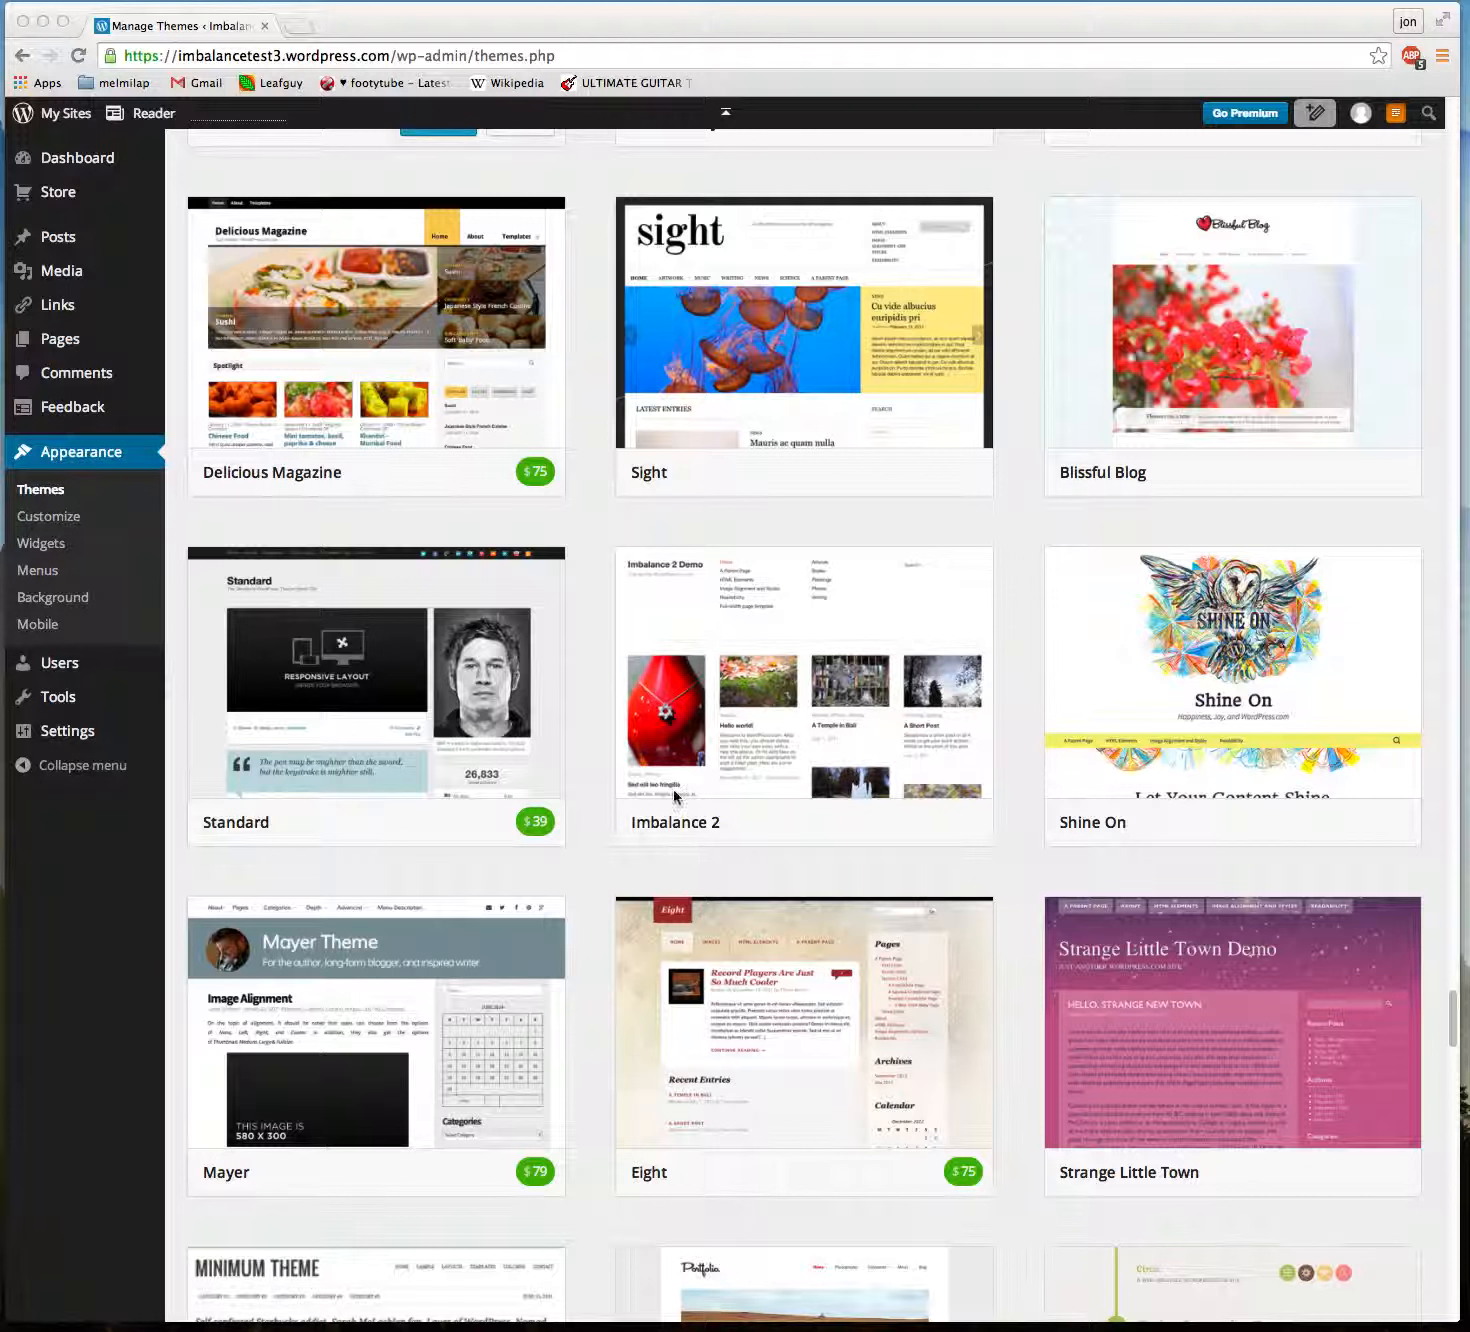
{"action": "mouse_move", "coordinate": [806, 690]}
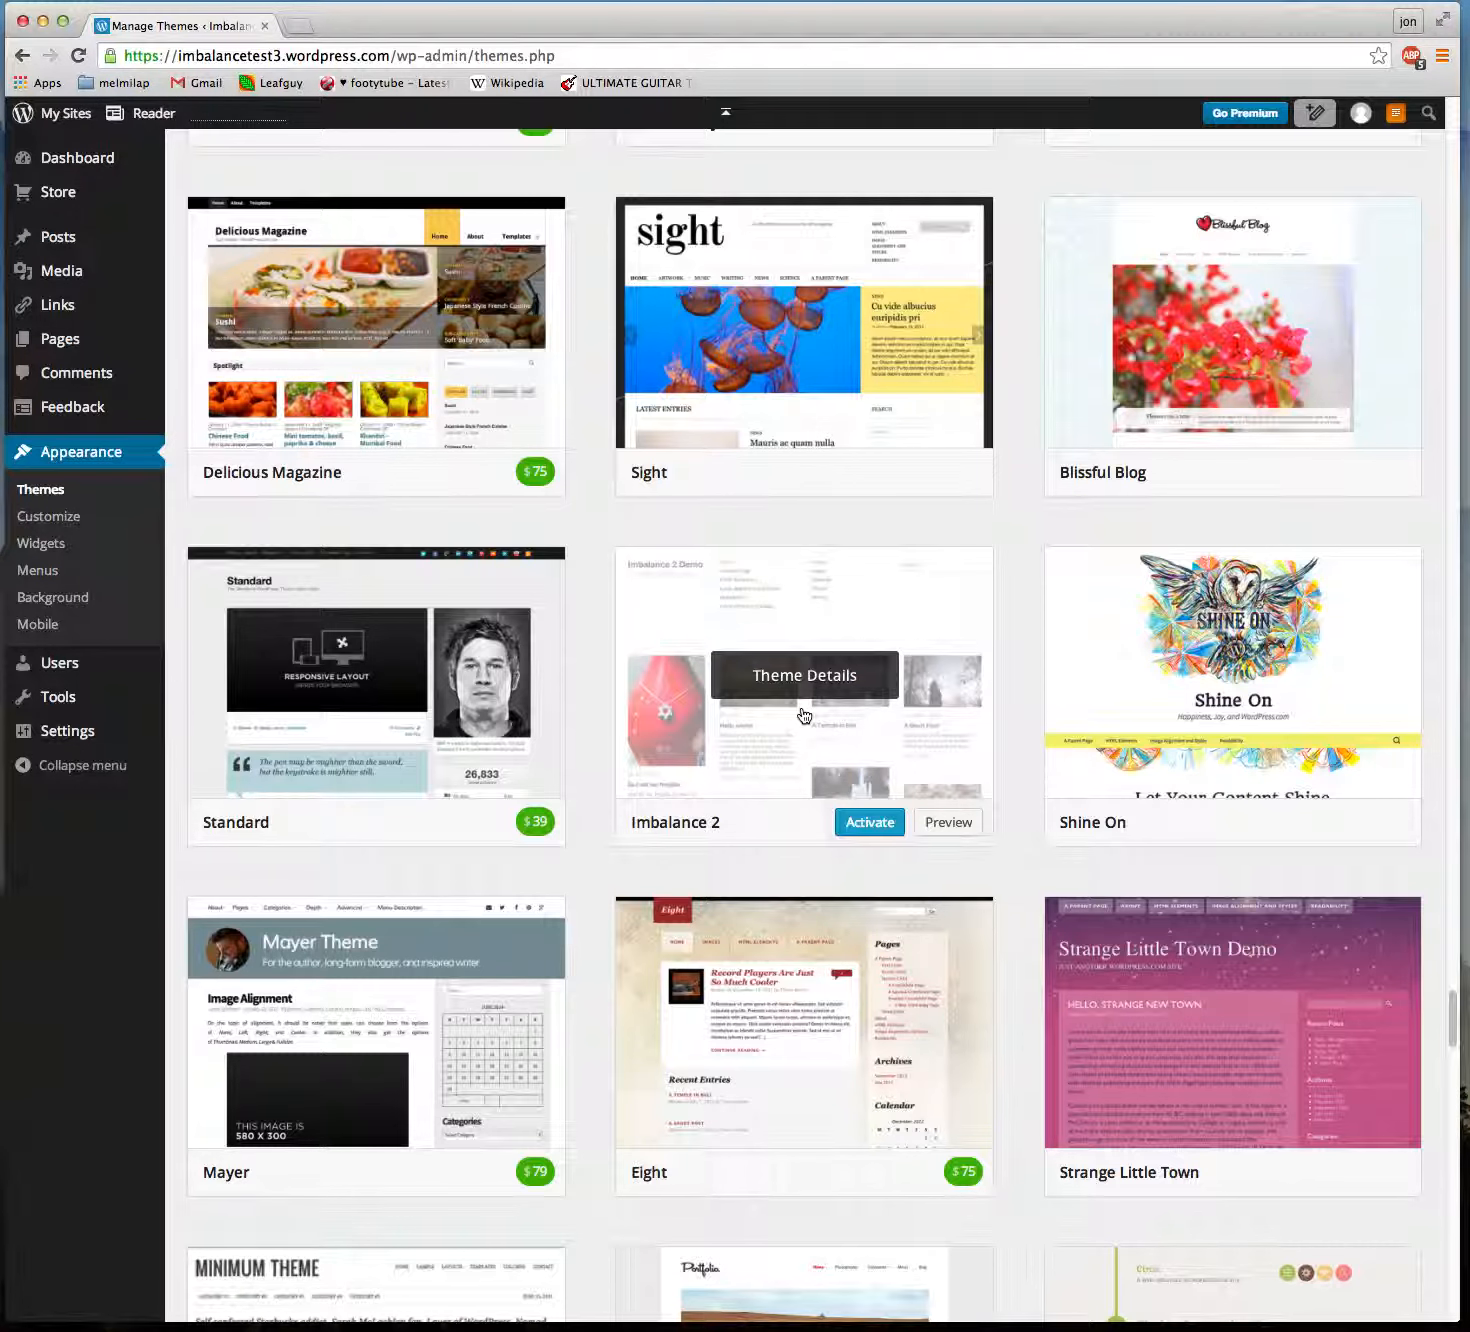
Step: Review Imbalance 2's description, author and tags, then launch its live demo in a new tab
{"action": "left_click", "coordinate": [804, 674]}
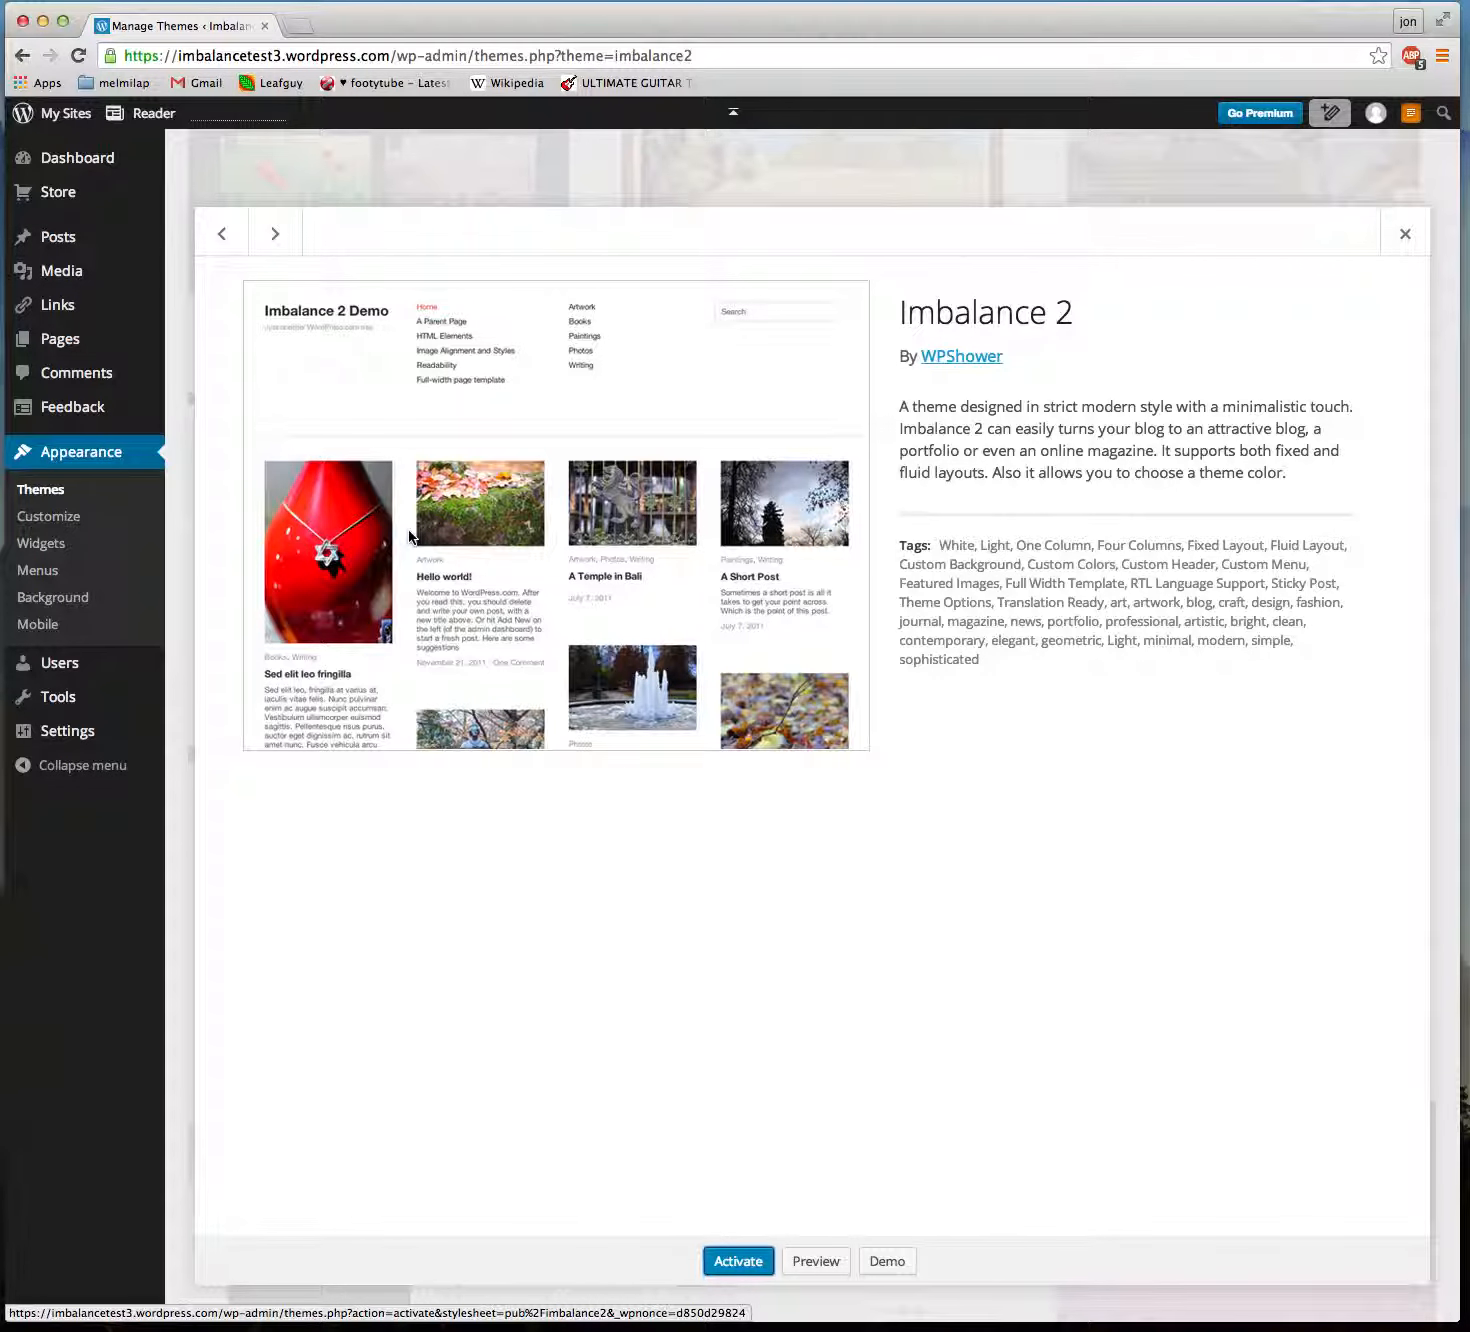
{"action": "mouse_move", "coordinate": [484, 790]}
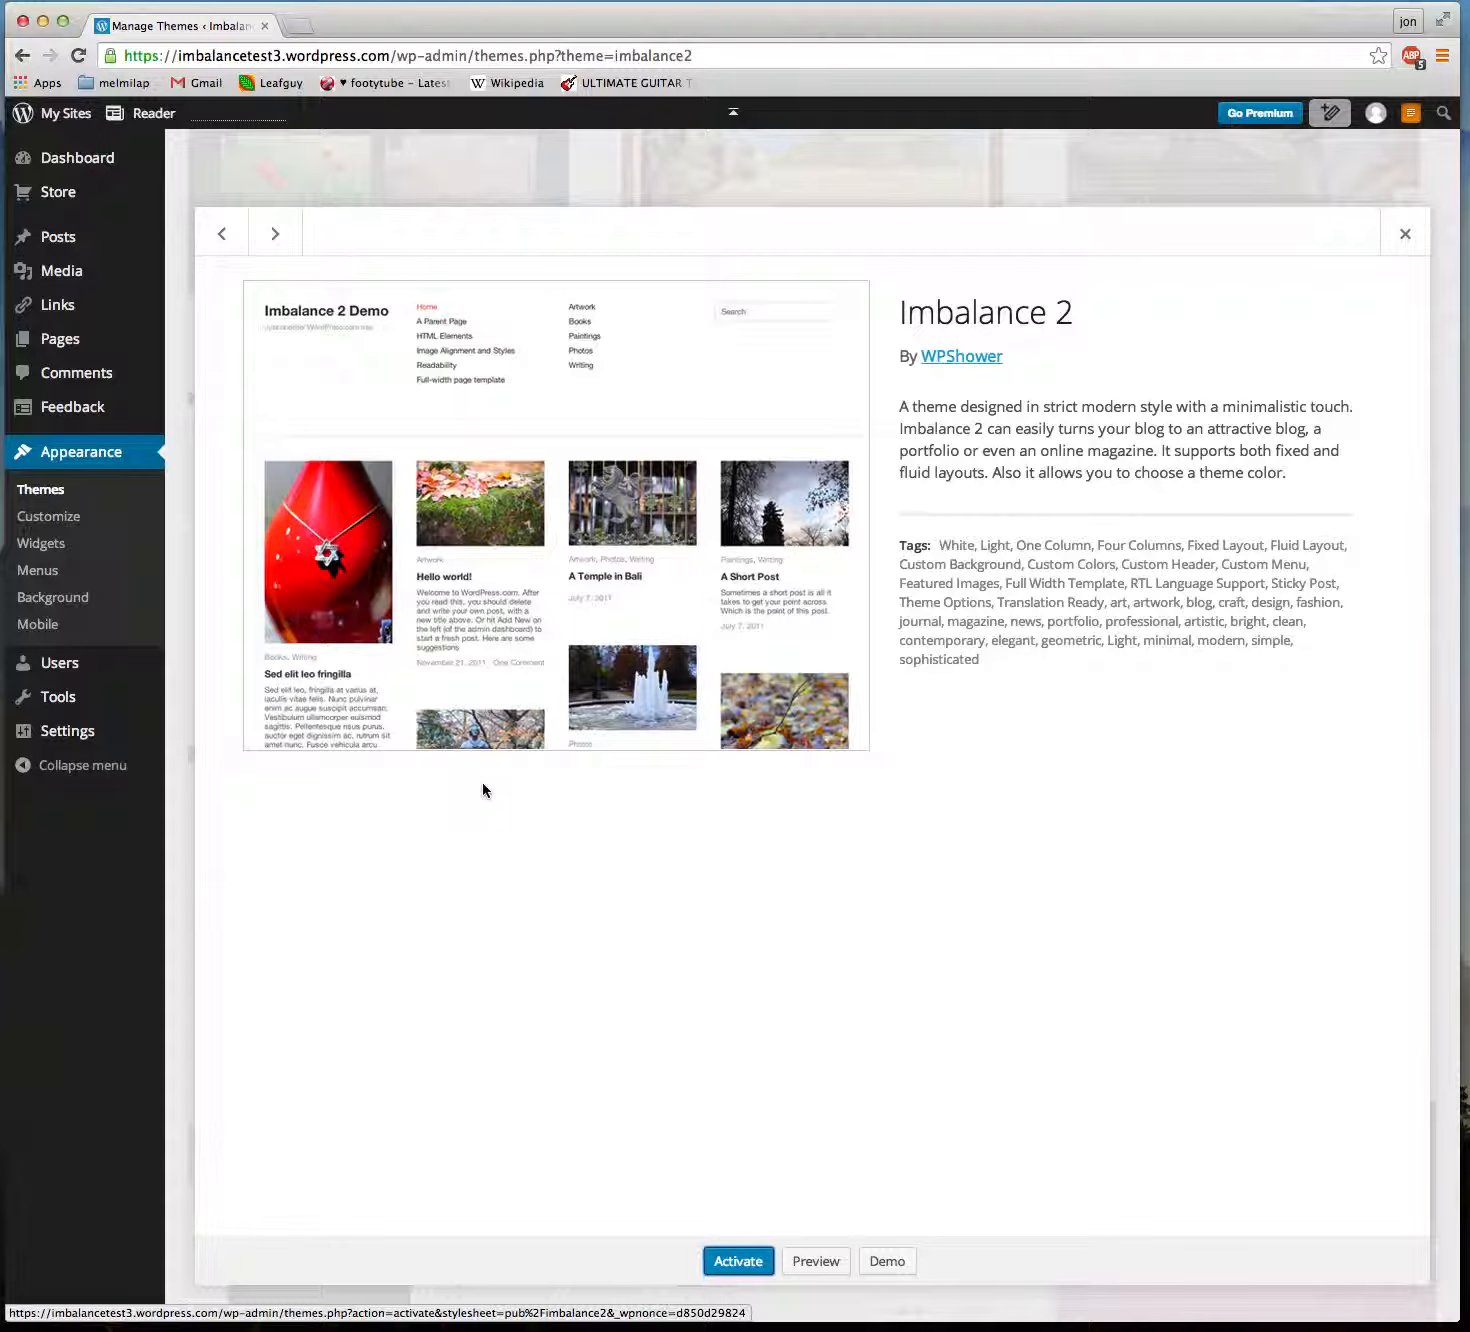
{"action": "mouse_move", "coordinate": [636, 432]}
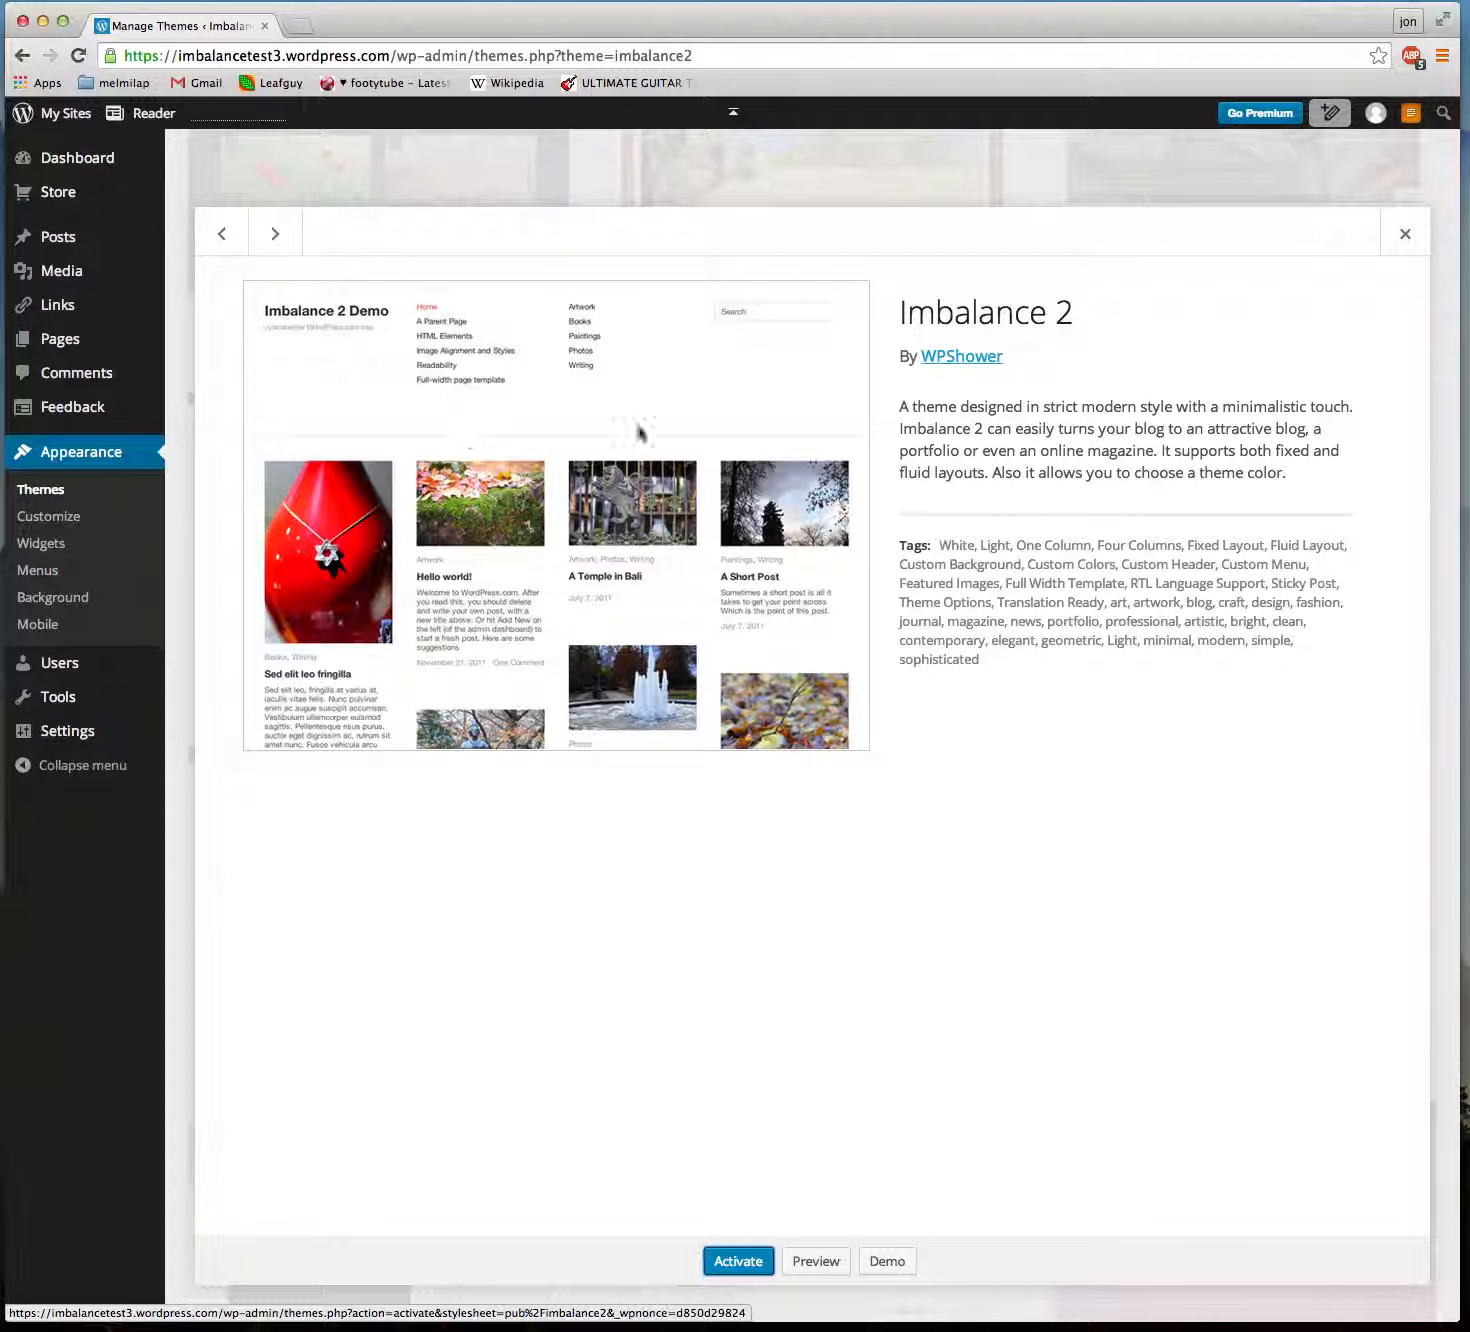
{"action": "mouse_move", "coordinate": [610, 748]}
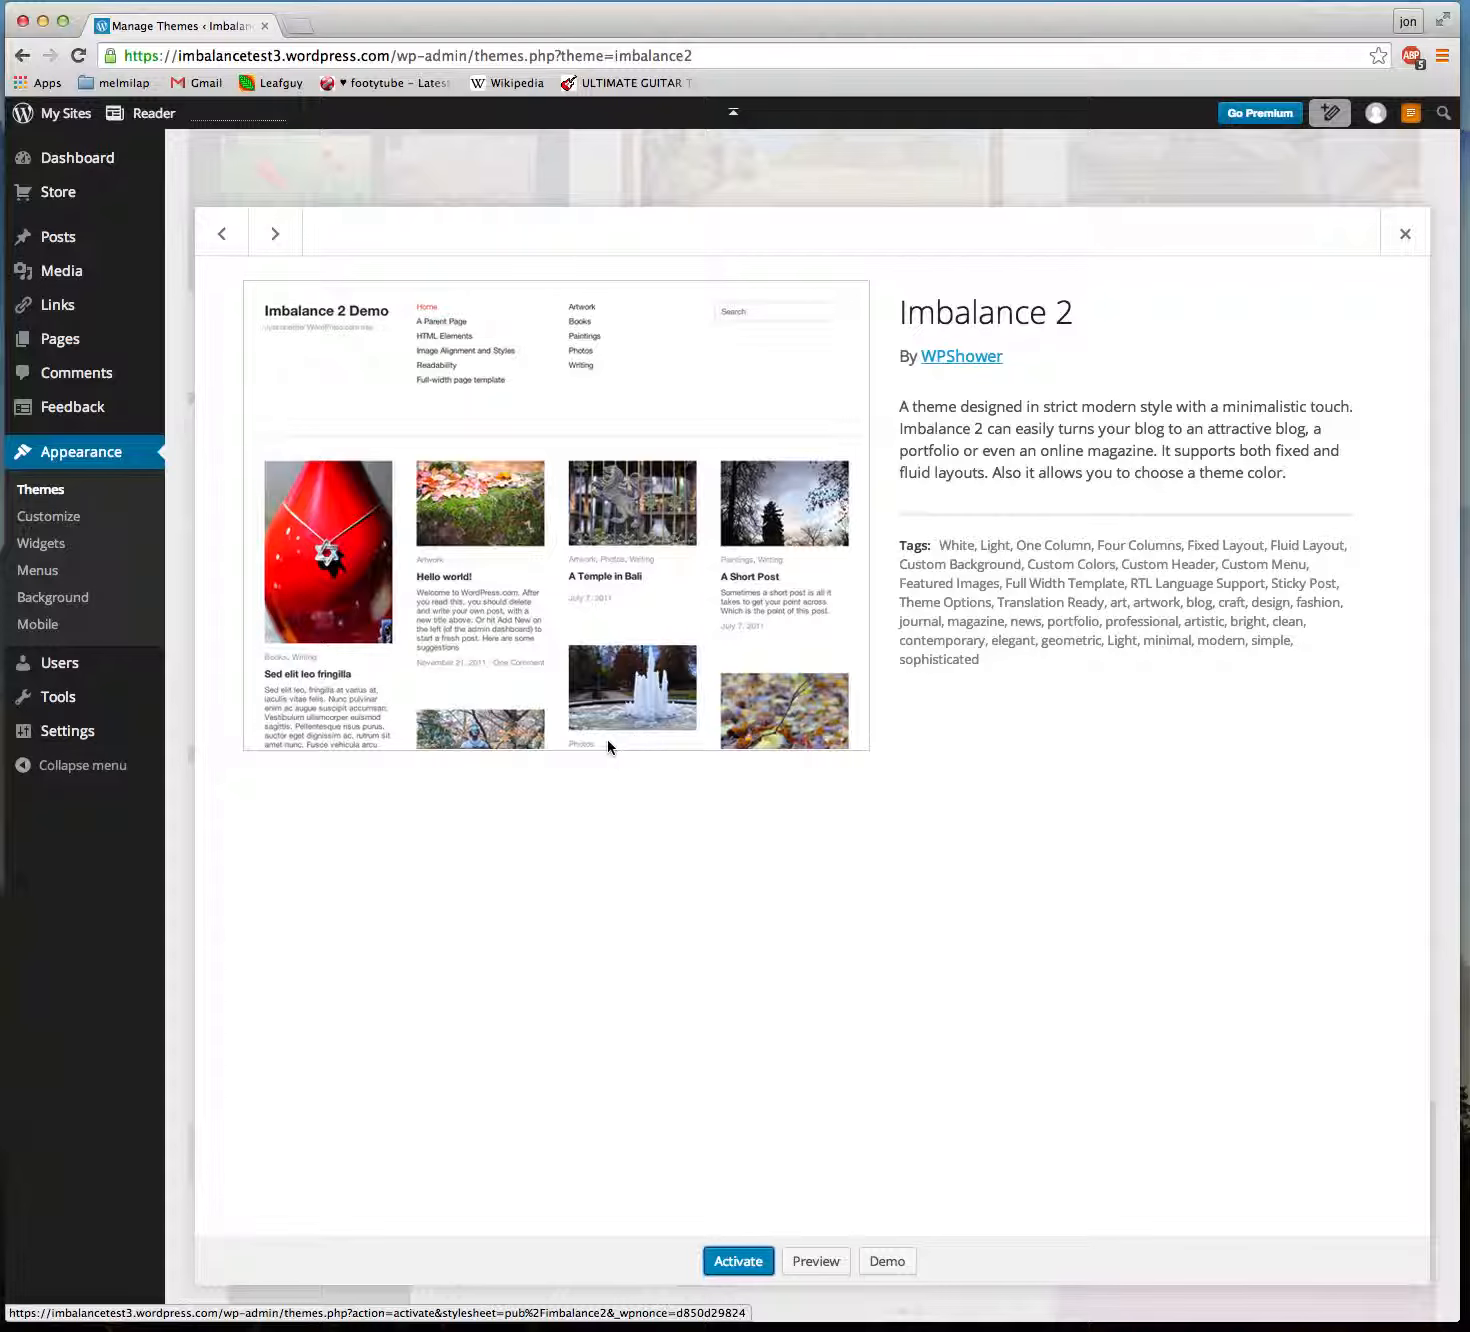
{"action": "mouse_move", "coordinate": [464, 812]}
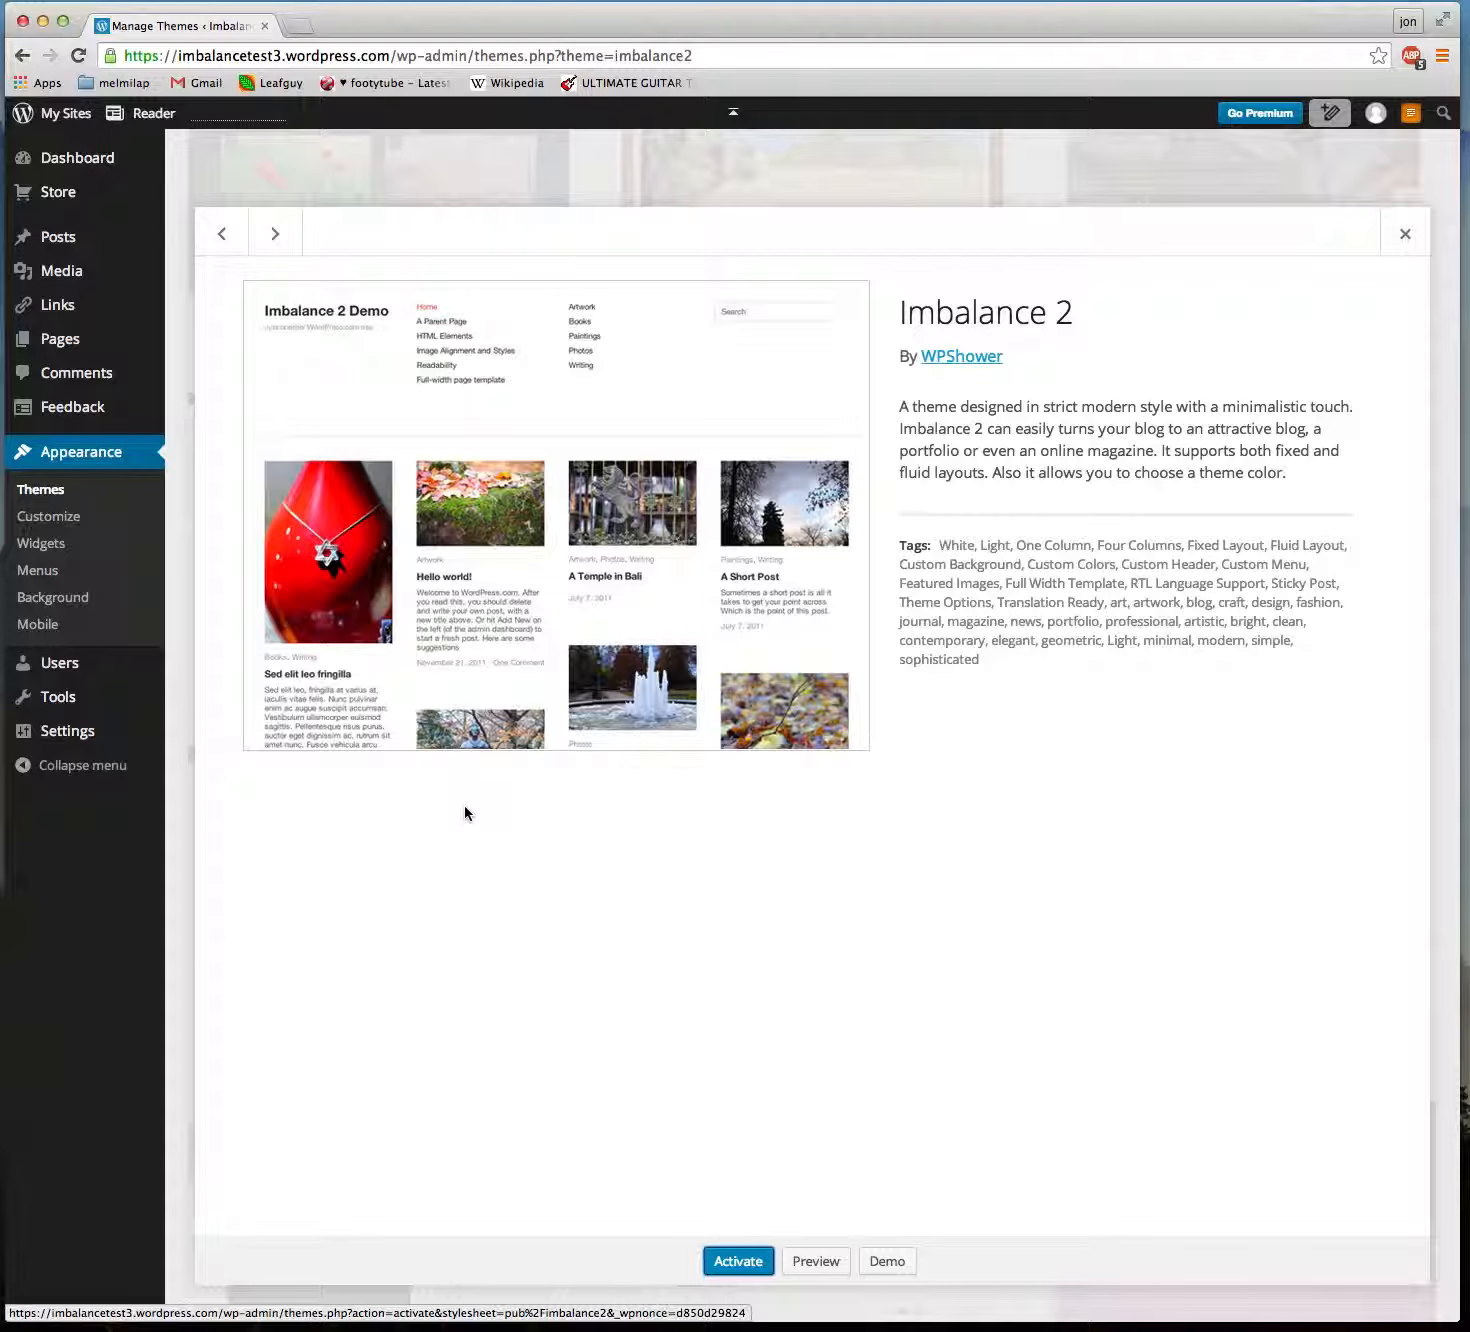
{"action": "mouse_move", "coordinate": [568, 590]}
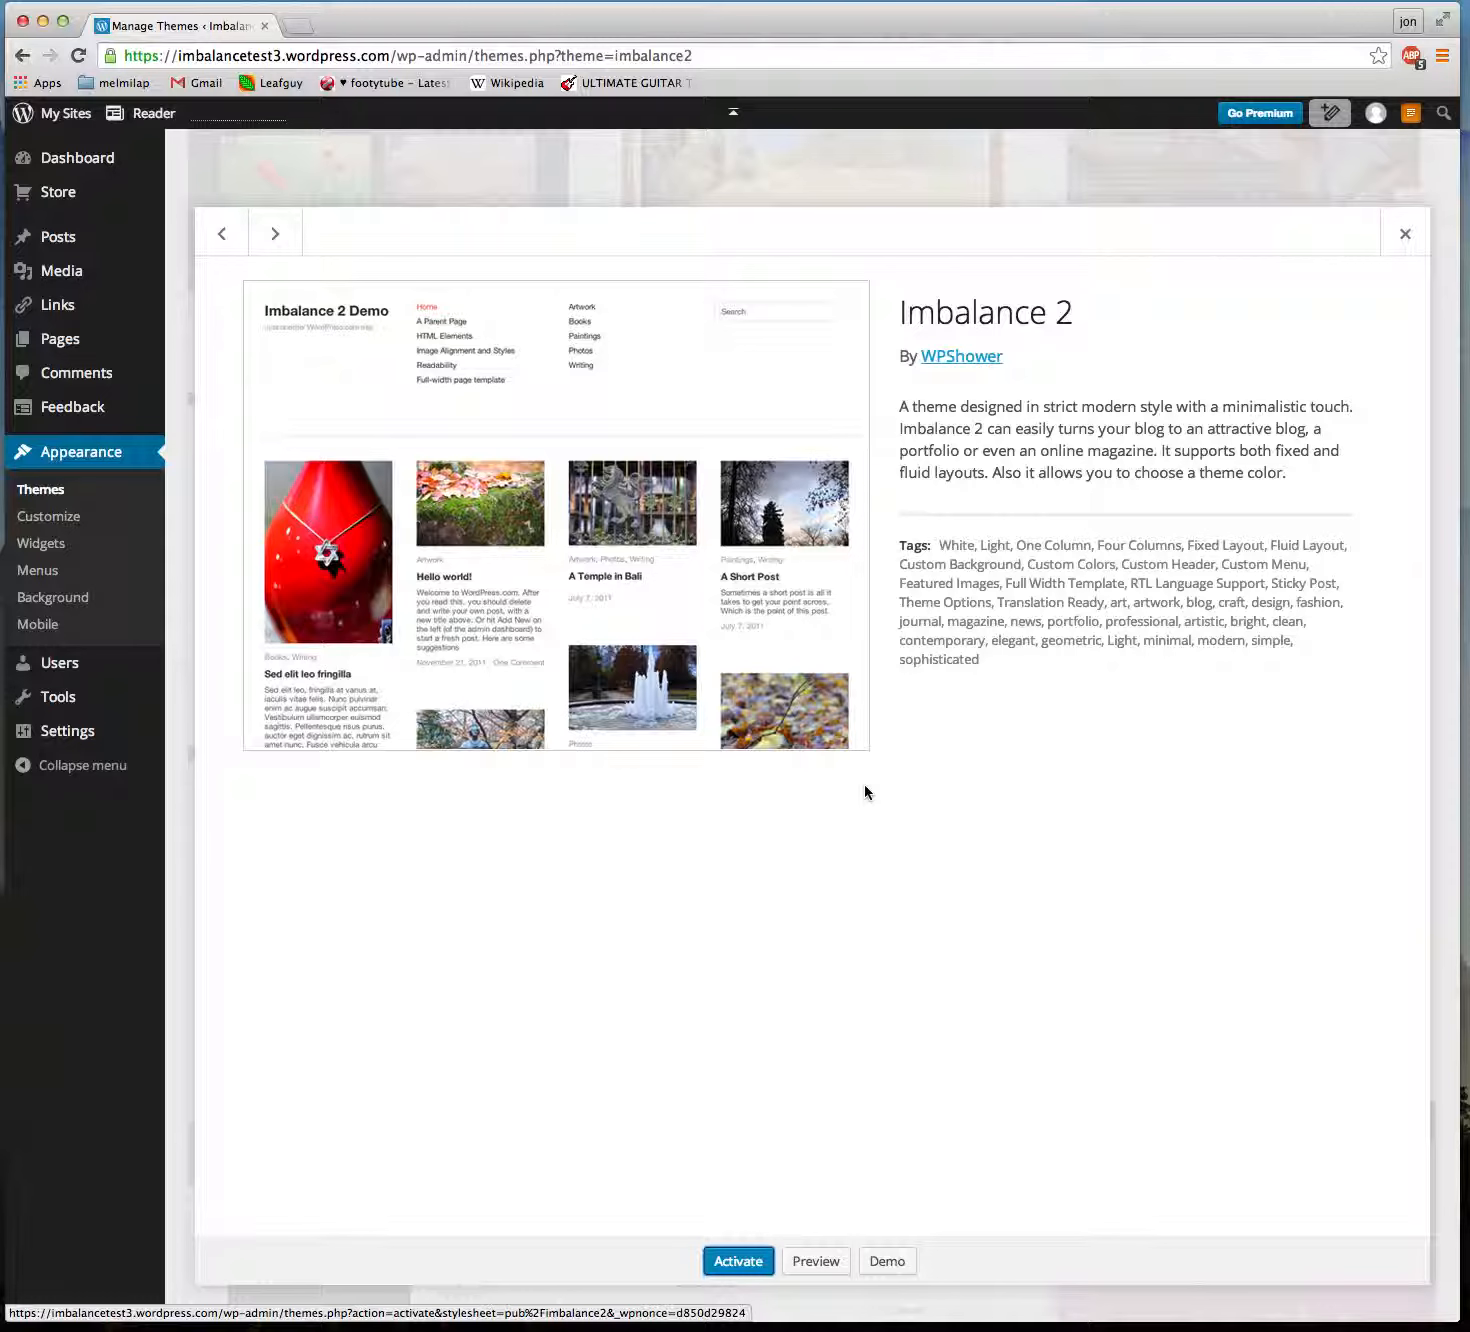
{"action": "mouse_move", "coordinate": [480, 656]}
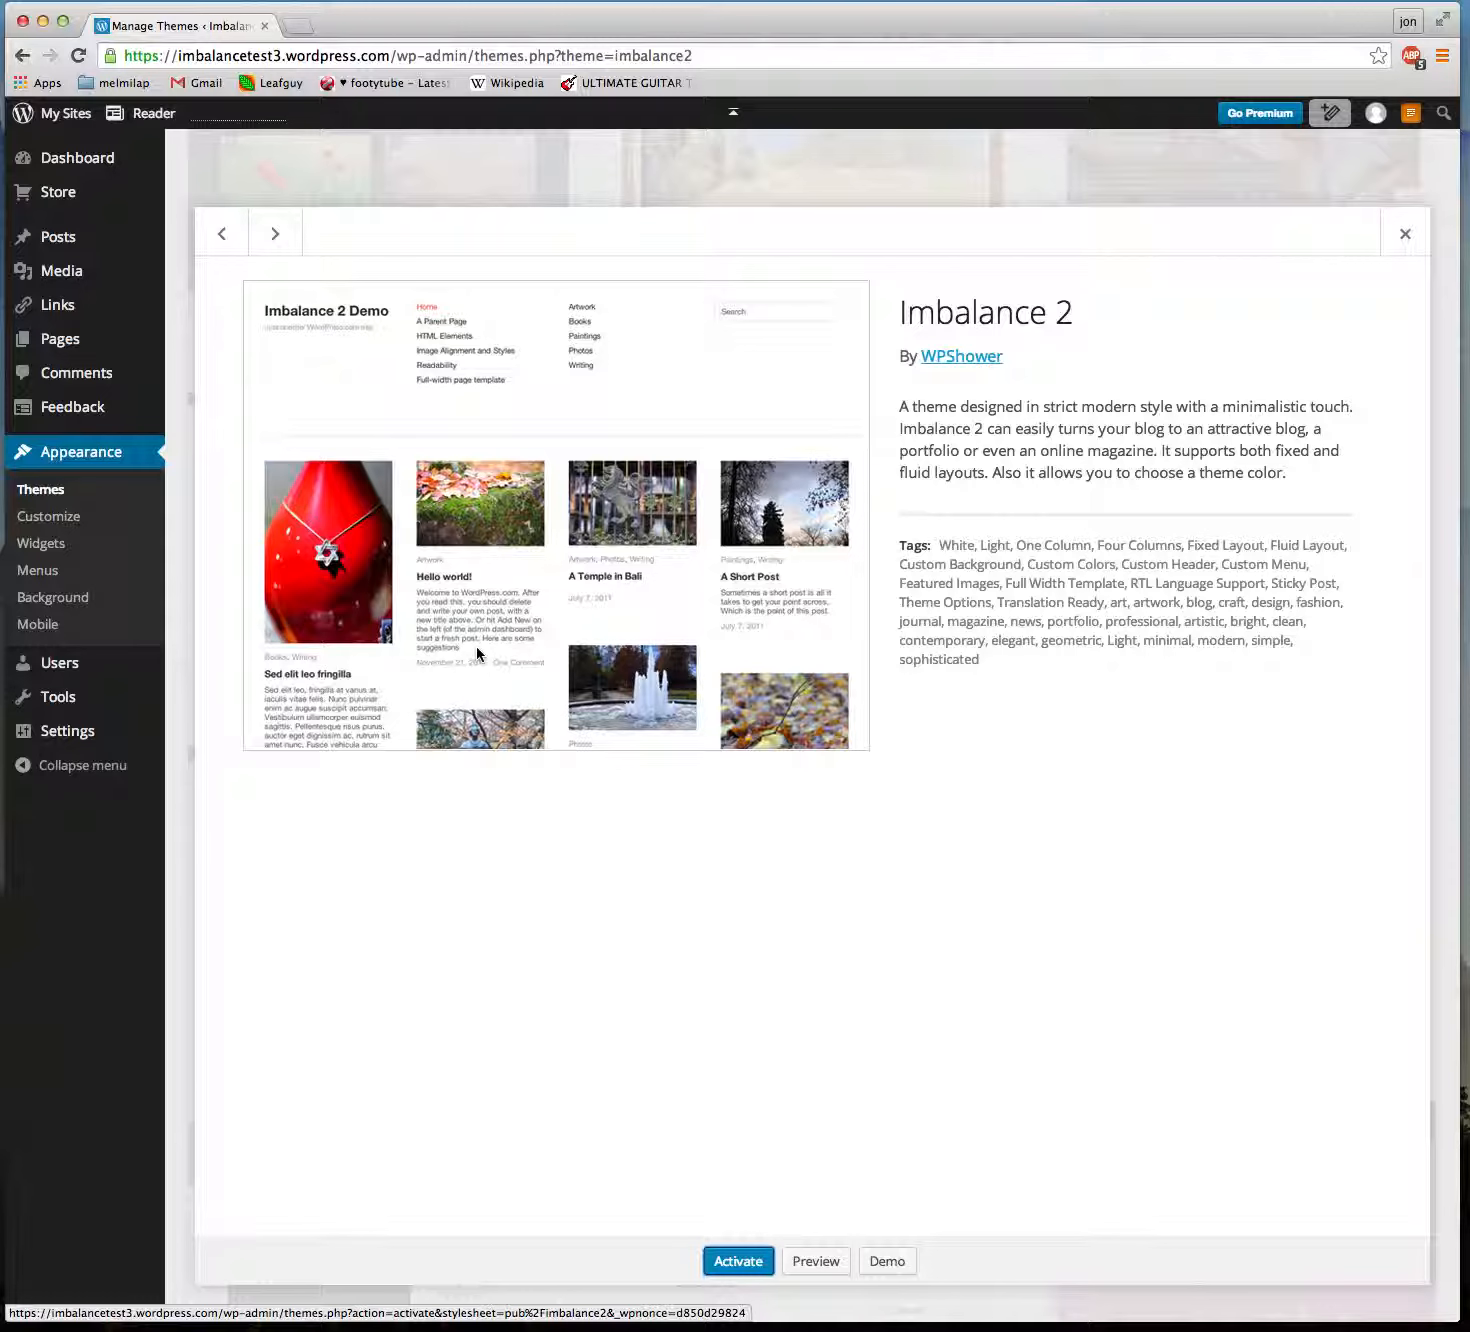
{"action": "mouse_move", "coordinate": [492, 542]}
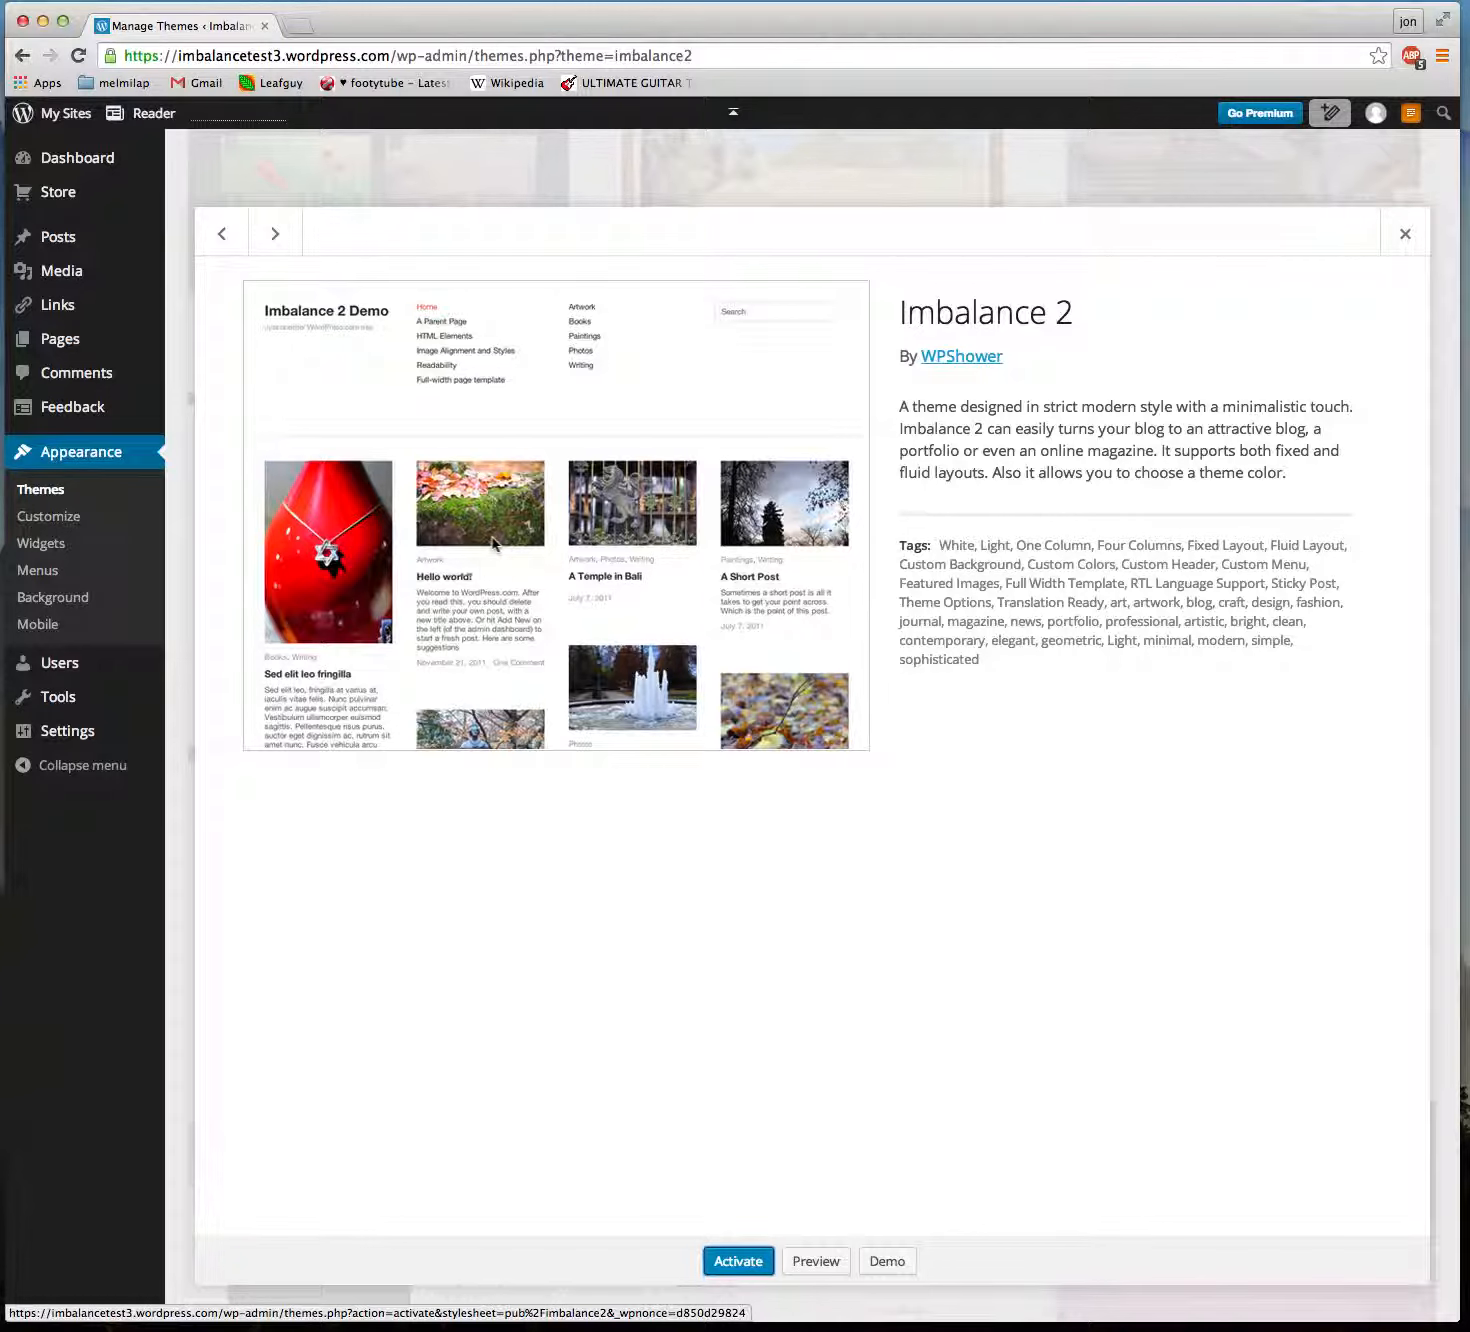
{"action": "mouse_move", "coordinate": [504, 512]}
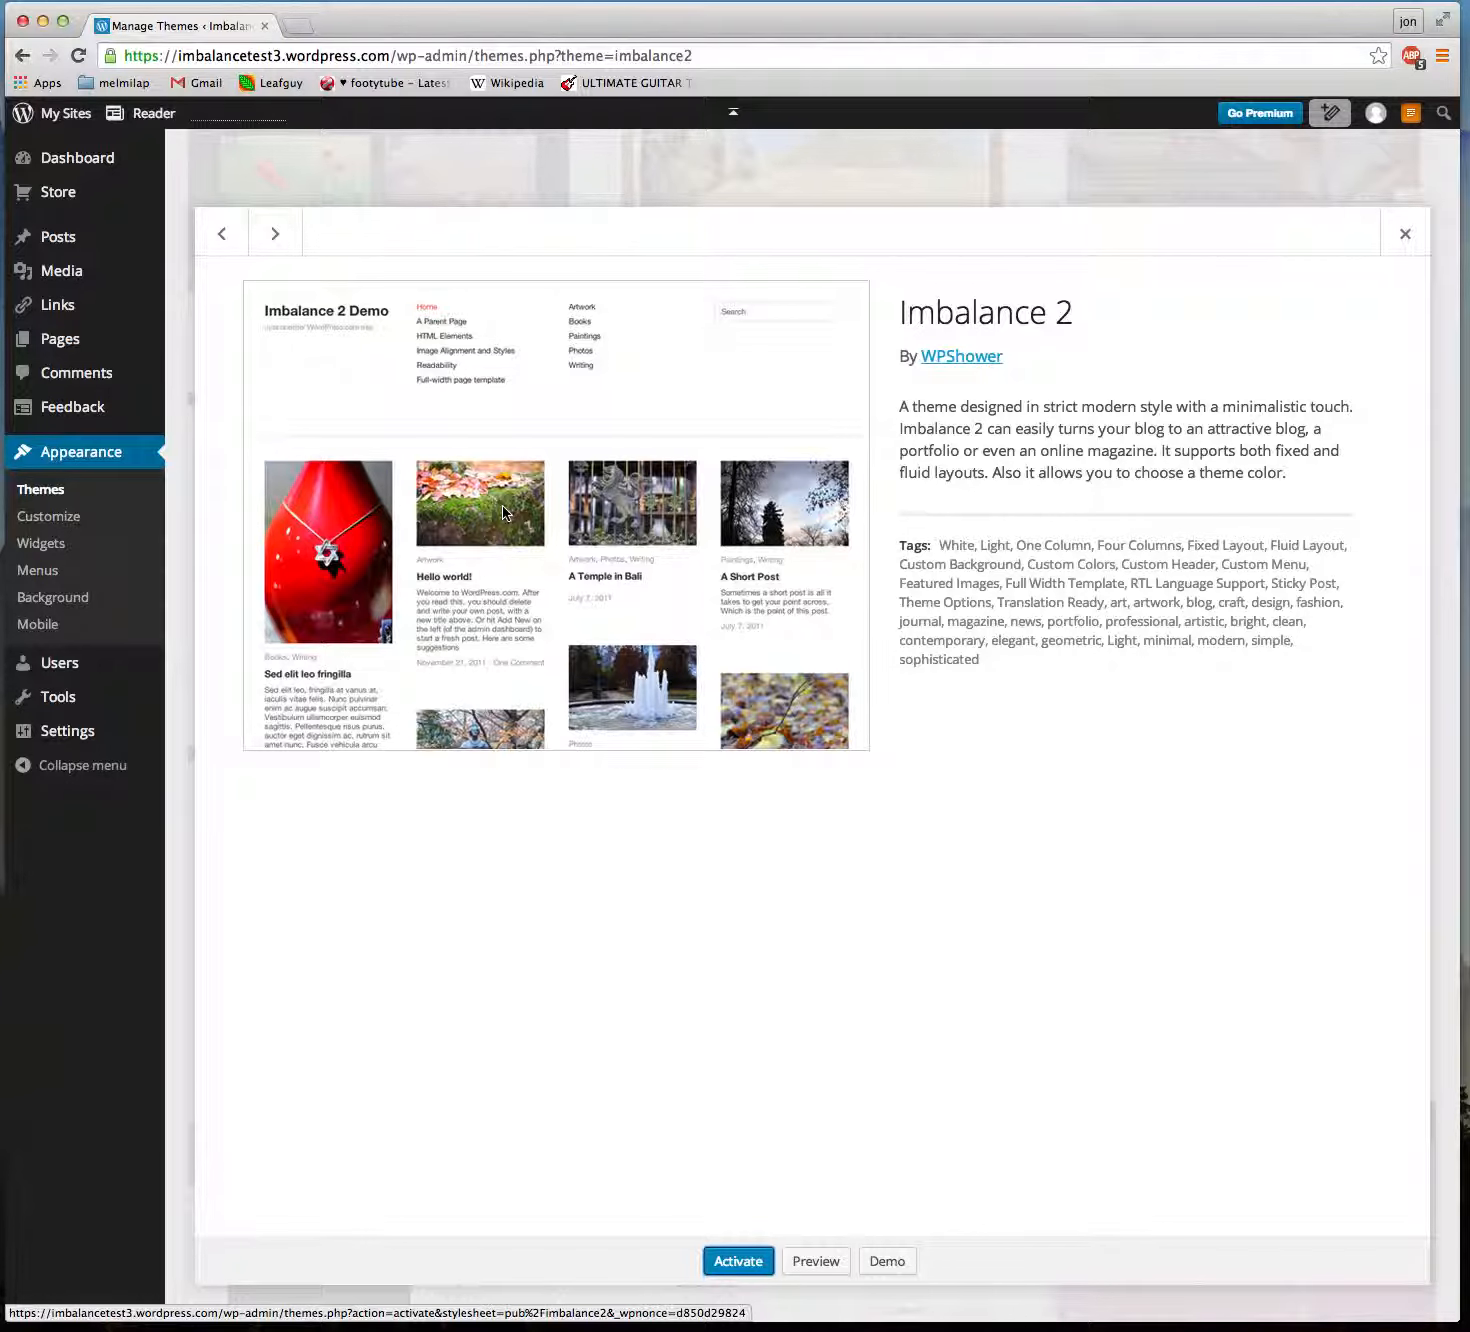
{"action": "mouse_move", "coordinate": [910, 816]}
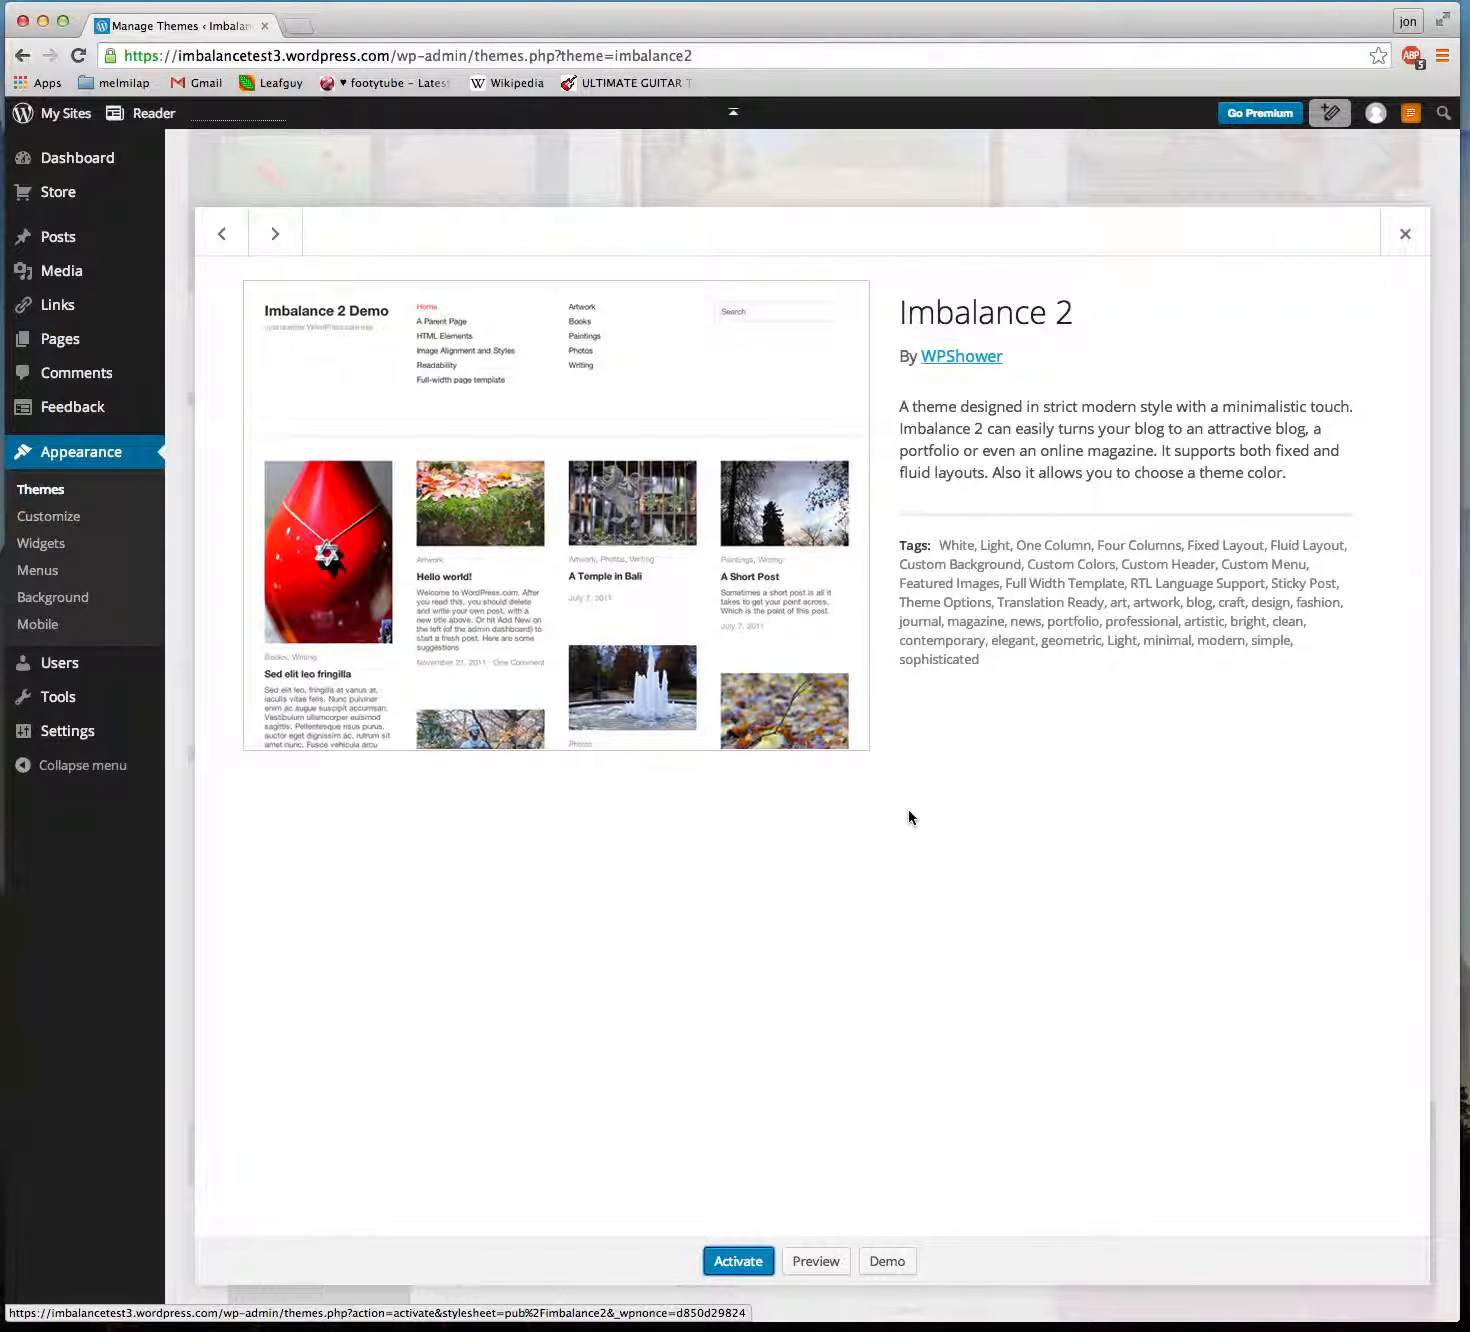
{"action": "mouse_move", "coordinate": [956, 862]}
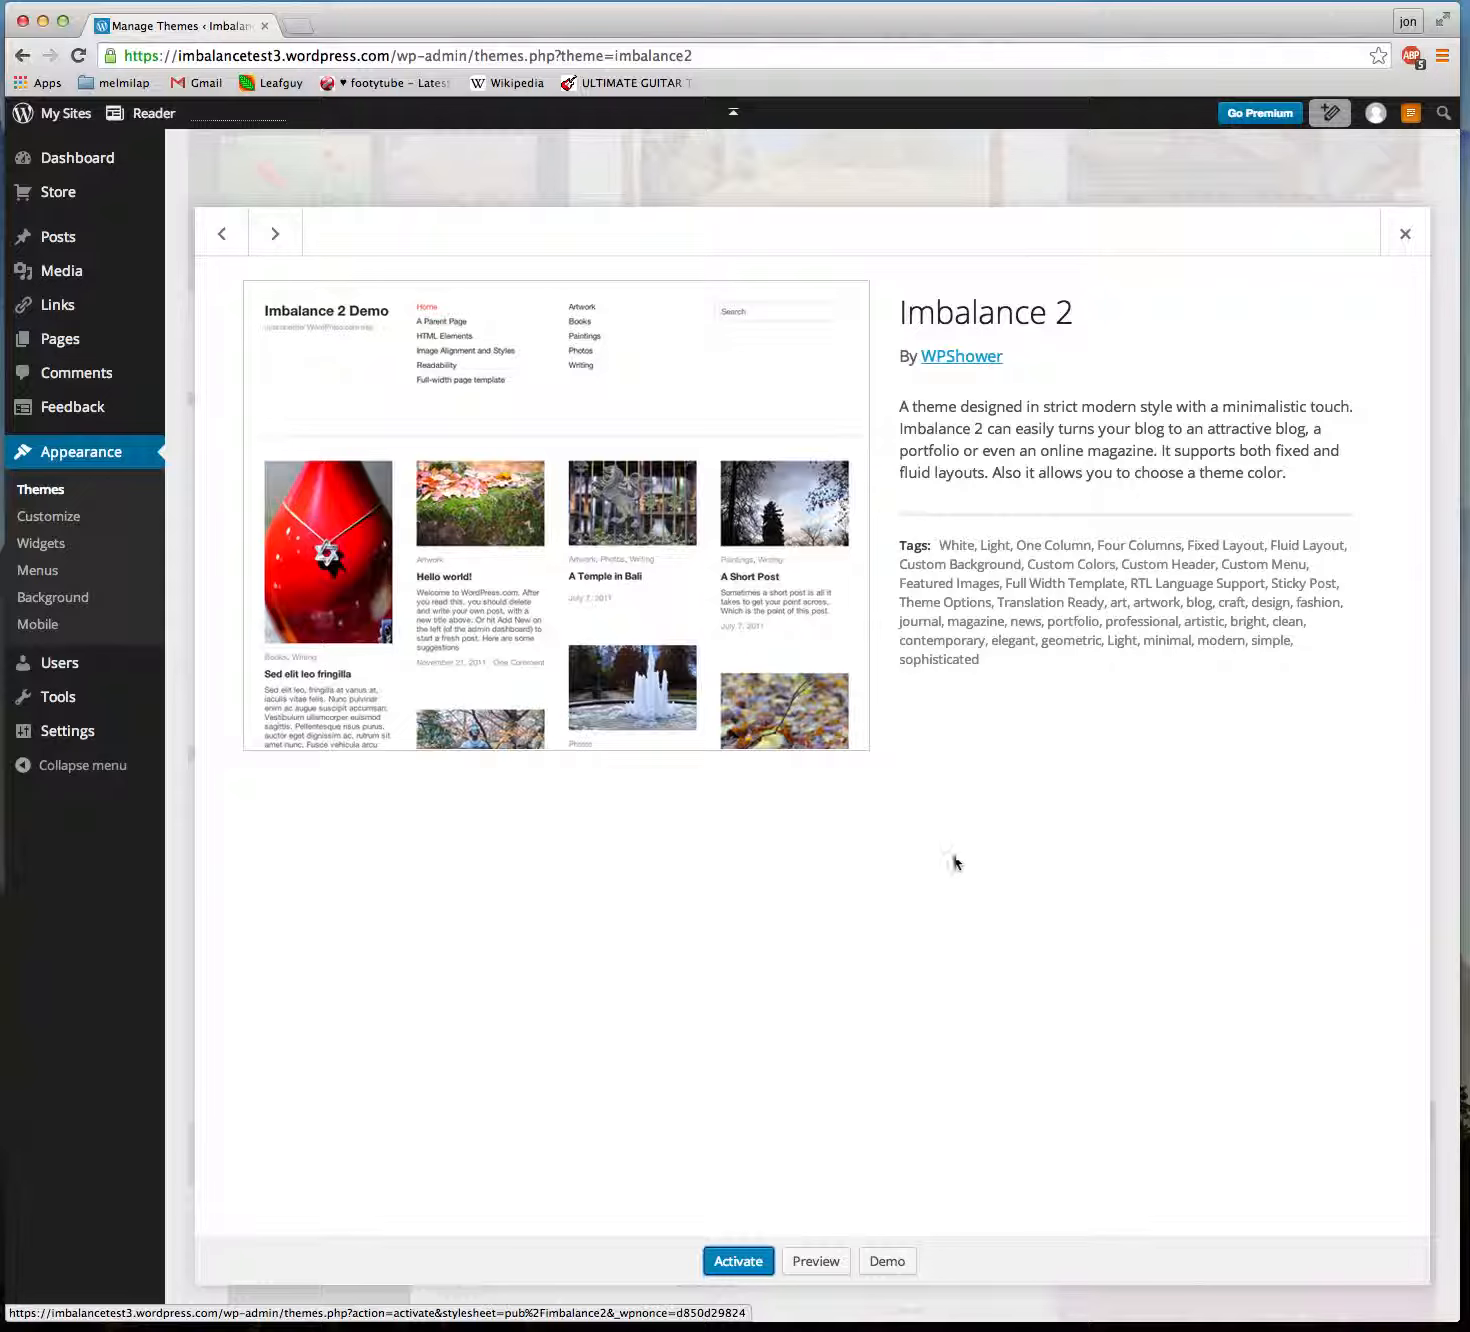
{"action": "mouse_move", "coordinate": [956, 862]}
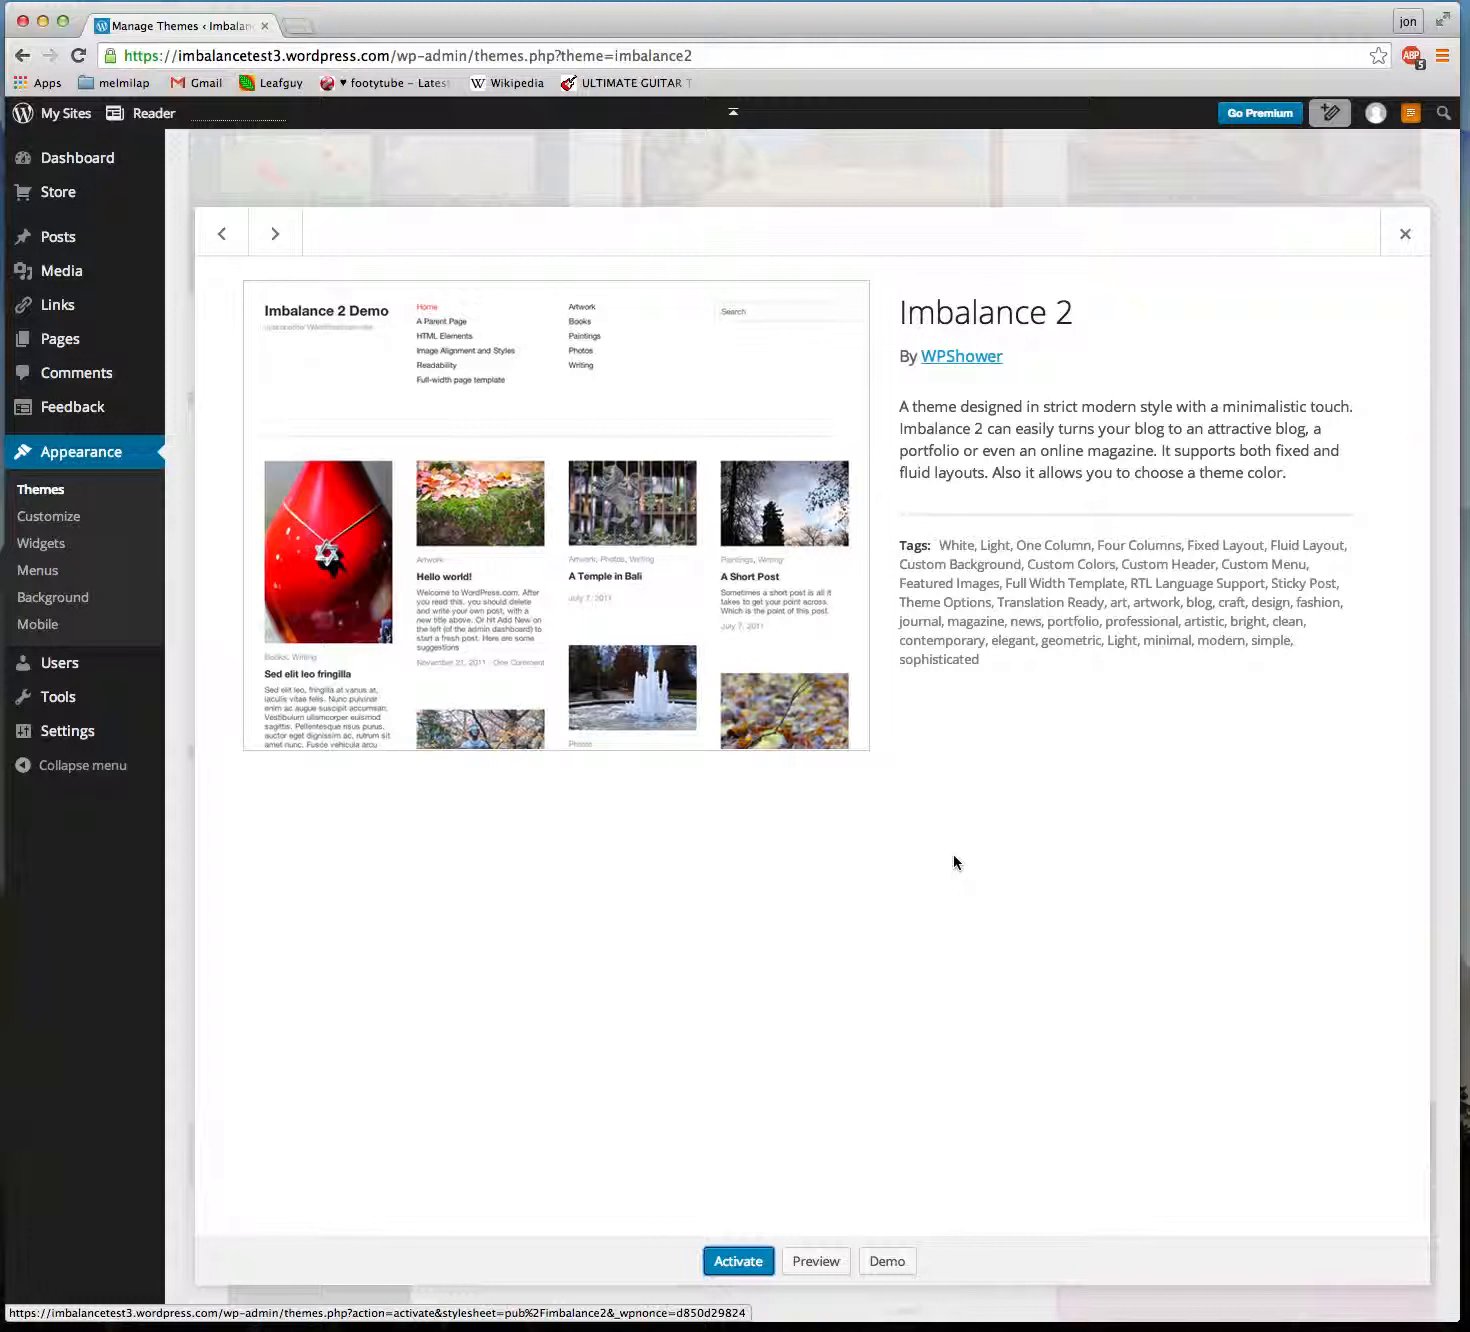
{"action": "mouse_move", "coordinate": [668, 1010]}
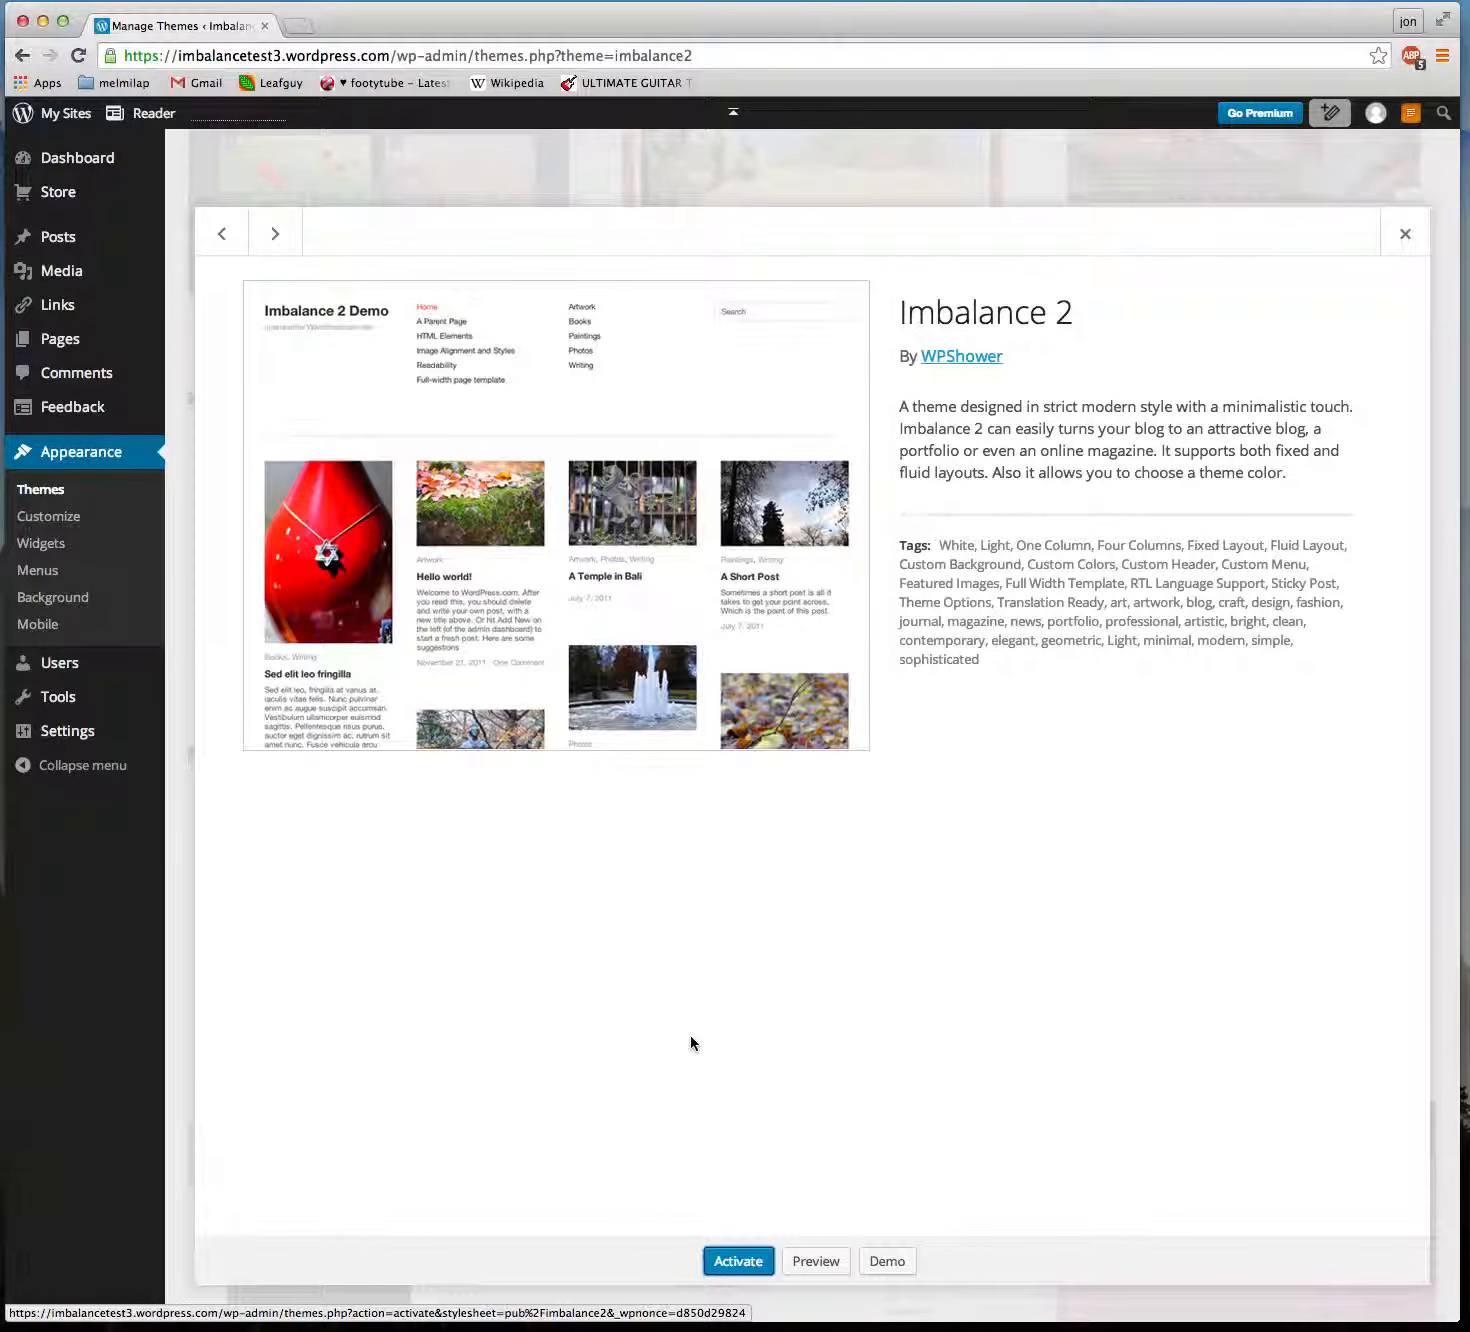
{"action": "mouse_move", "coordinate": [852, 942]}
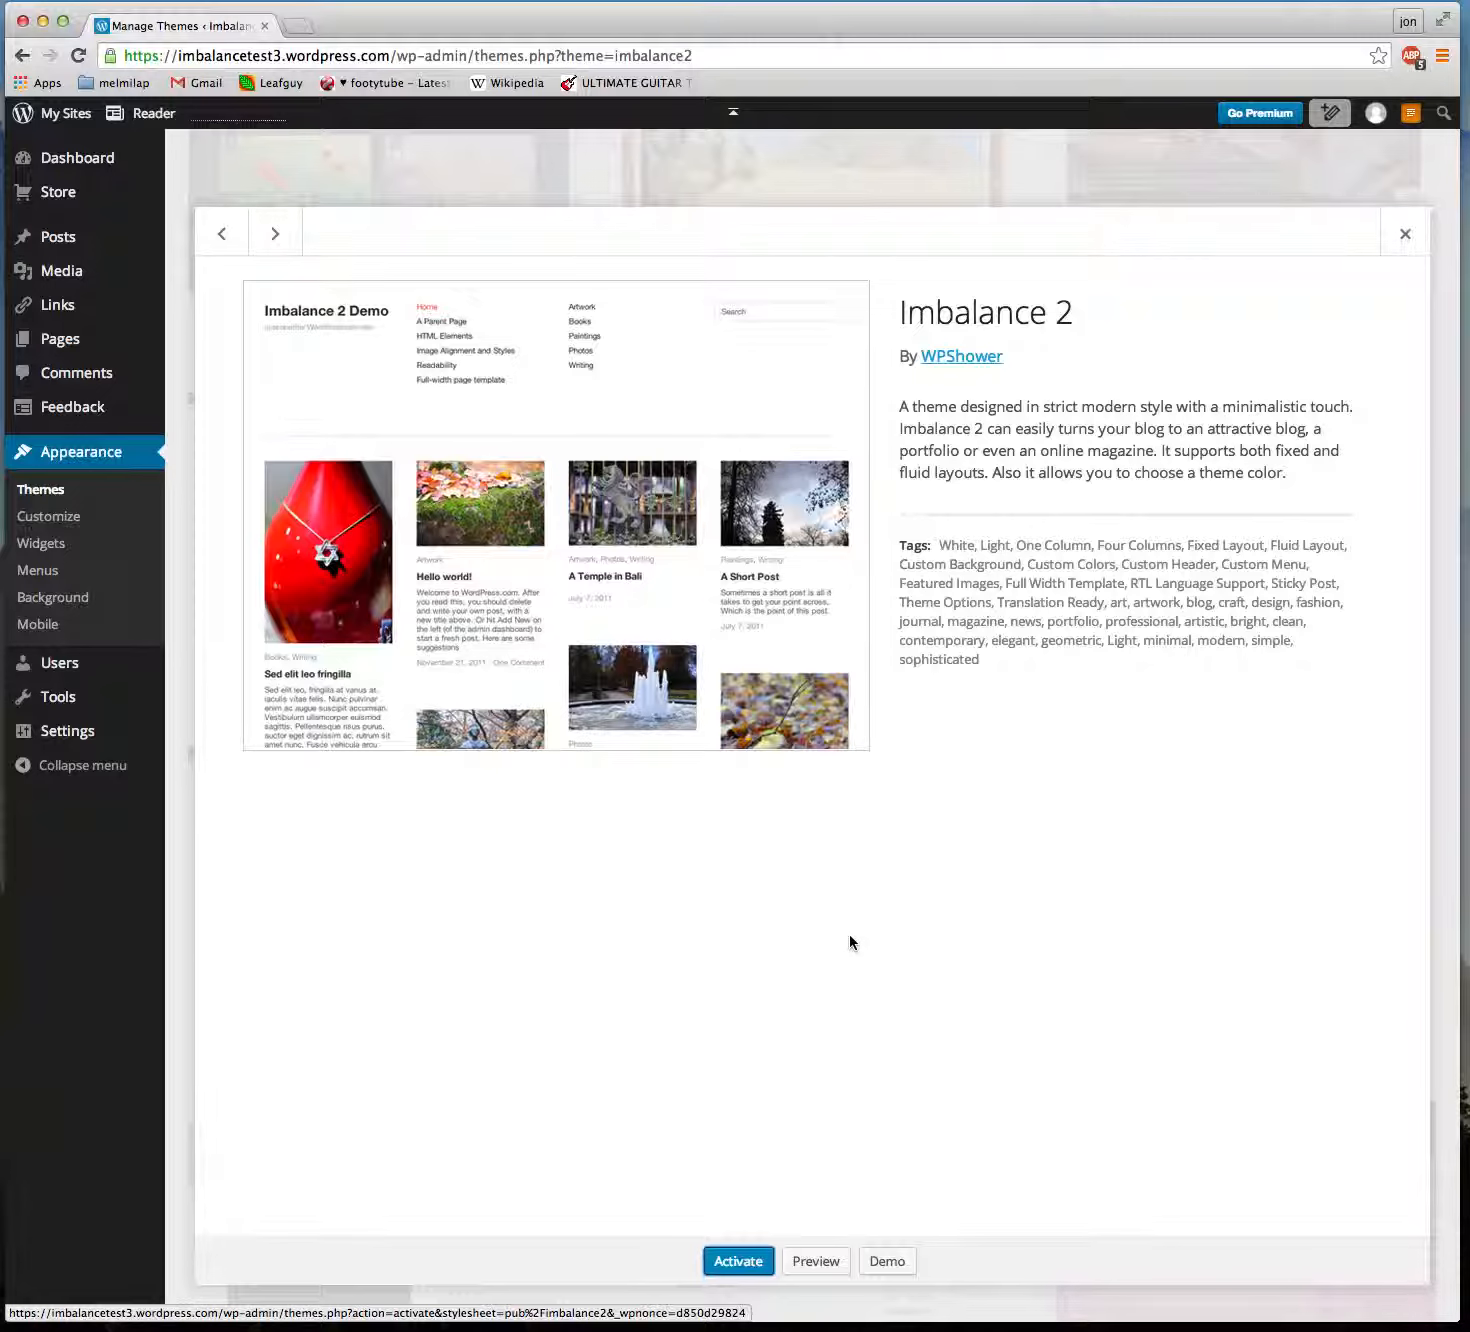
{"action": "mouse_move", "coordinate": [508, 600]}
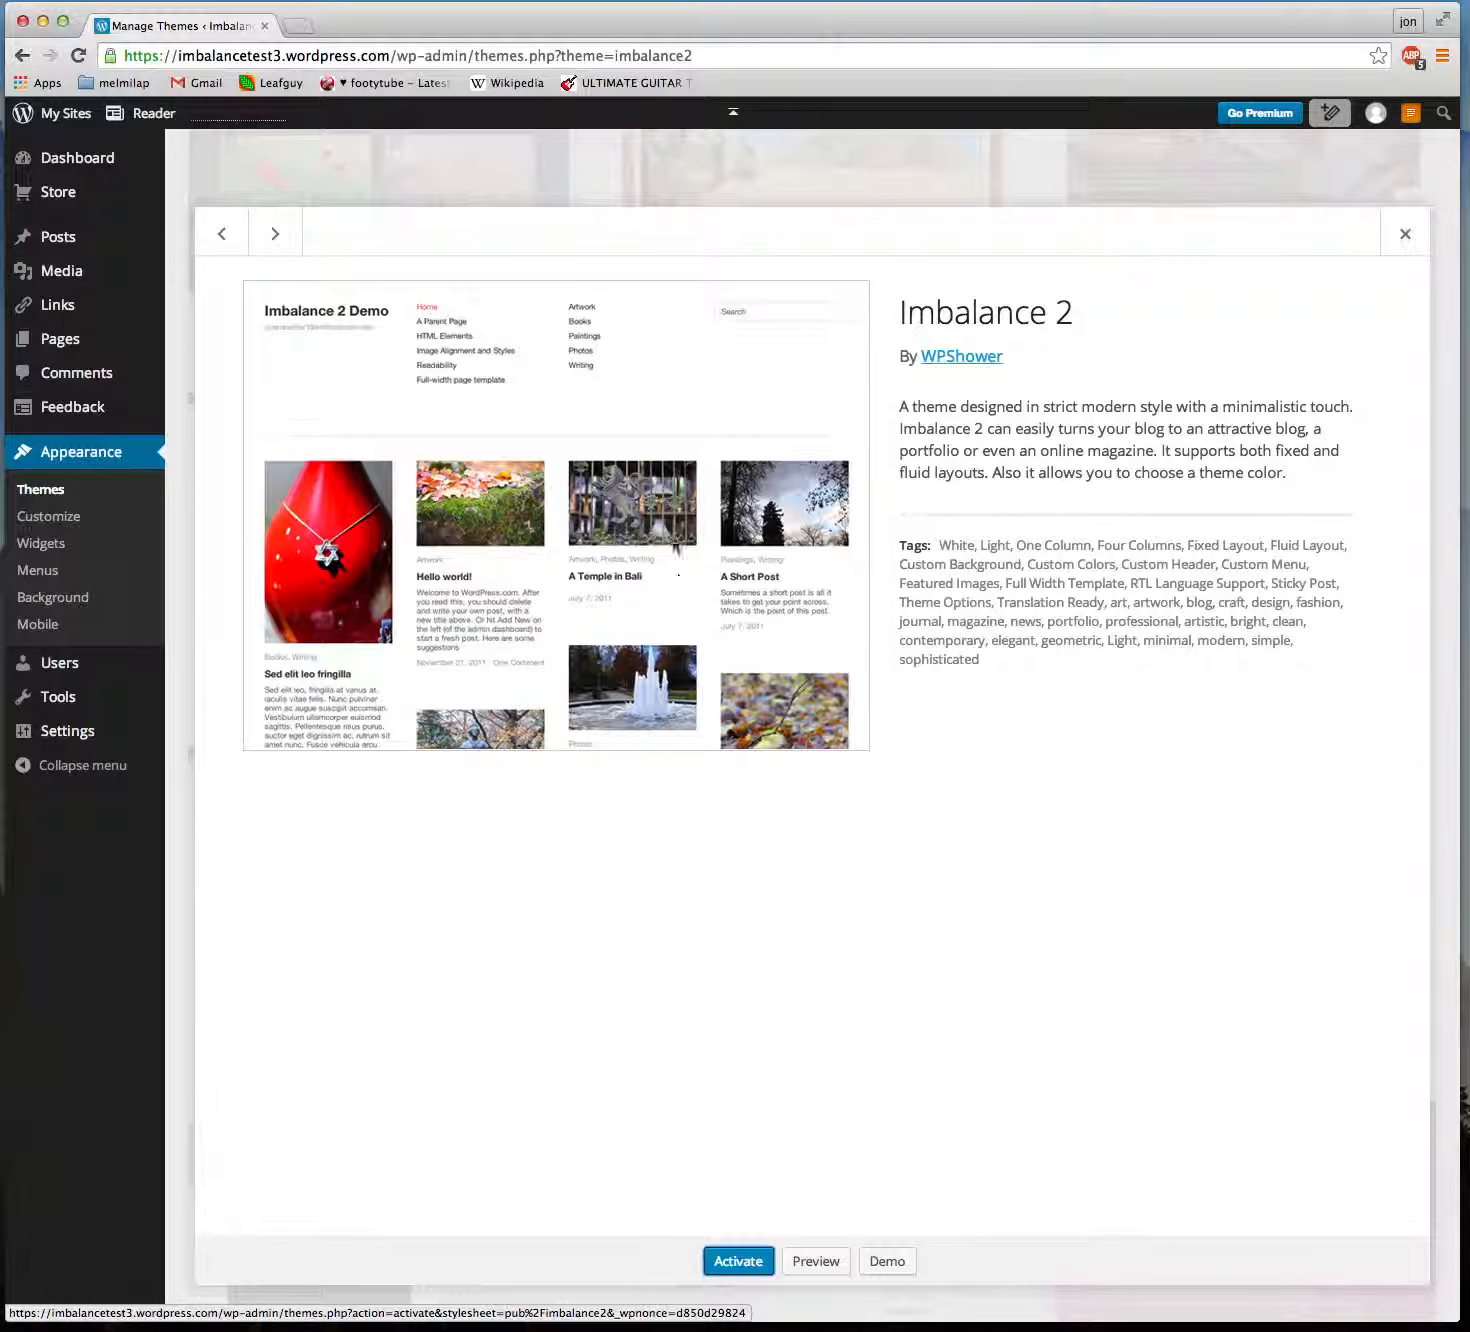
{"action": "mouse_move", "coordinate": [886, 1260]}
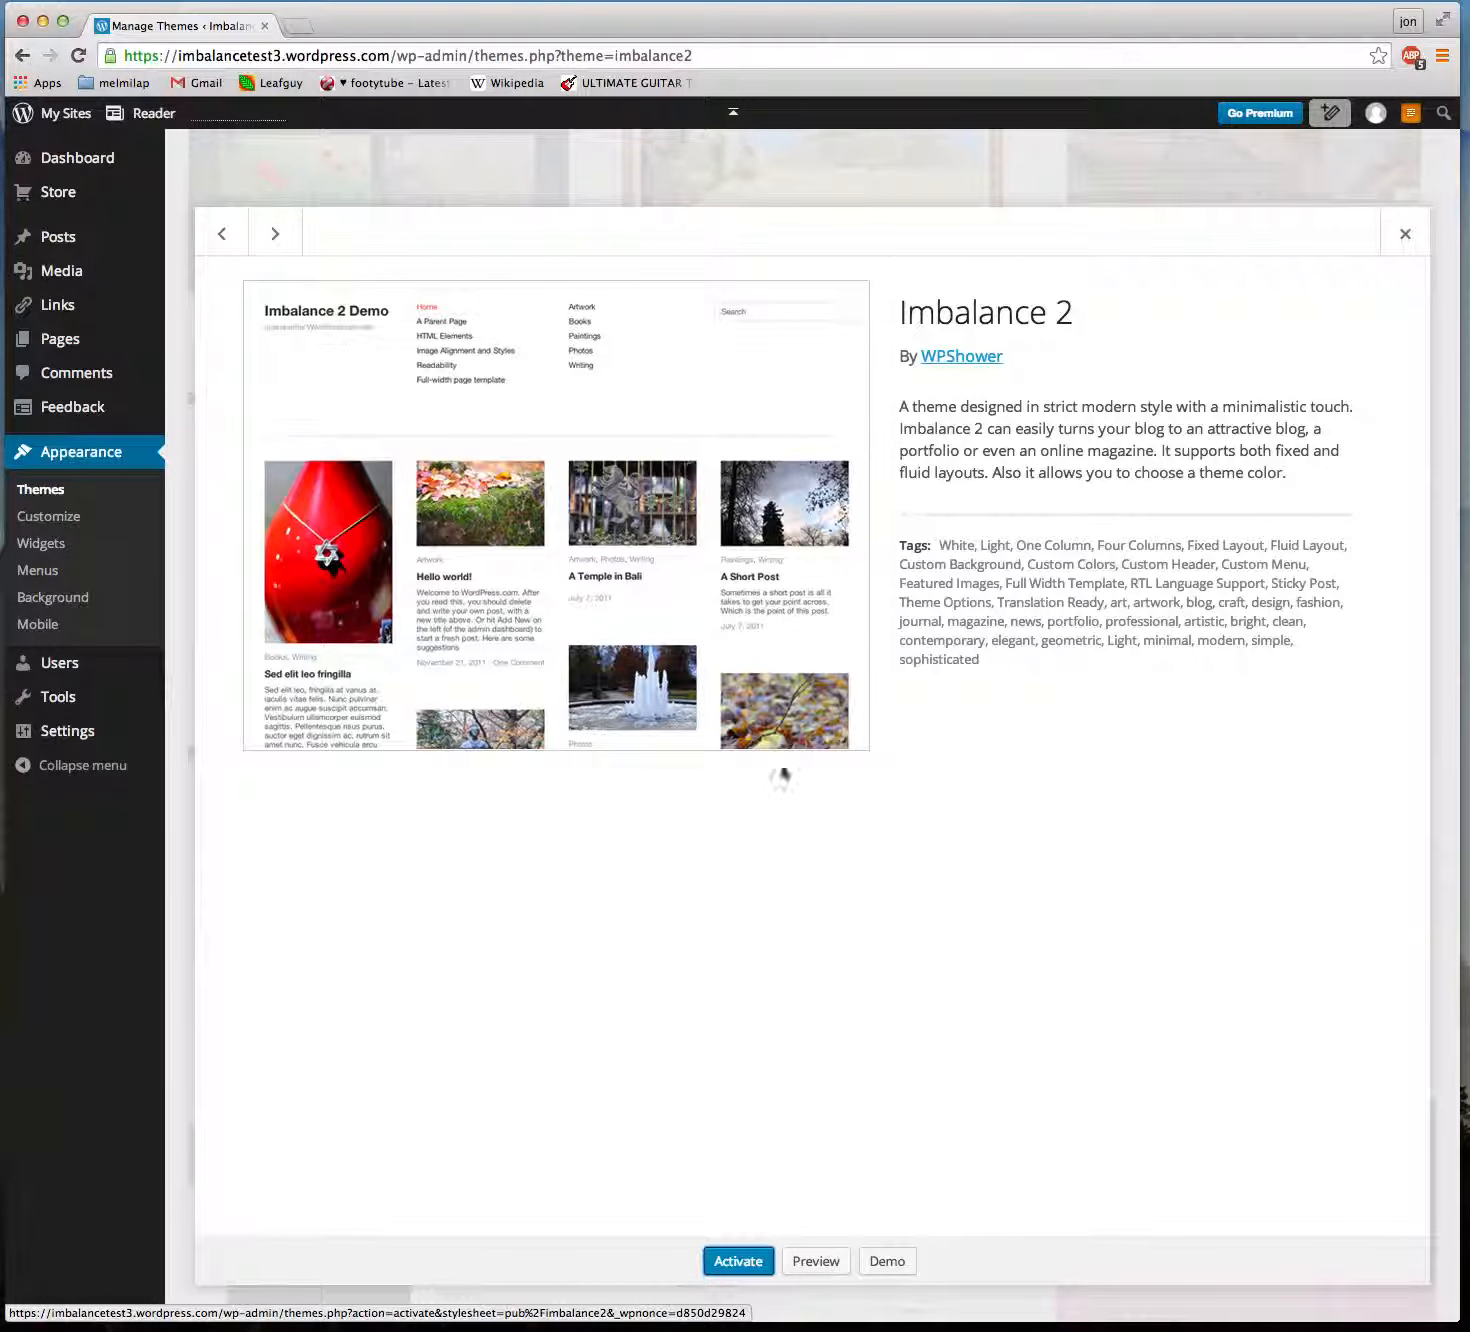
{"action": "mouse_move", "coordinate": [886, 1260]}
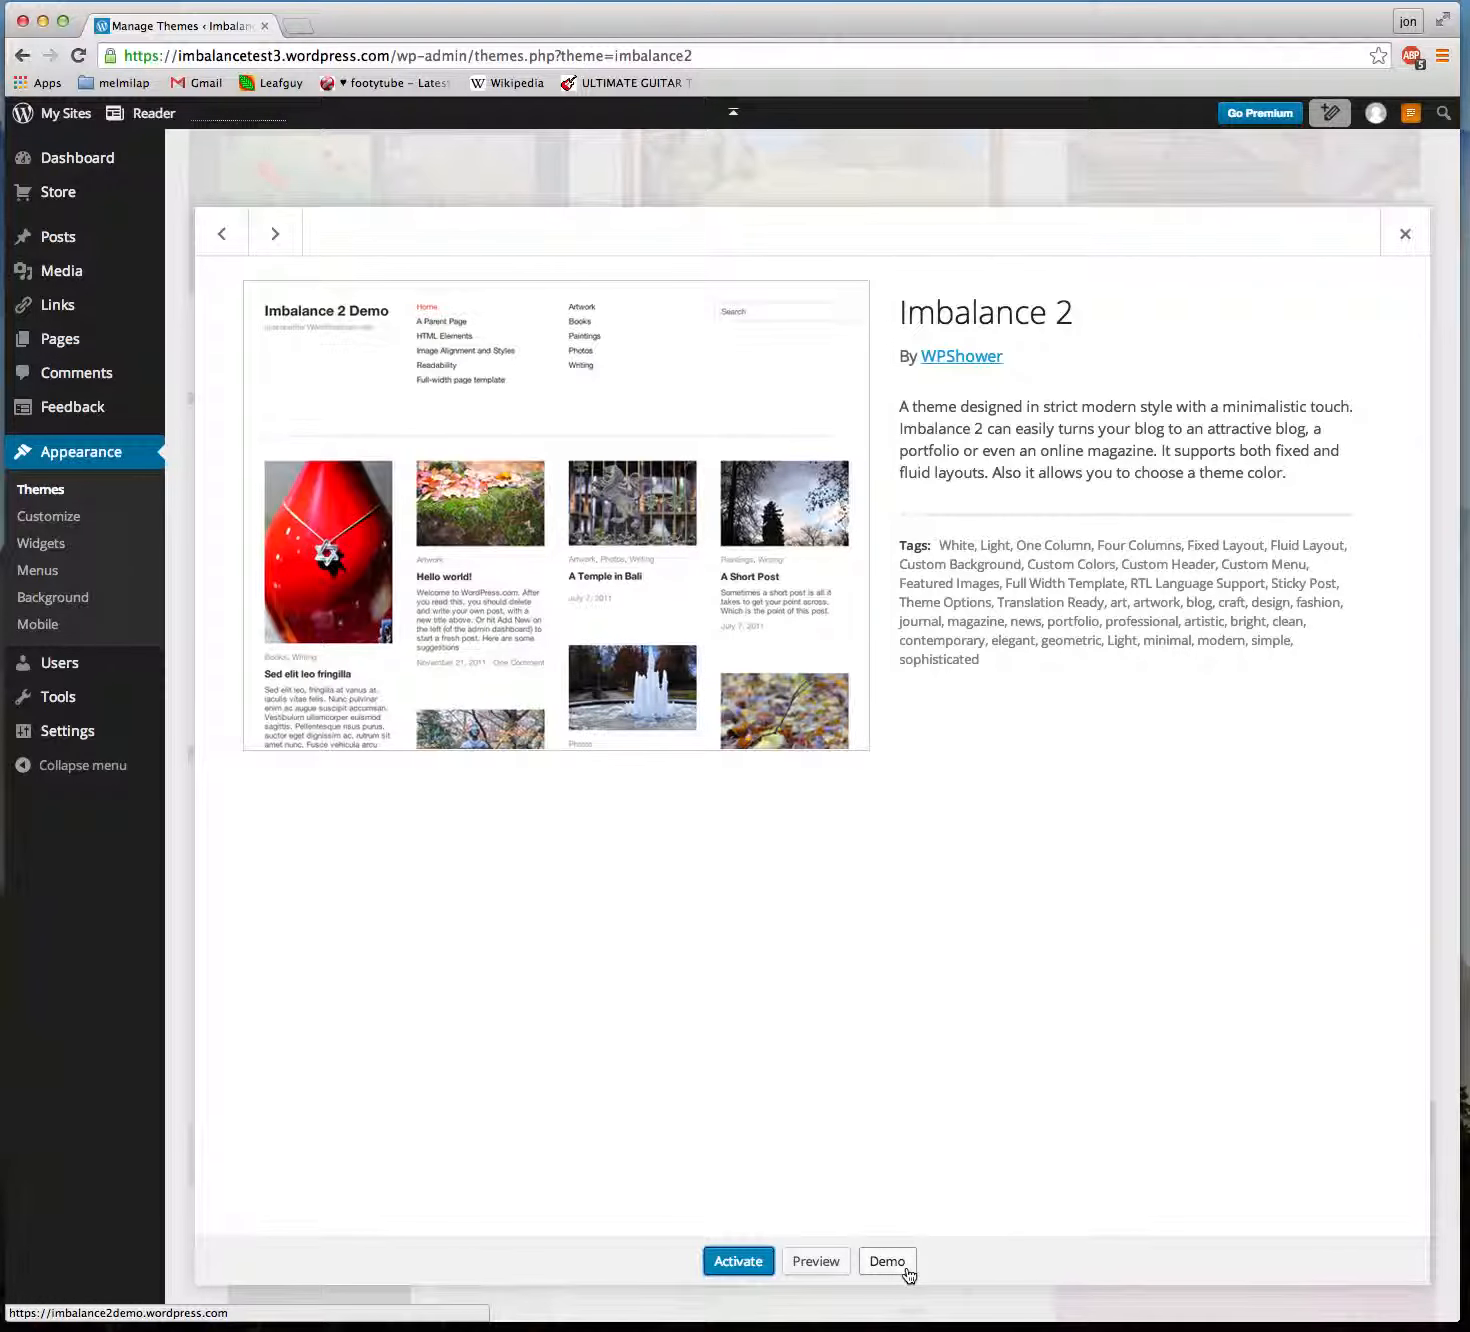
{"action": "left_click", "coordinate": [888, 1260]}
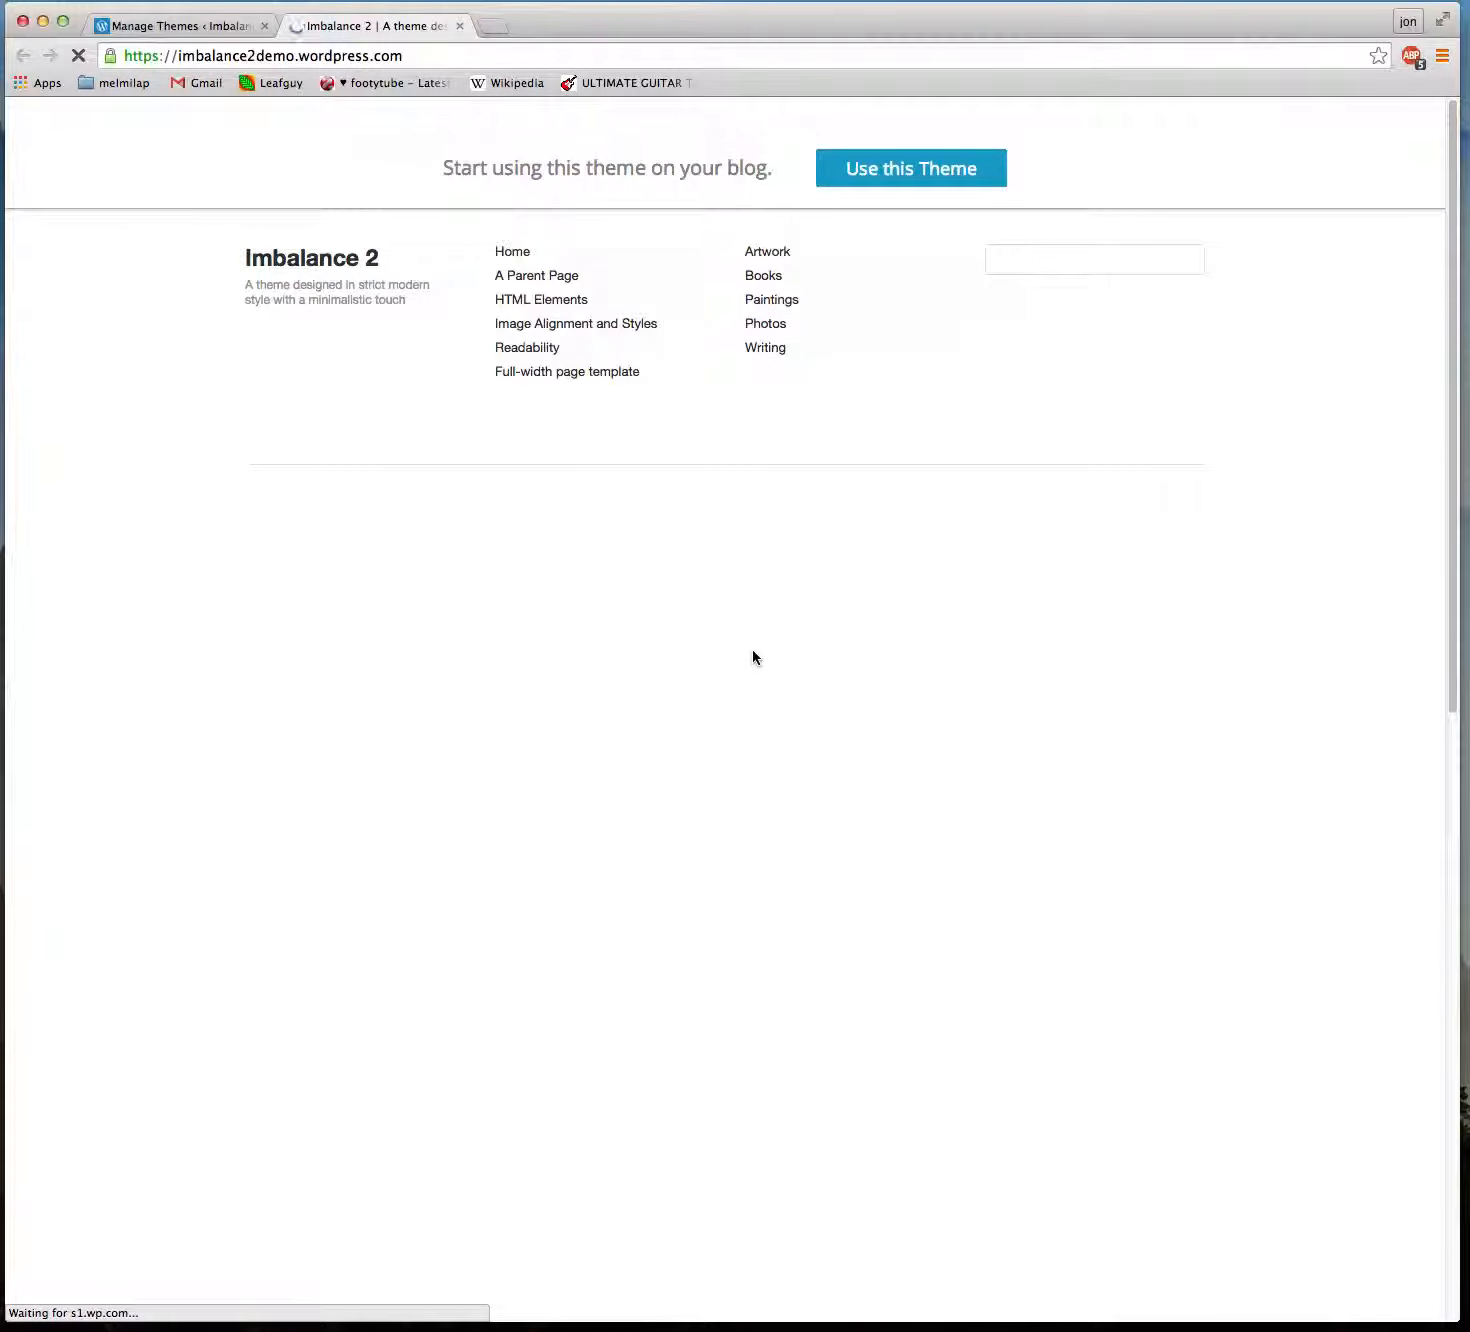
{"action": "mouse_move", "coordinate": [566, 372]}
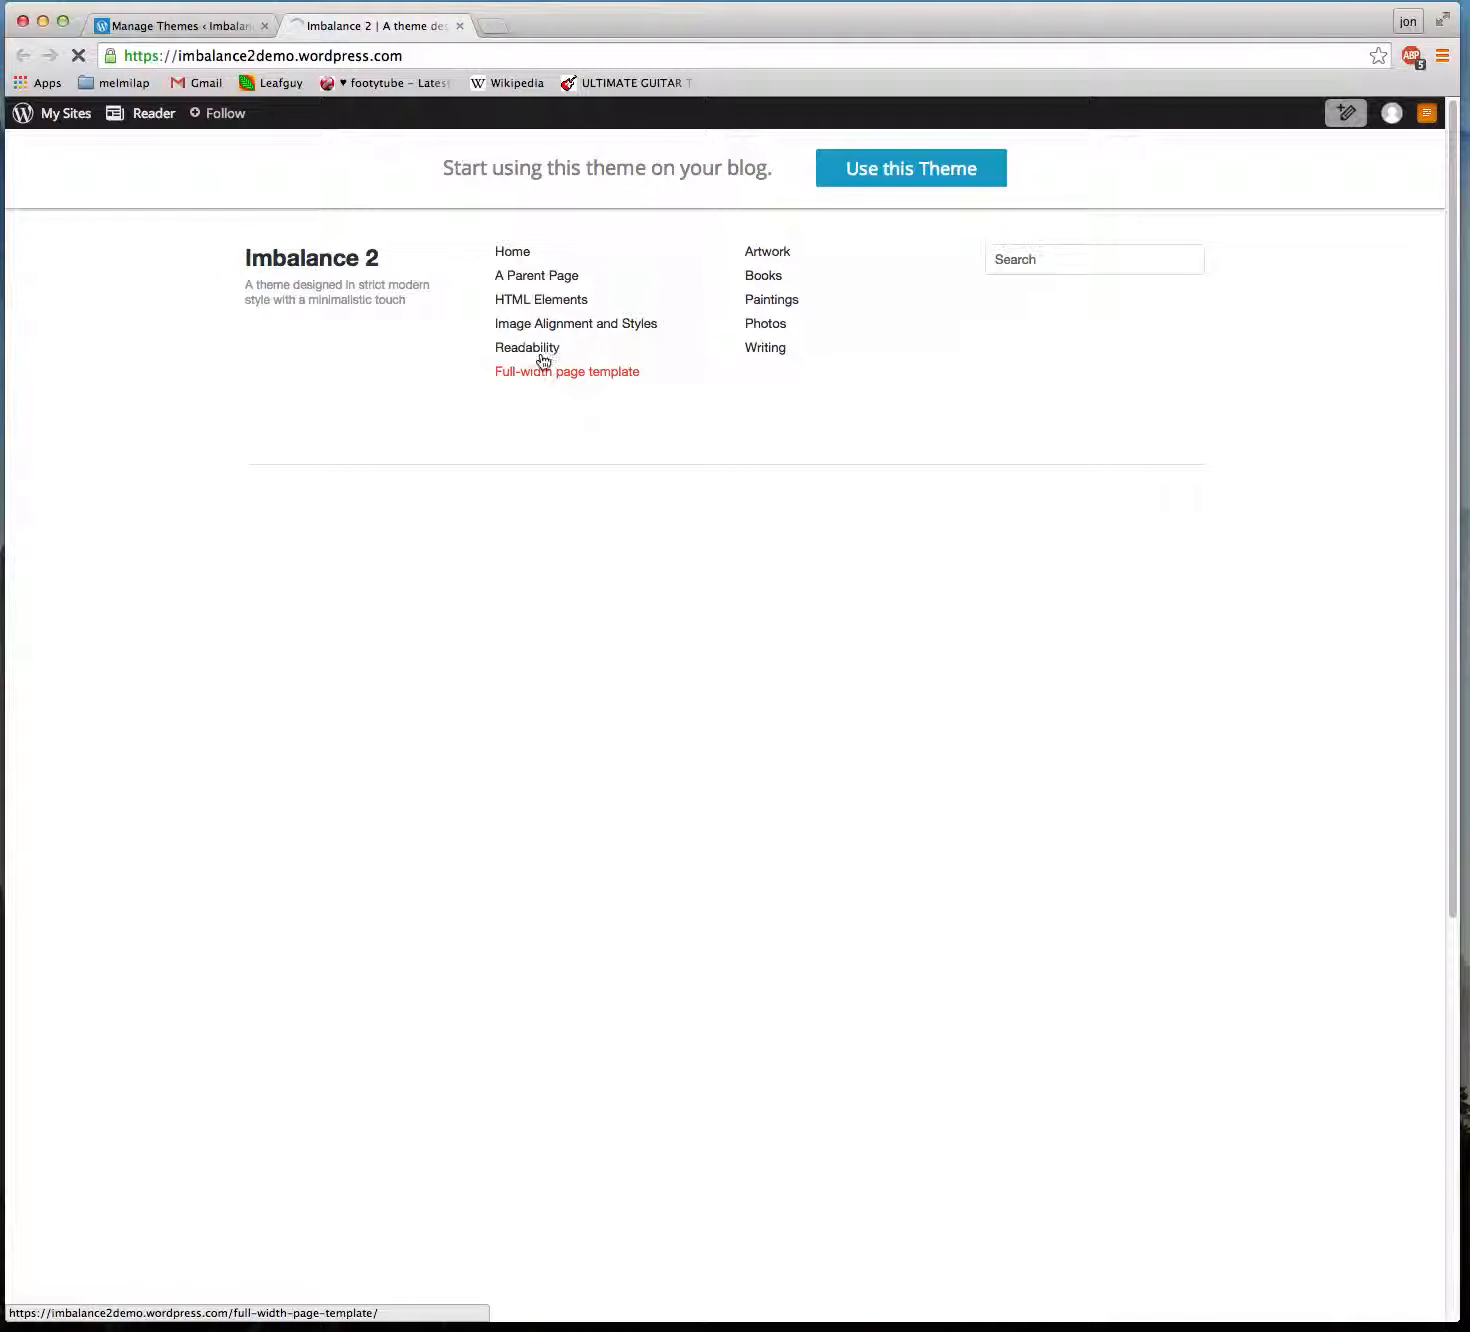
Step: Scroll the Imbalance 2 demo's post grid down to the footer and back to the header
{"action": "left_click", "coordinate": [528, 348]}
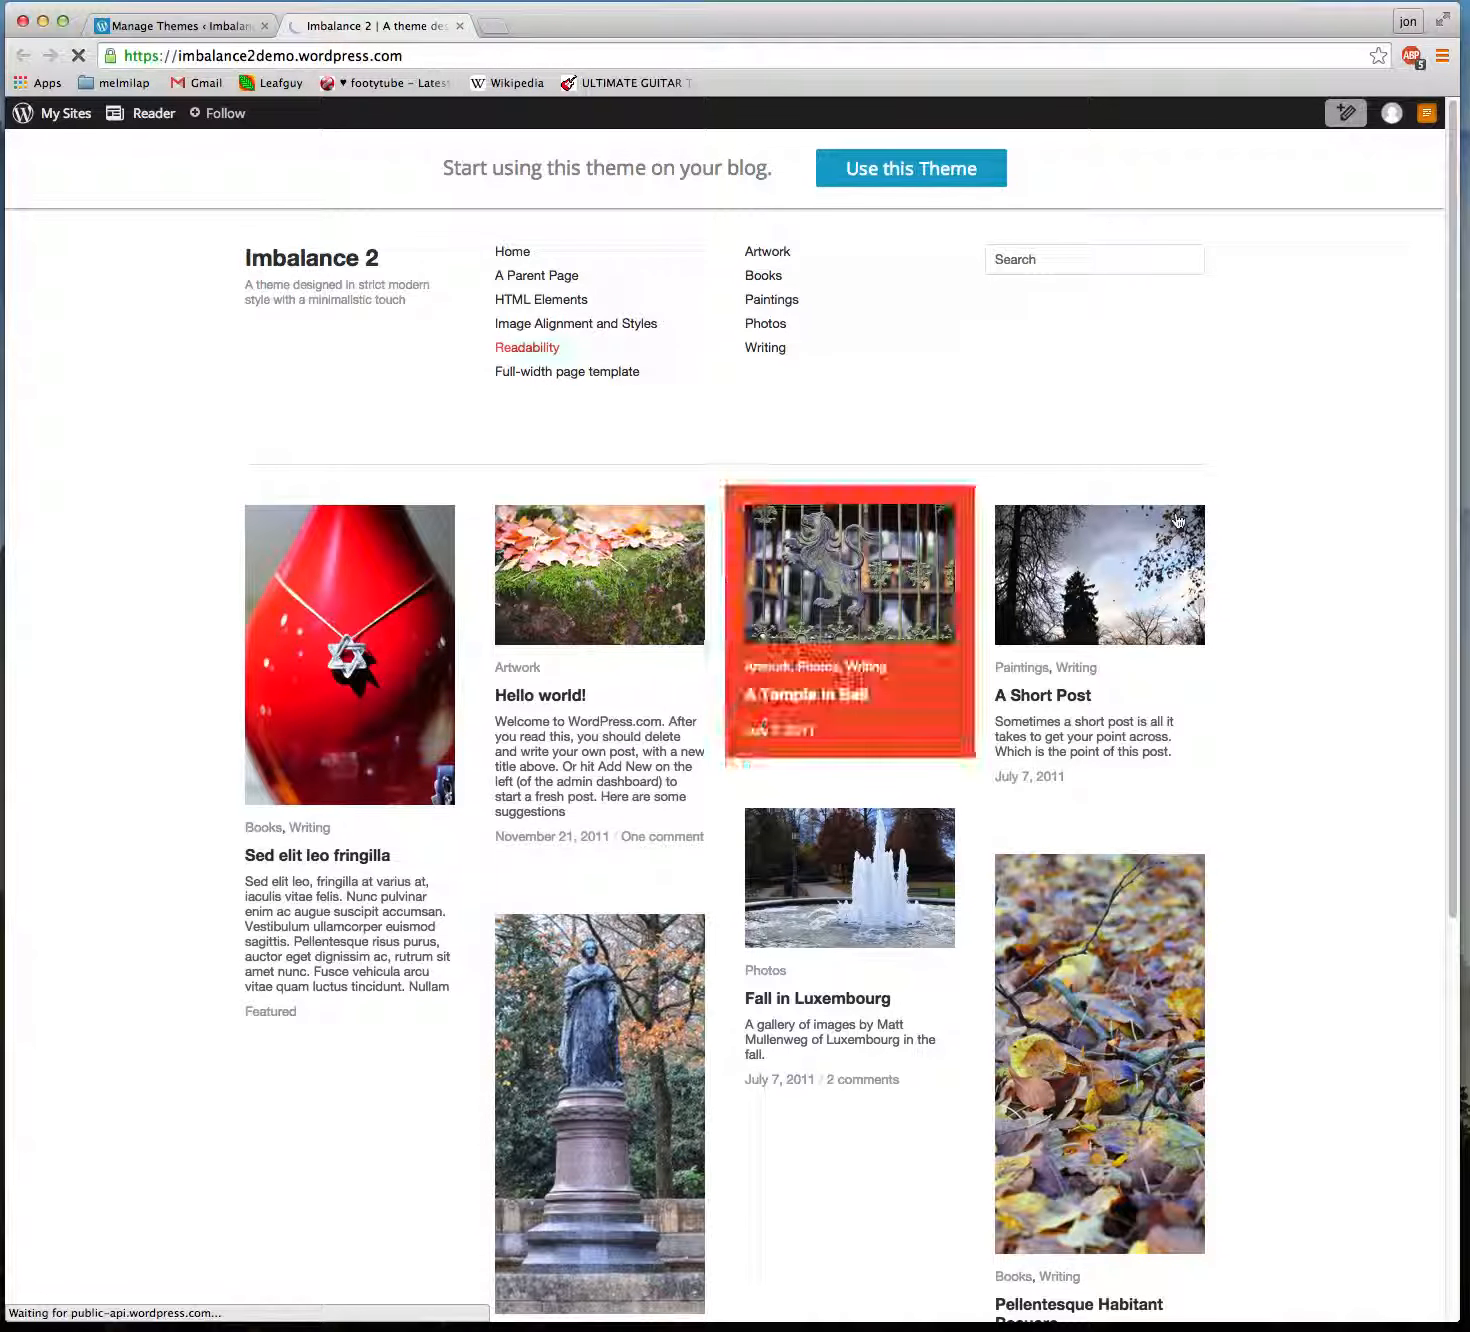
{"action": "scroll", "scroll_direction": "down", "scroll_amount": 3}
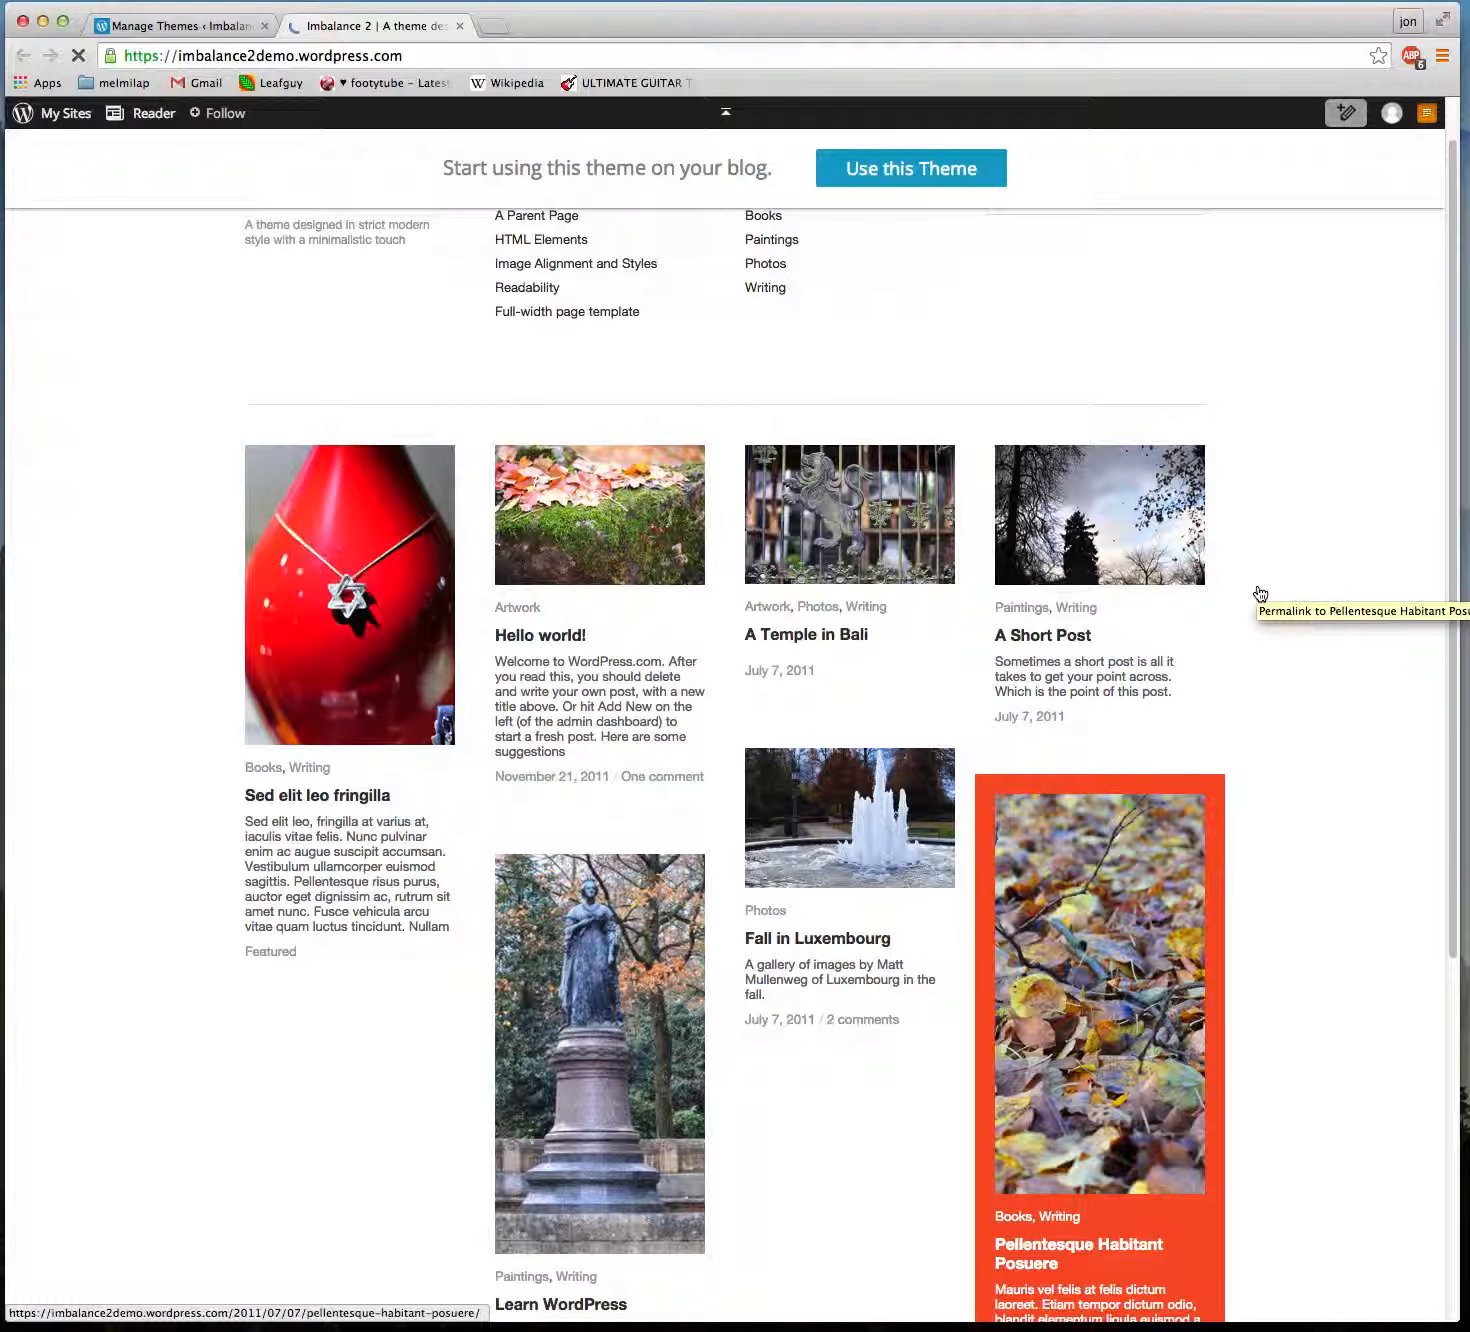
{"action": "mouse_move", "coordinate": [610, 364]}
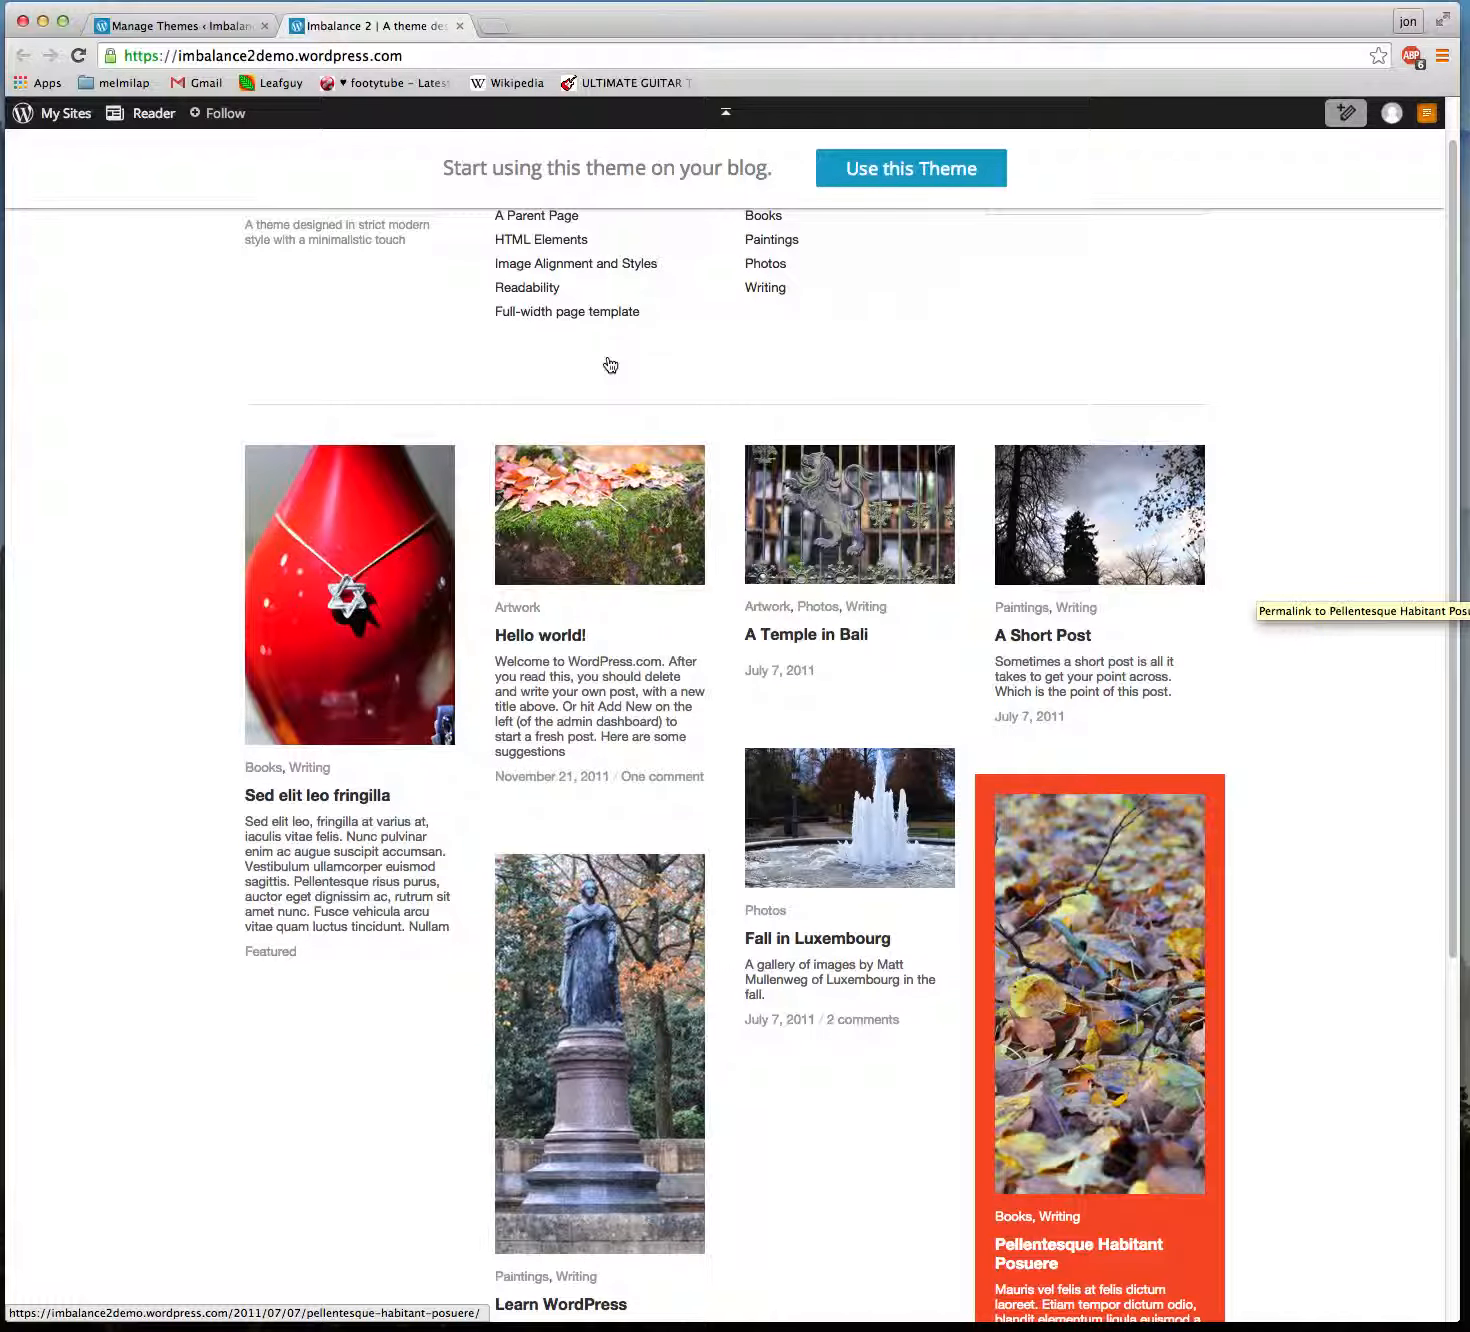
{"action": "scroll", "scroll_direction": "up", "scroll_amount": 3}
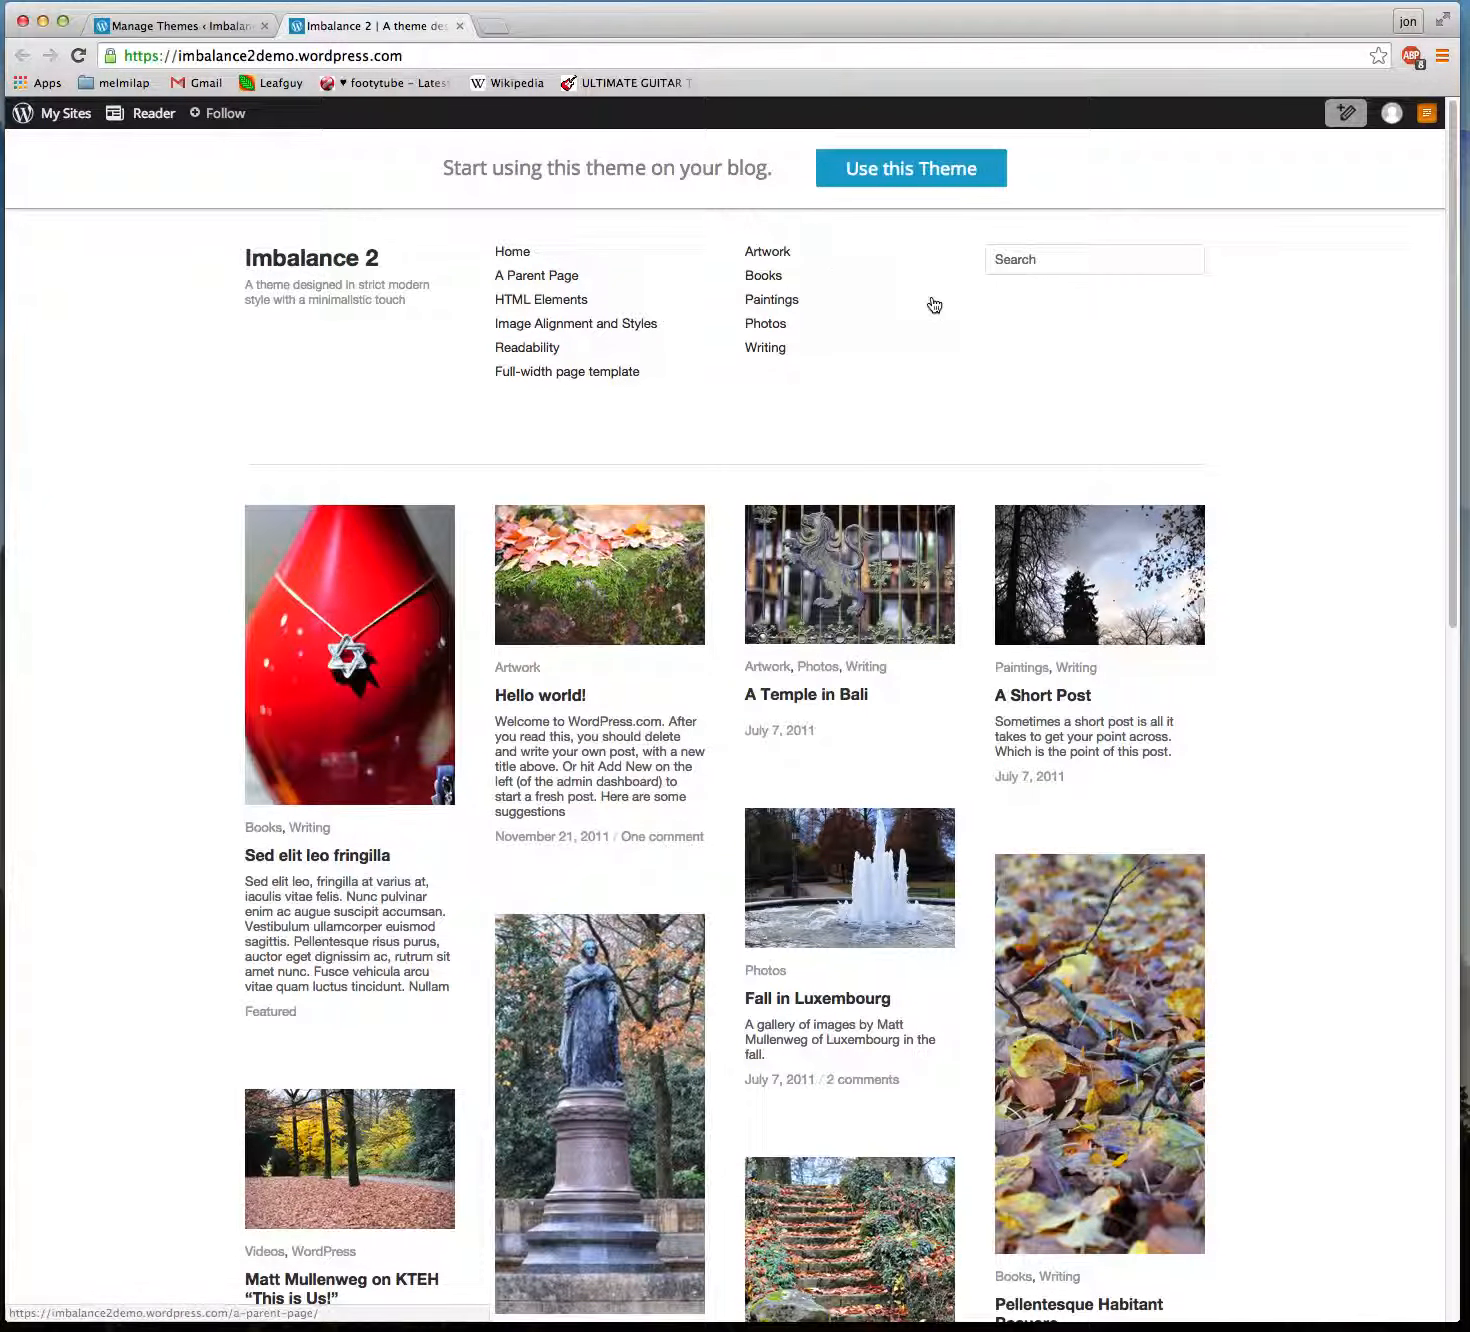
{"action": "mouse_move", "coordinate": [568, 372]}
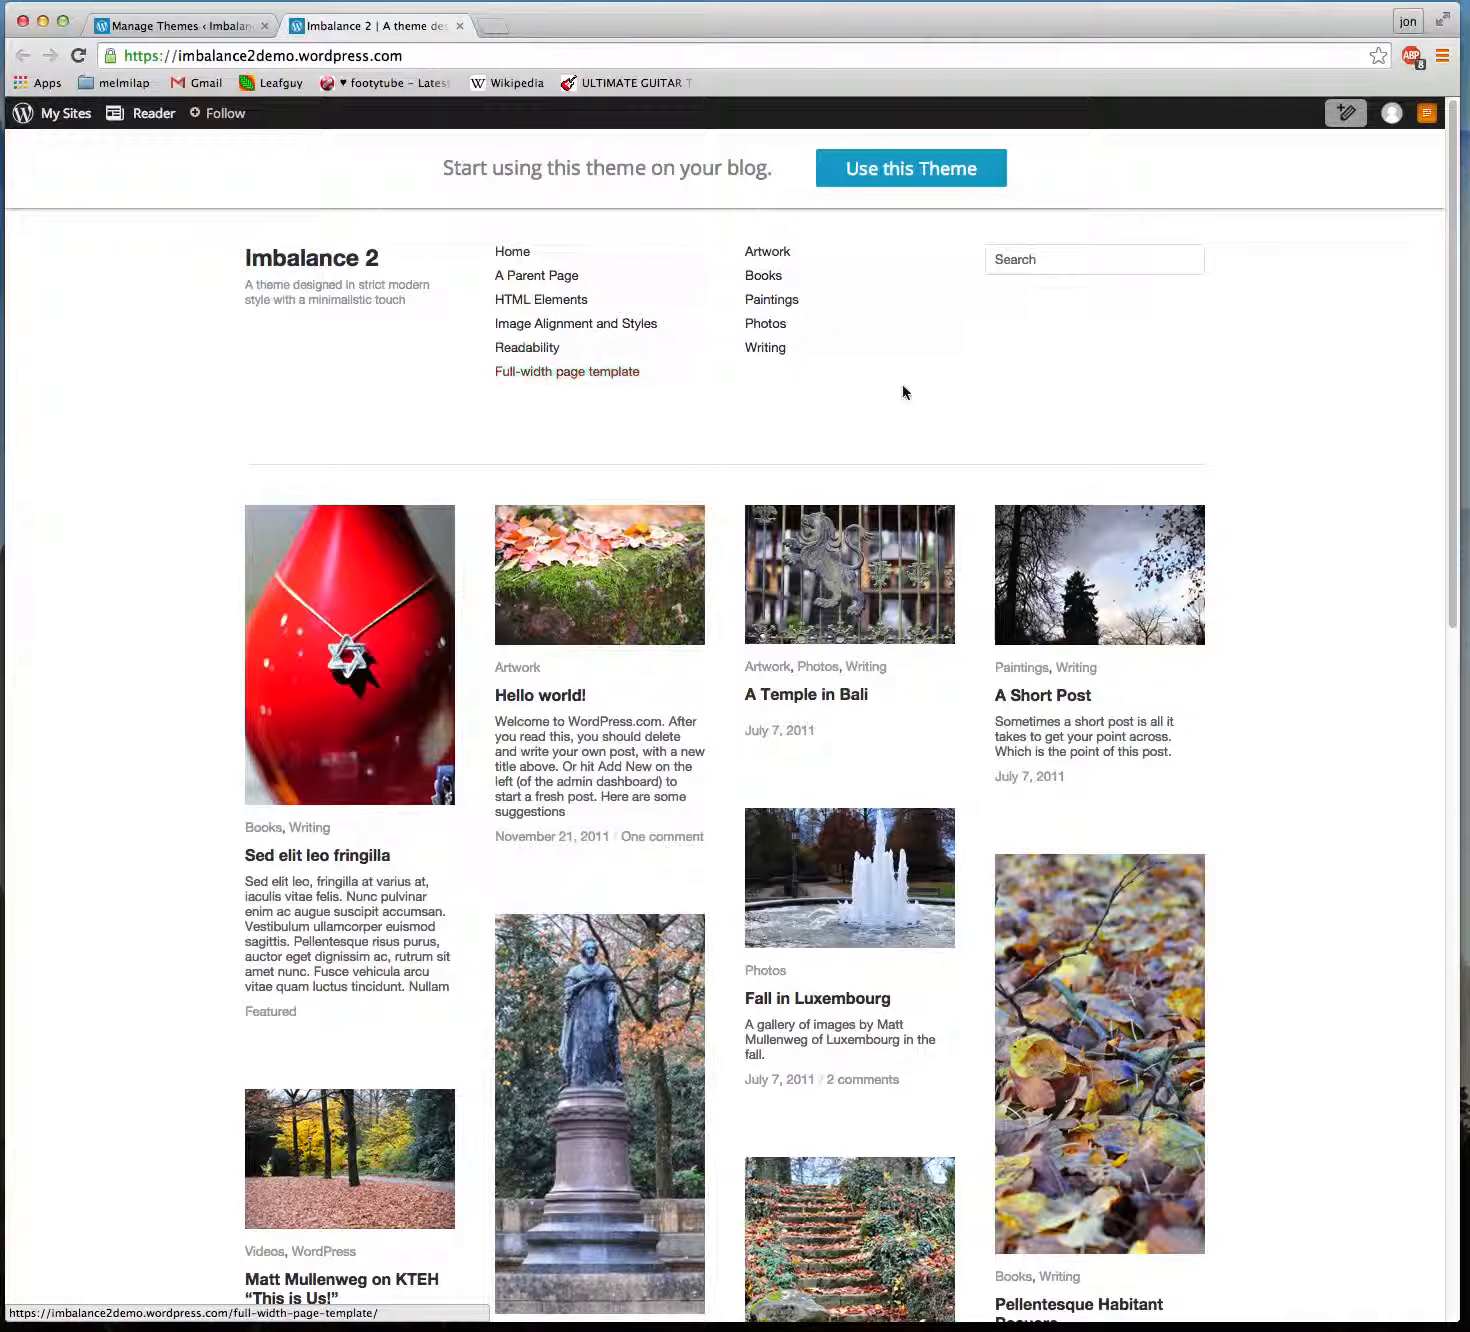
{"action": "scroll", "scroll_direction": "down", "scroll_amount": 3}
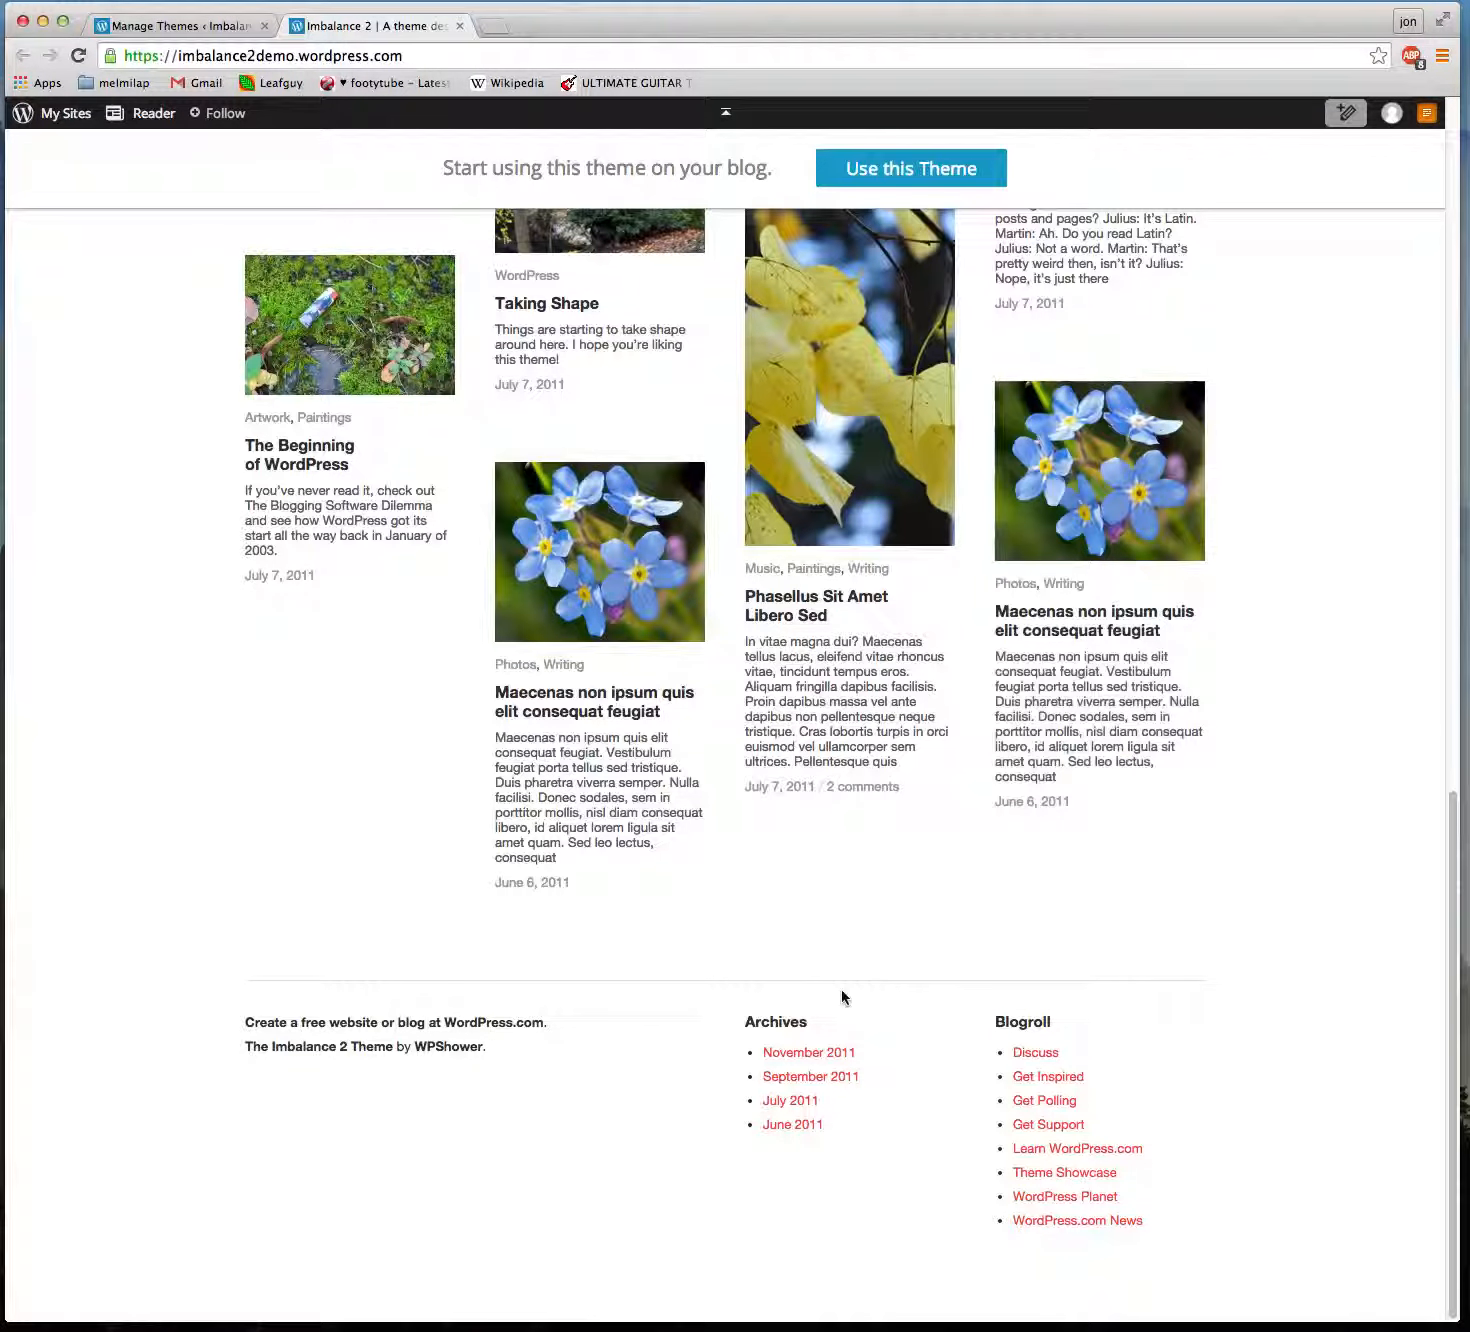
{"action": "mouse_move", "coordinate": [520, 1044]}
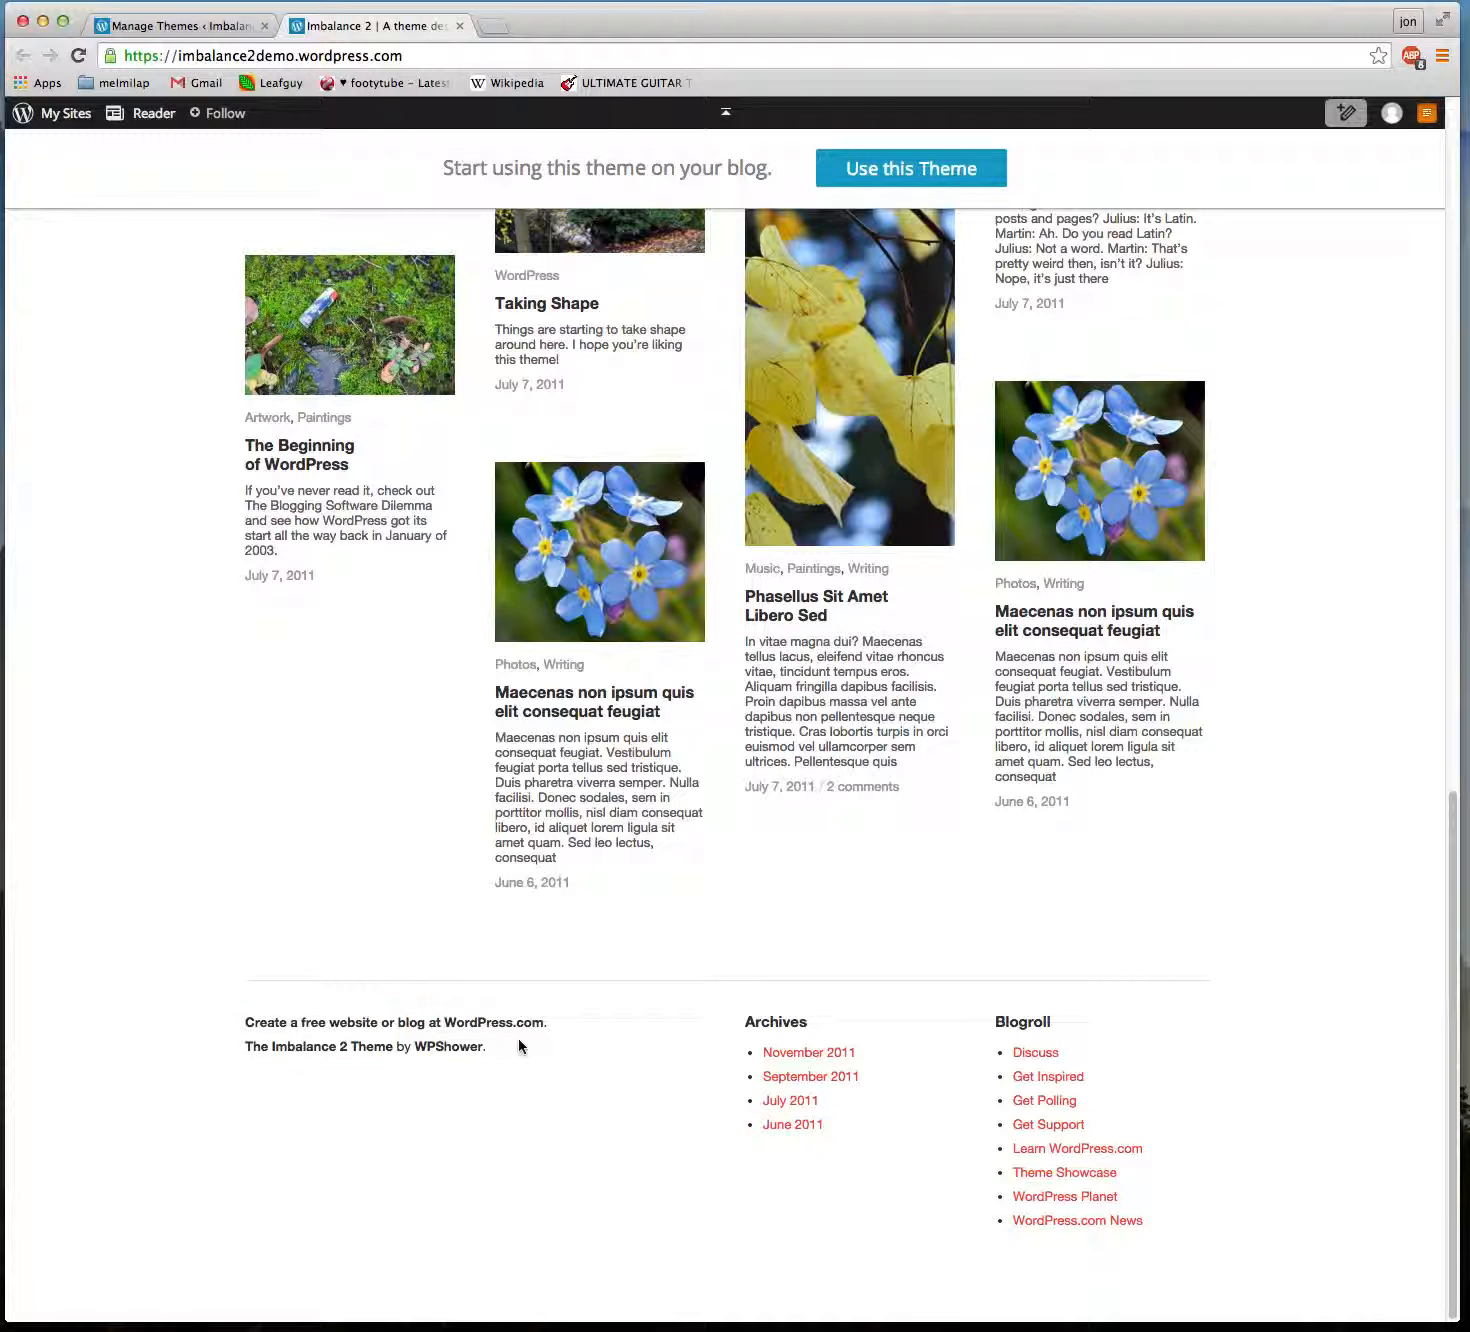
{"action": "scroll", "scroll_direction": "up", "scroll_amount": 3}
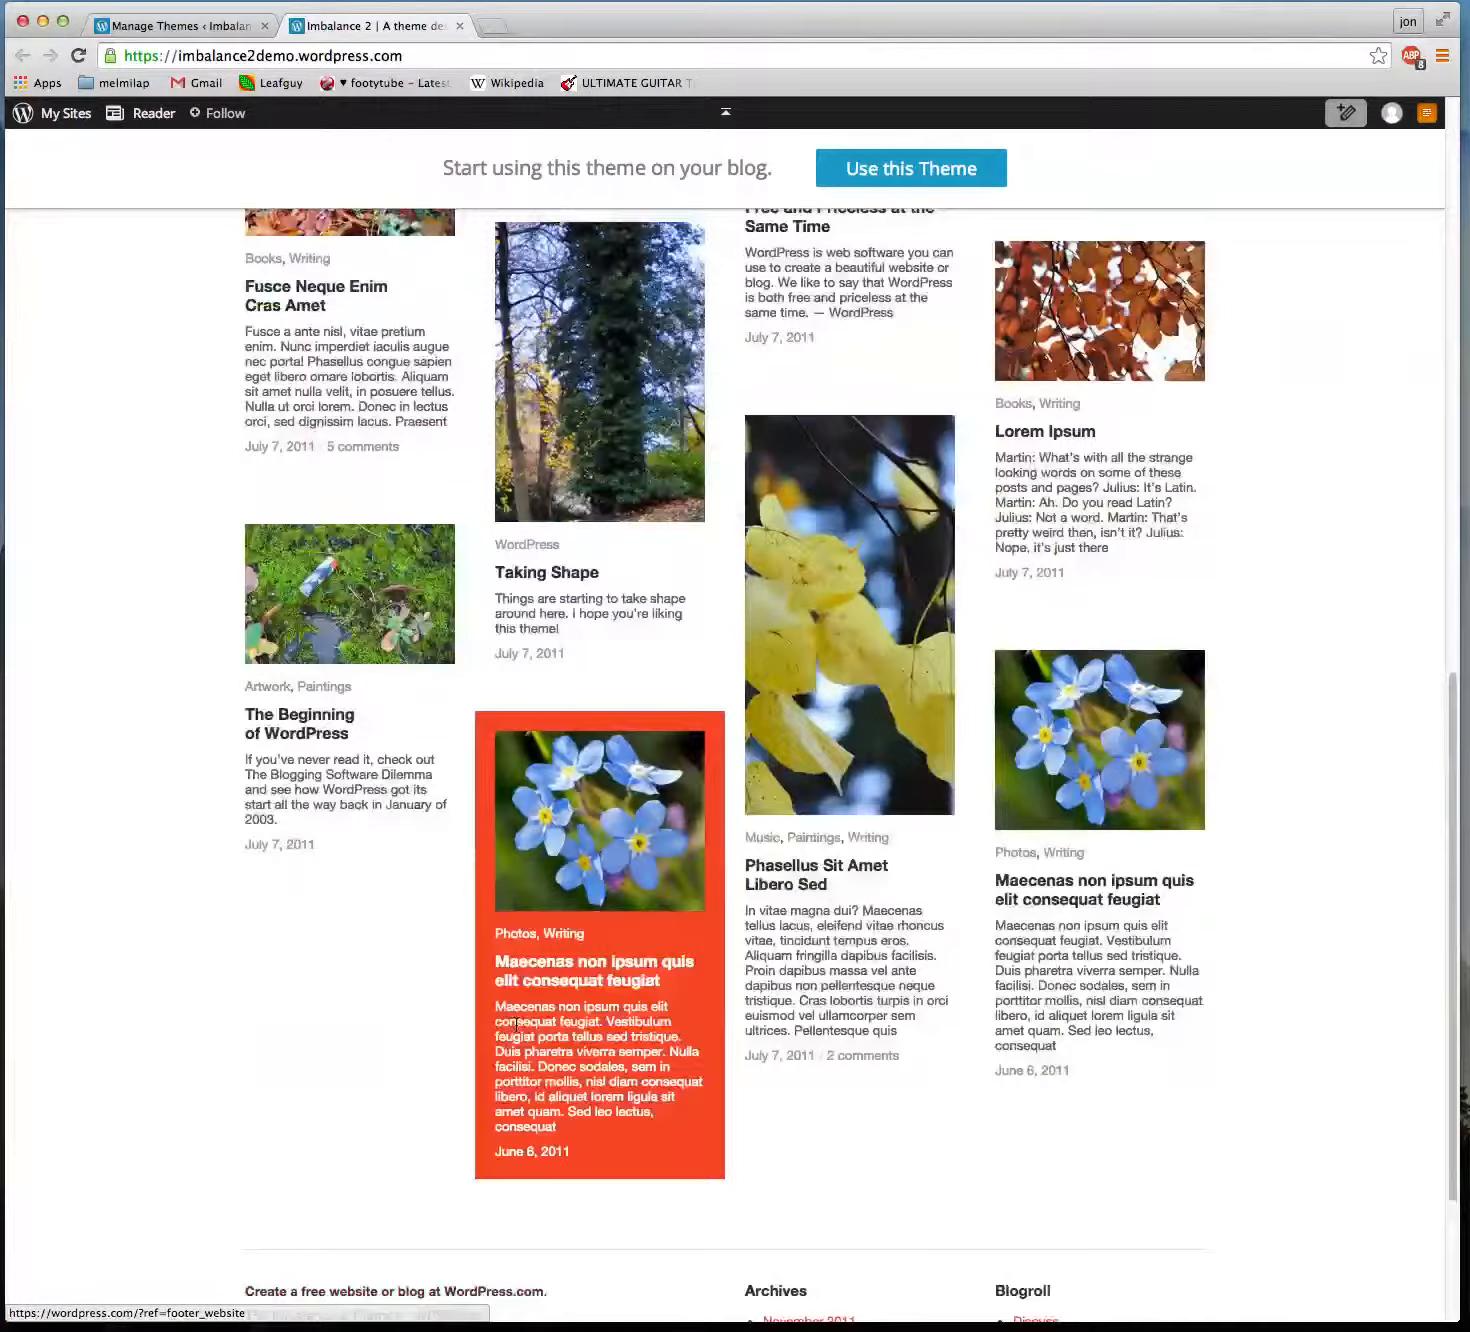
{"action": "scroll", "scroll_direction": "up", "scroll_amount": 3}
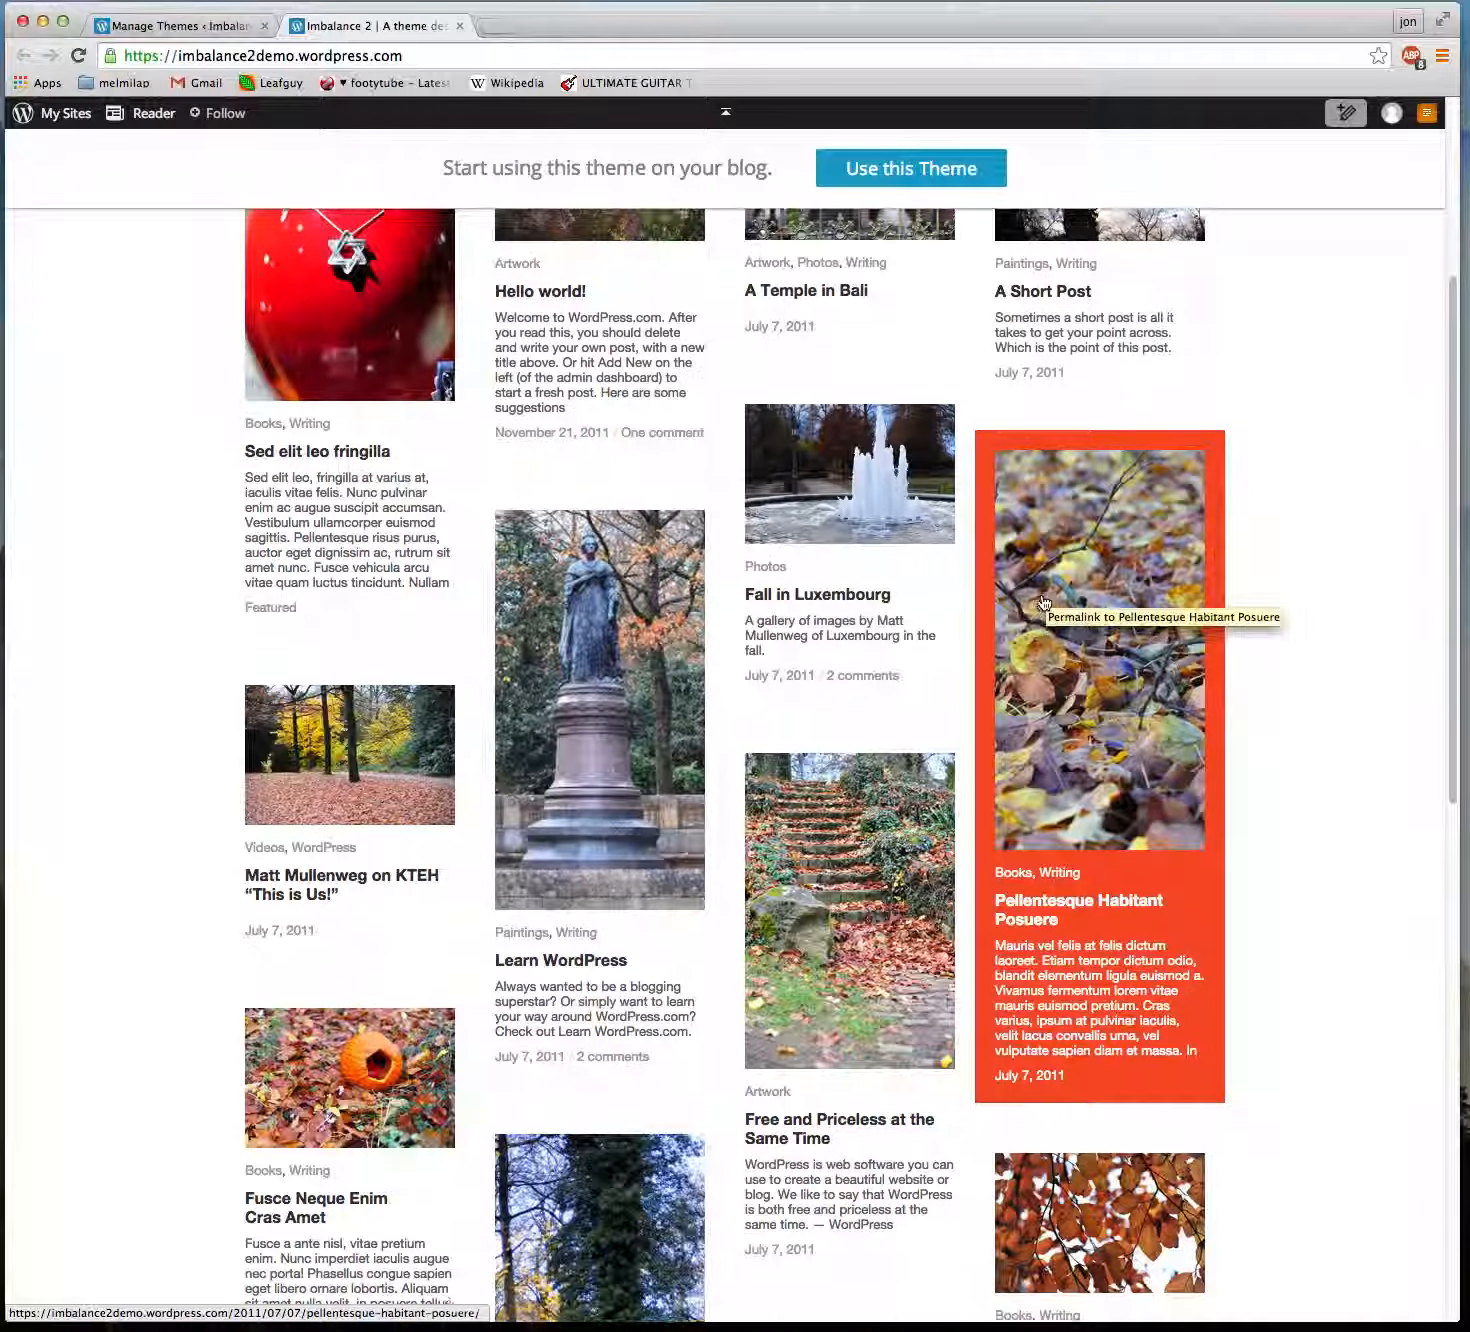
{"action": "scroll", "scroll_direction": "up", "scroll_amount": 3}
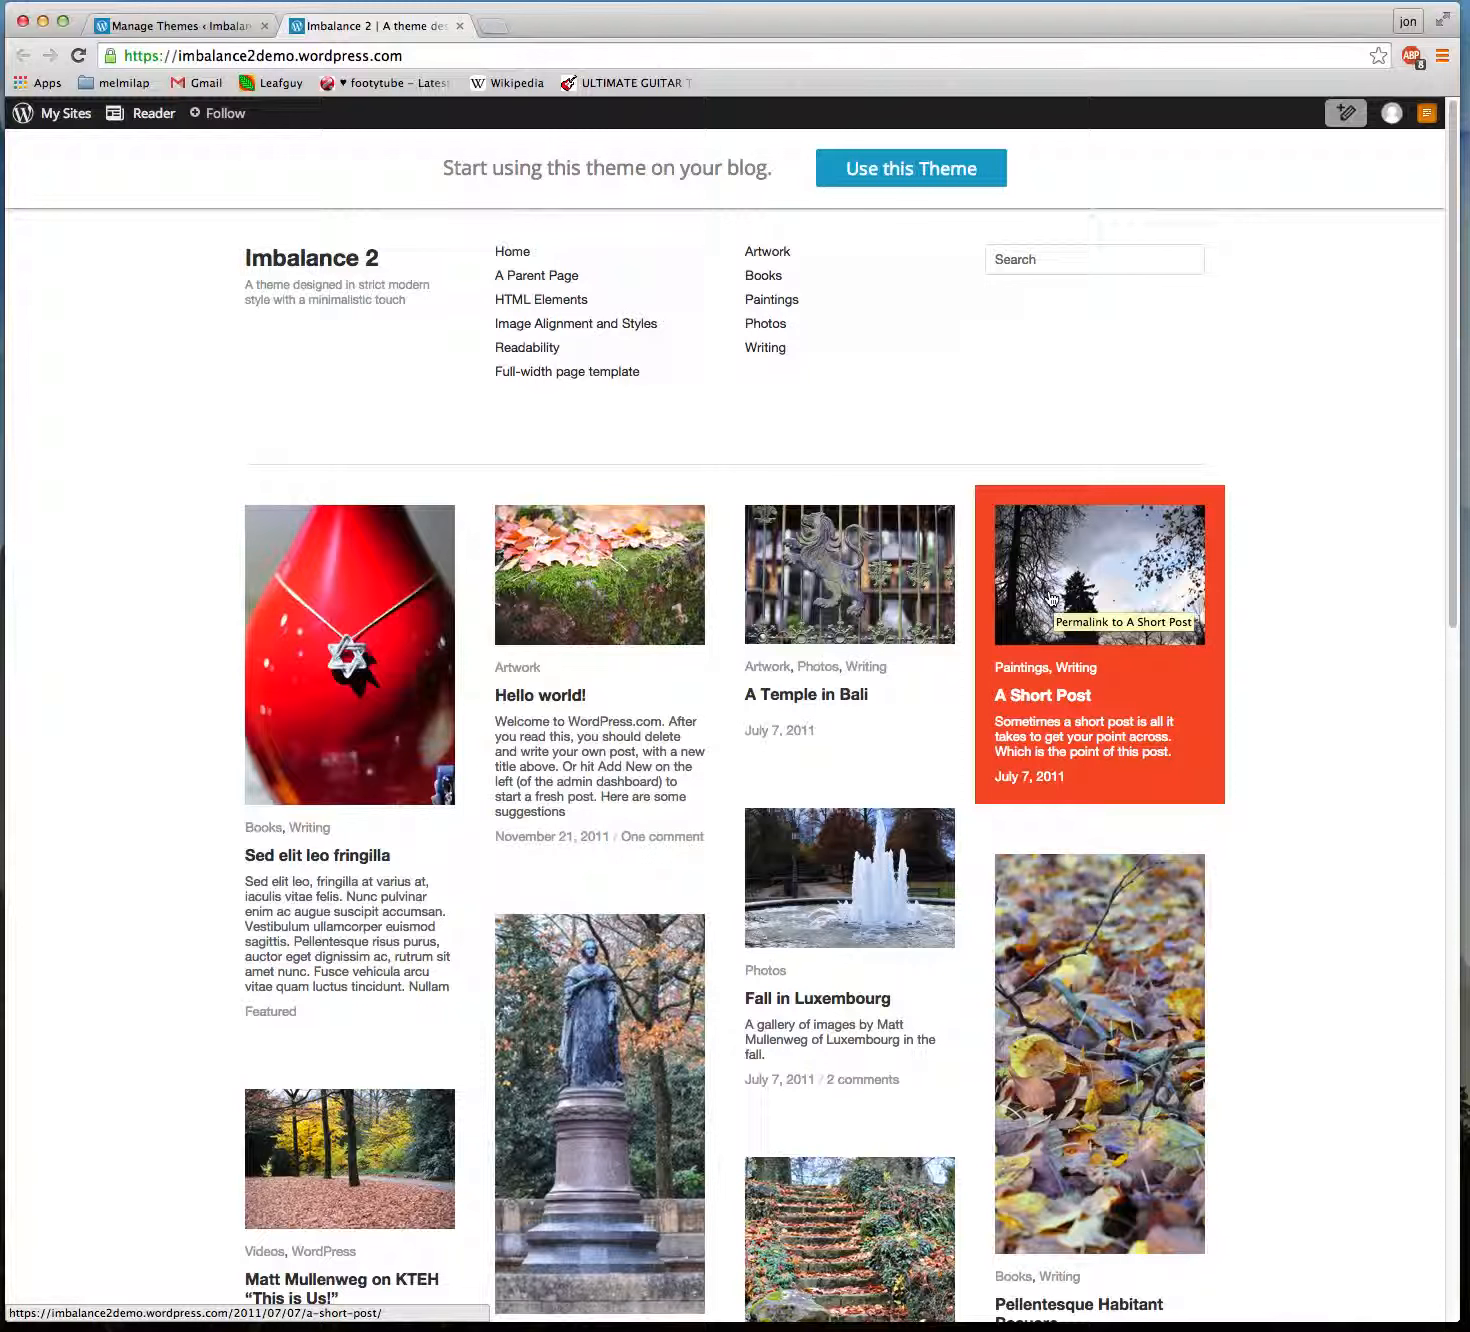
{"action": "mouse_move", "coordinate": [1232, 558]}
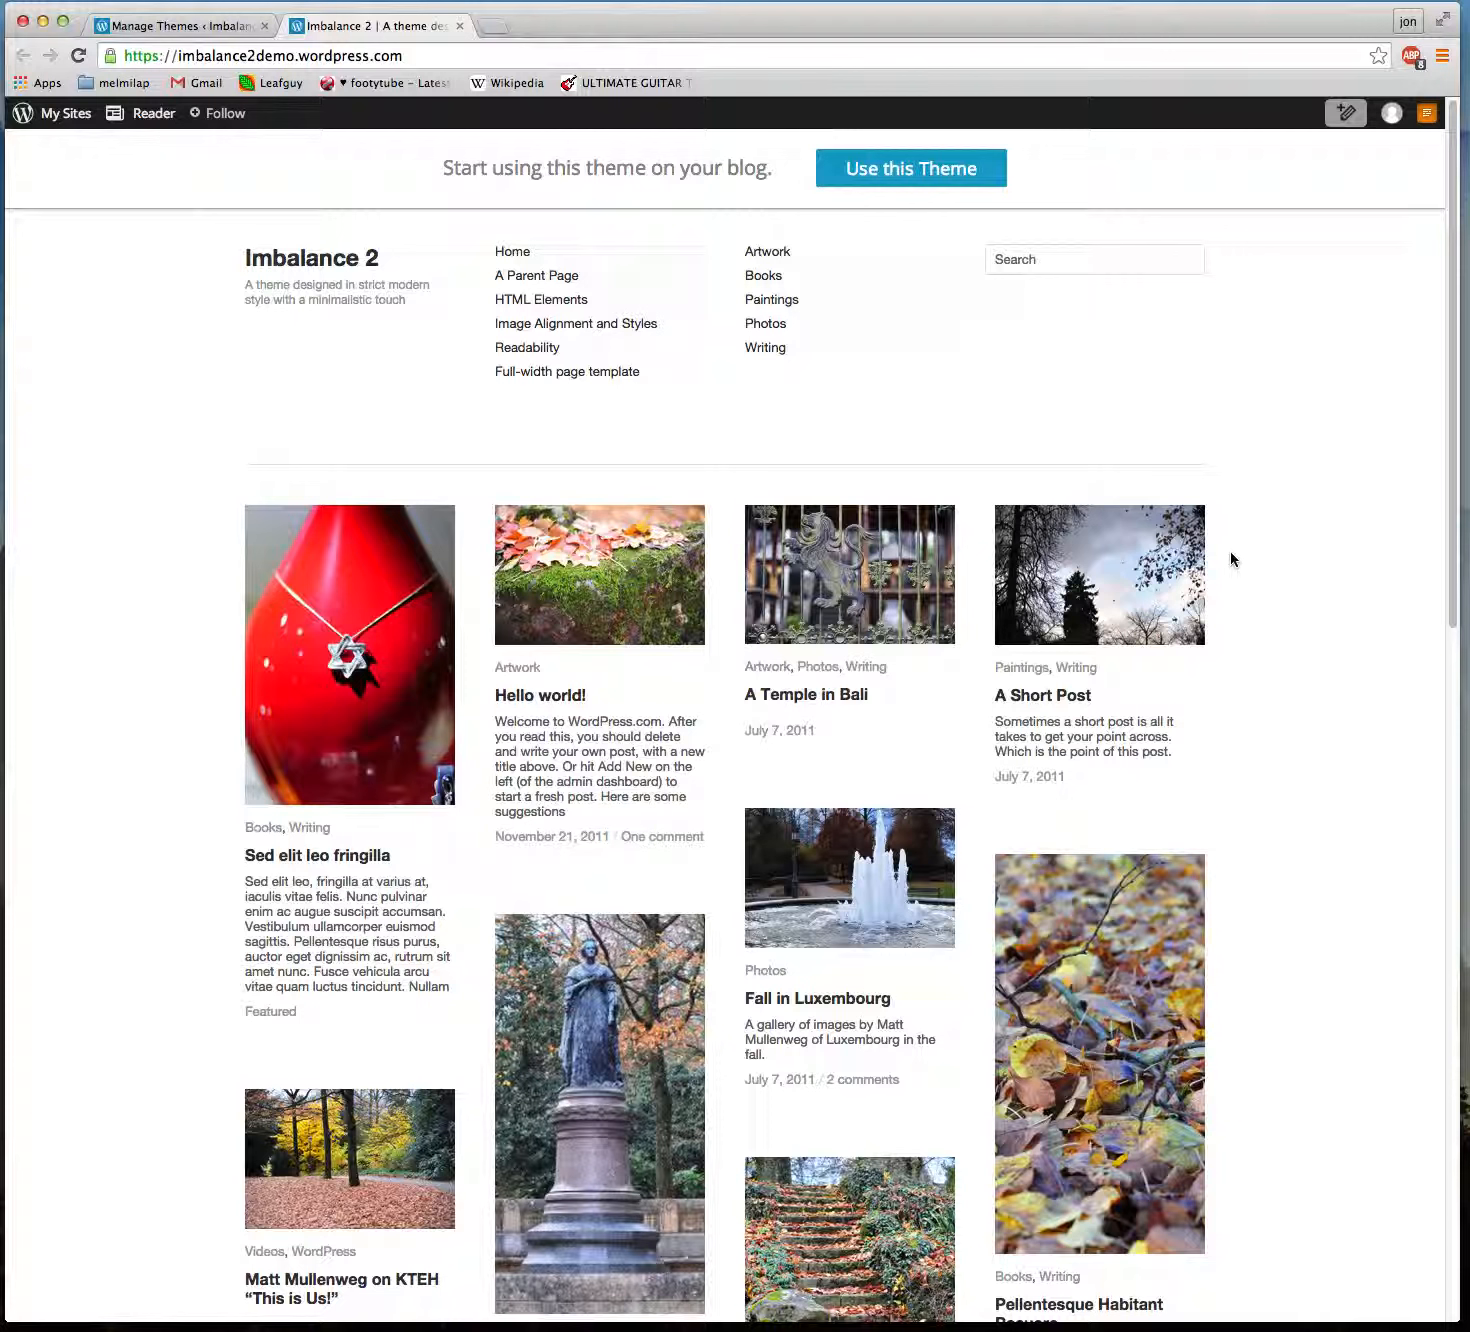
{"action": "mouse_move", "coordinate": [492, 388]}
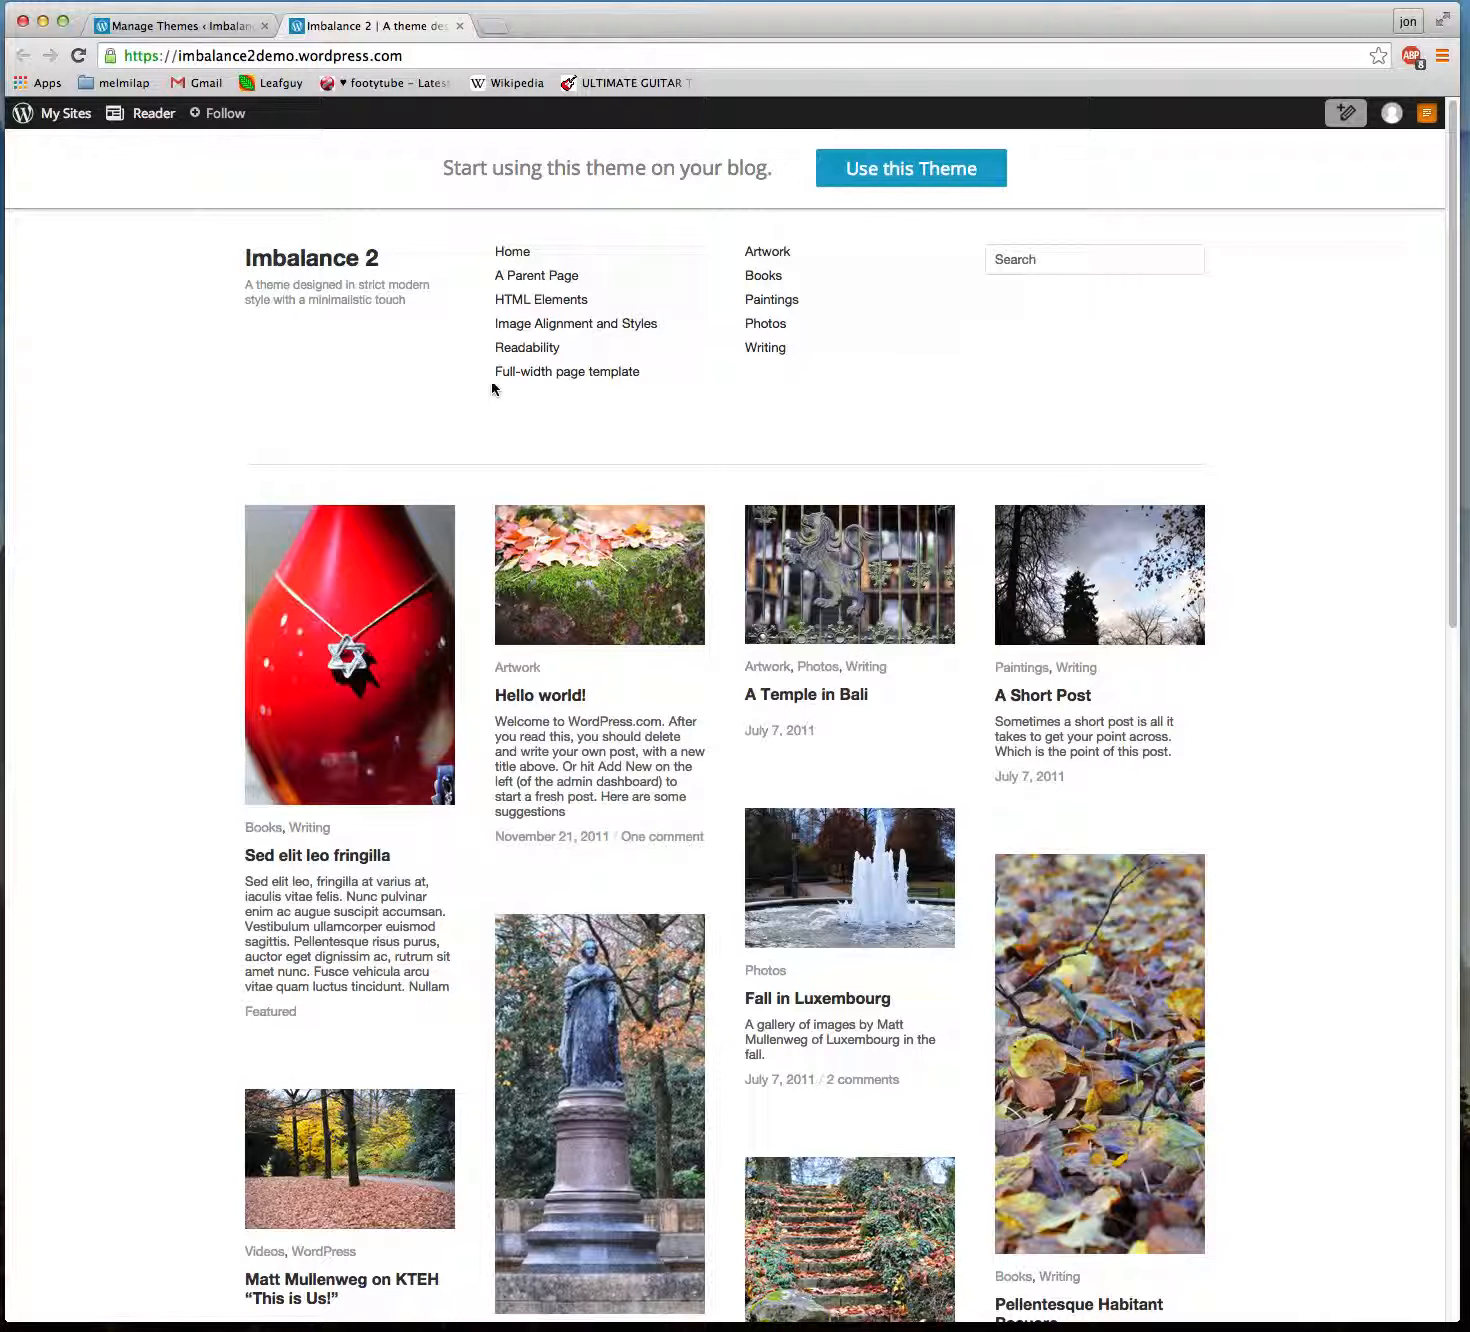